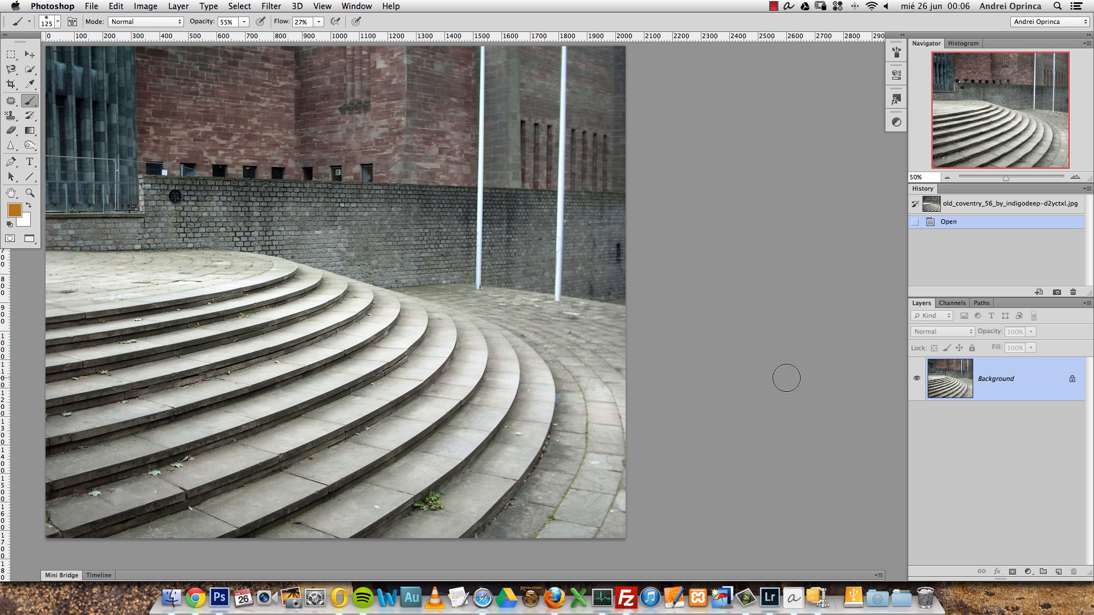
{"action": "mouse_move", "coordinate": [755, 207]}
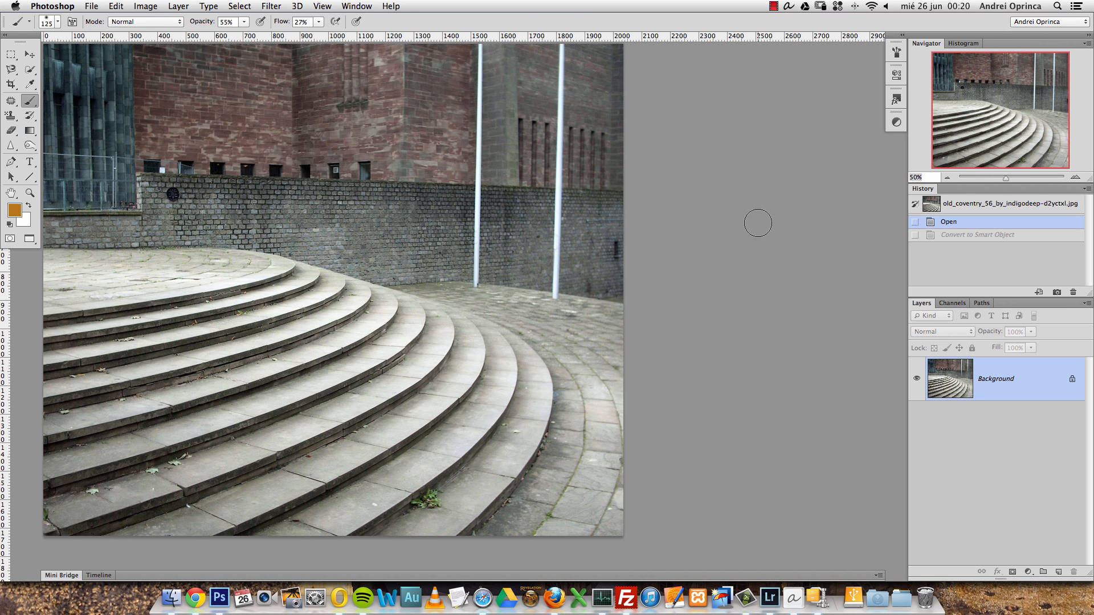
- Browse the Filter and Image menus, then convert the Background layer into smart object Layer 0
{"action": "left_click", "coordinate": [271, 7]}
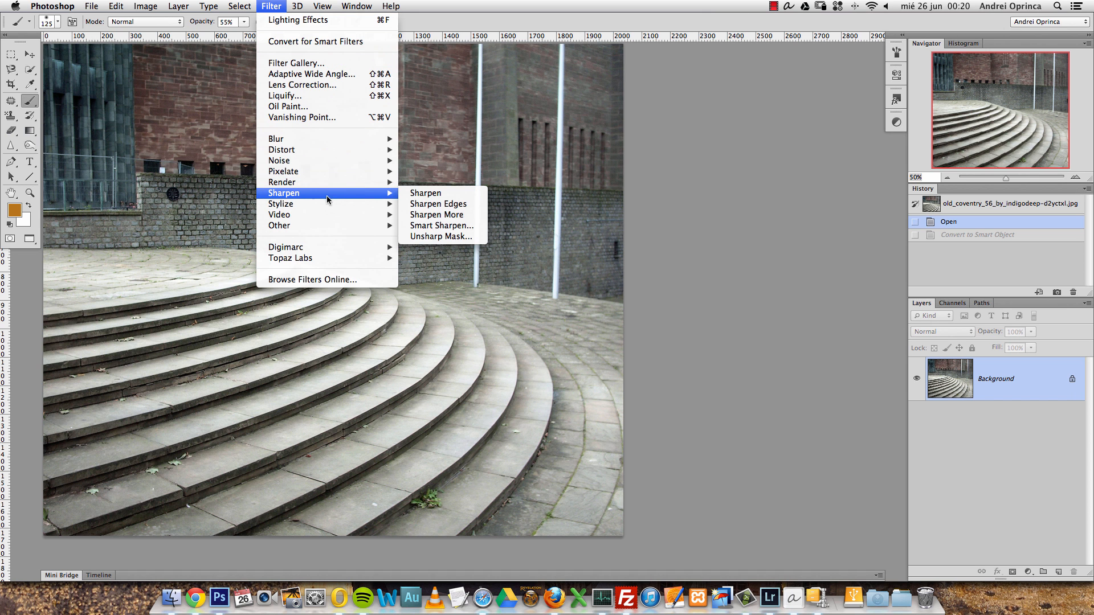
{"action": "mouse_move", "coordinate": [282, 182]}
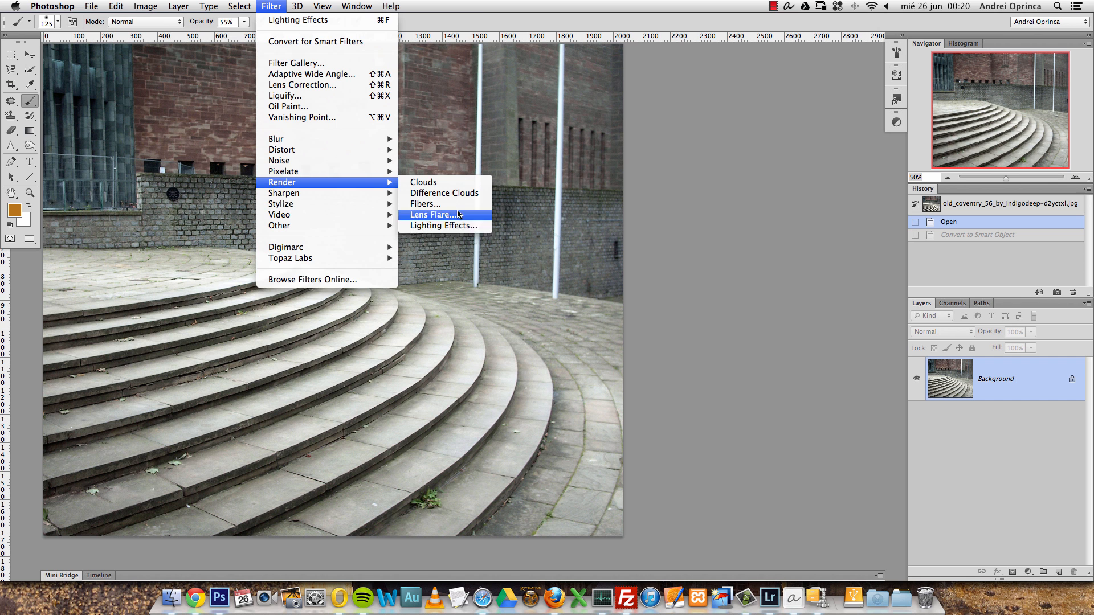
{"action": "mouse_move", "coordinate": [445, 225]}
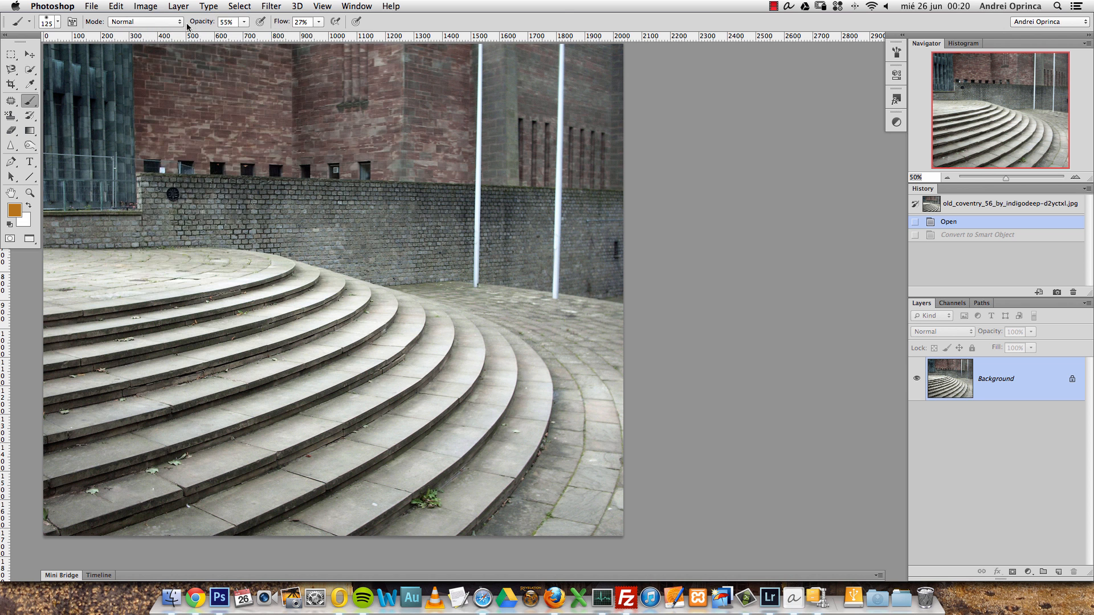
{"action": "left_click", "coordinate": [145, 6]}
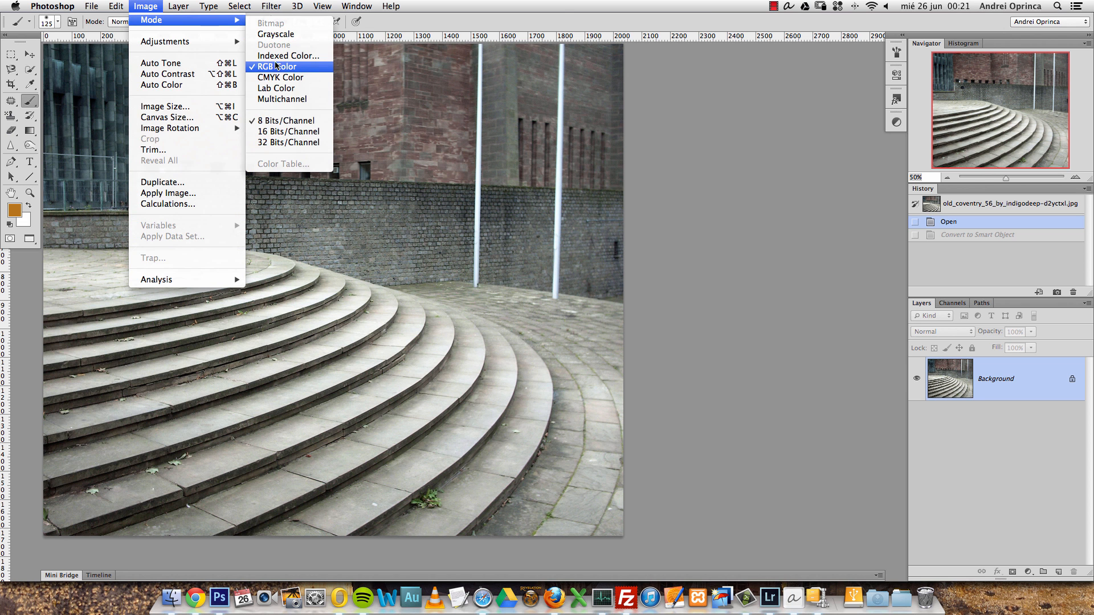
{"action": "mouse_move", "coordinate": [288, 121]}
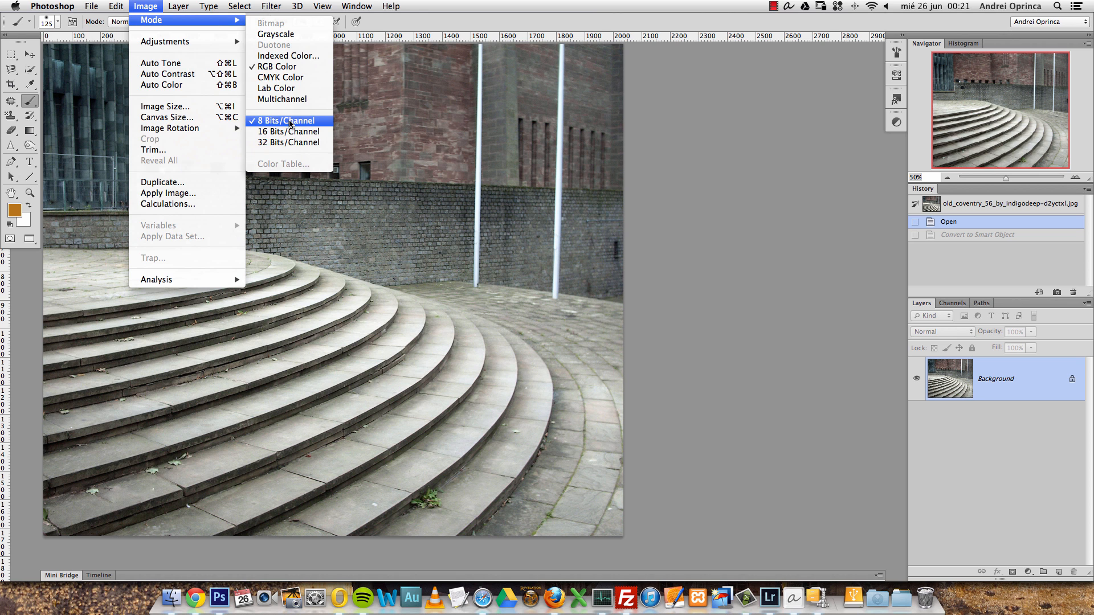
{"action": "mouse_move", "coordinate": [304, 124]}
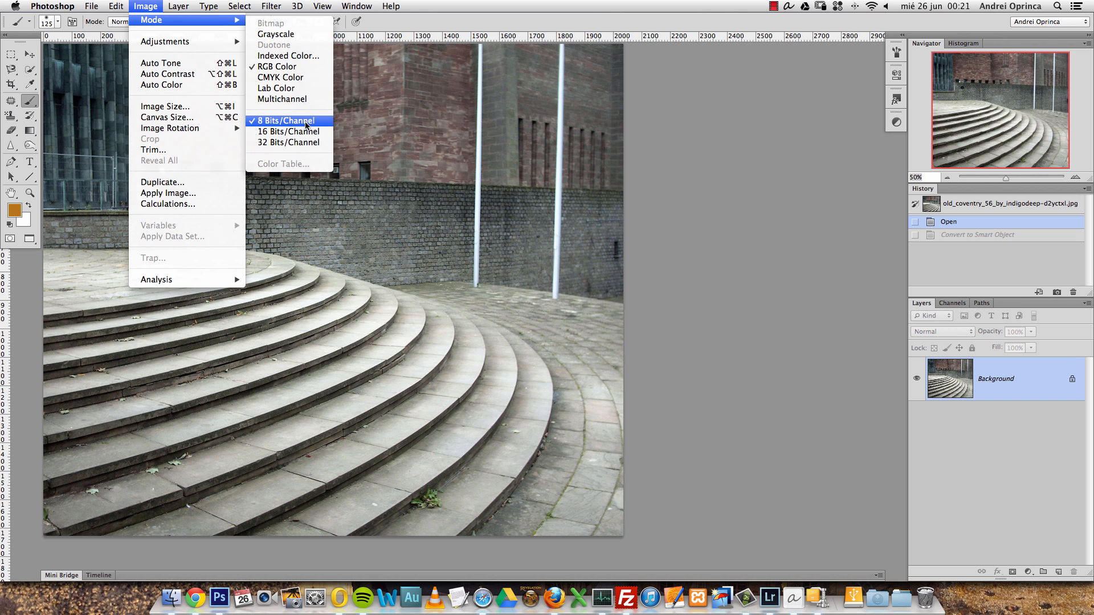
{"action": "mouse_move", "coordinate": [288, 131]}
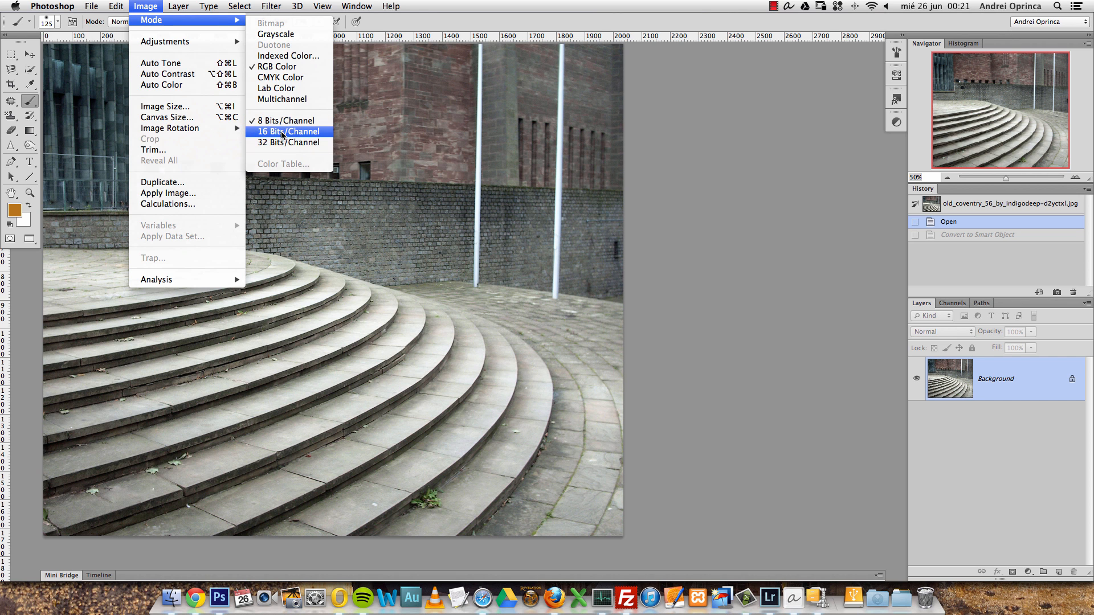
{"action": "mouse_move", "coordinate": [286, 136]}
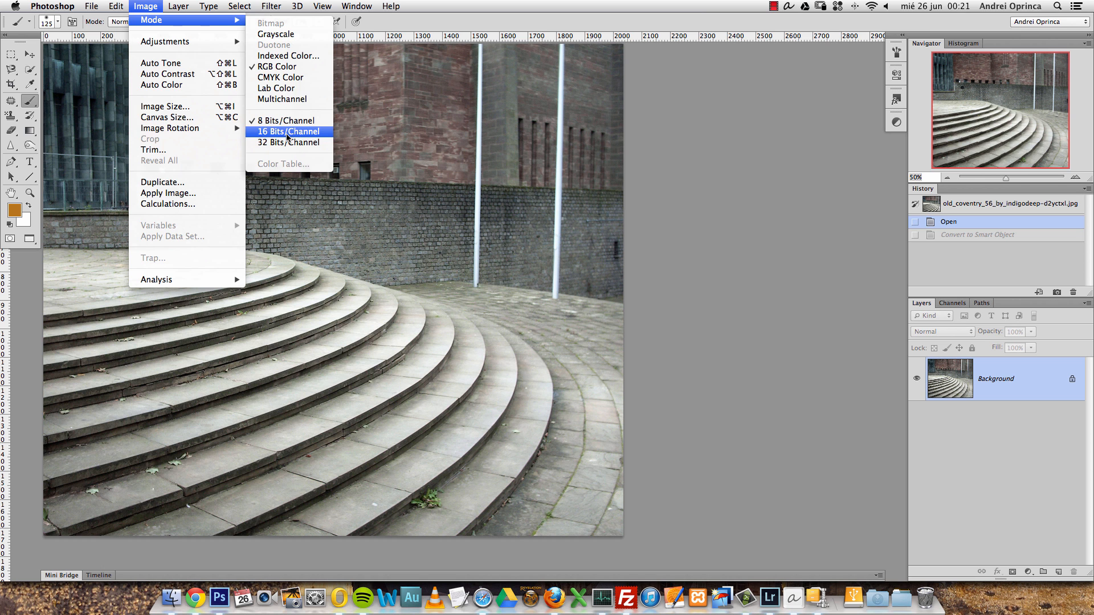
{"action": "mouse_move", "coordinate": [286, 78]}
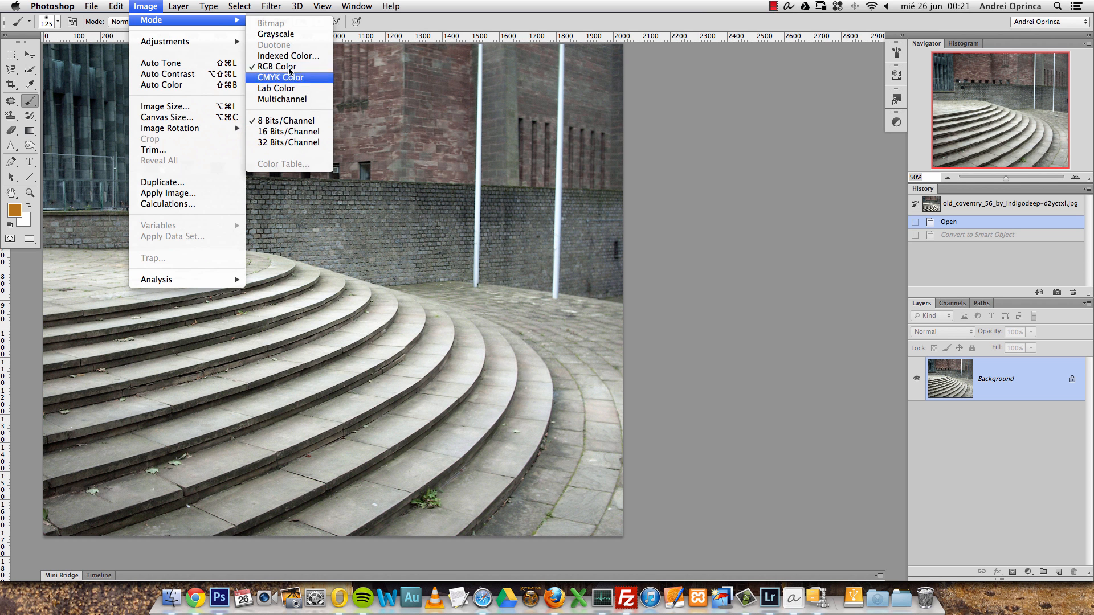
{"action": "mouse_move", "coordinate": [289, 56]}
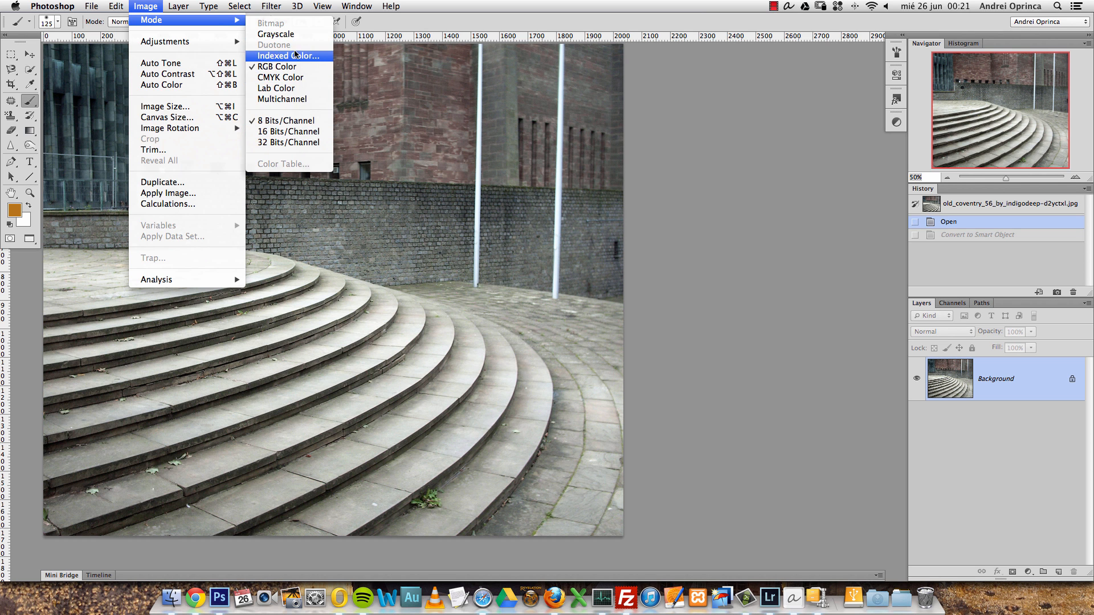
{"action": "mouse_move", "coordinate": [280, 78]}
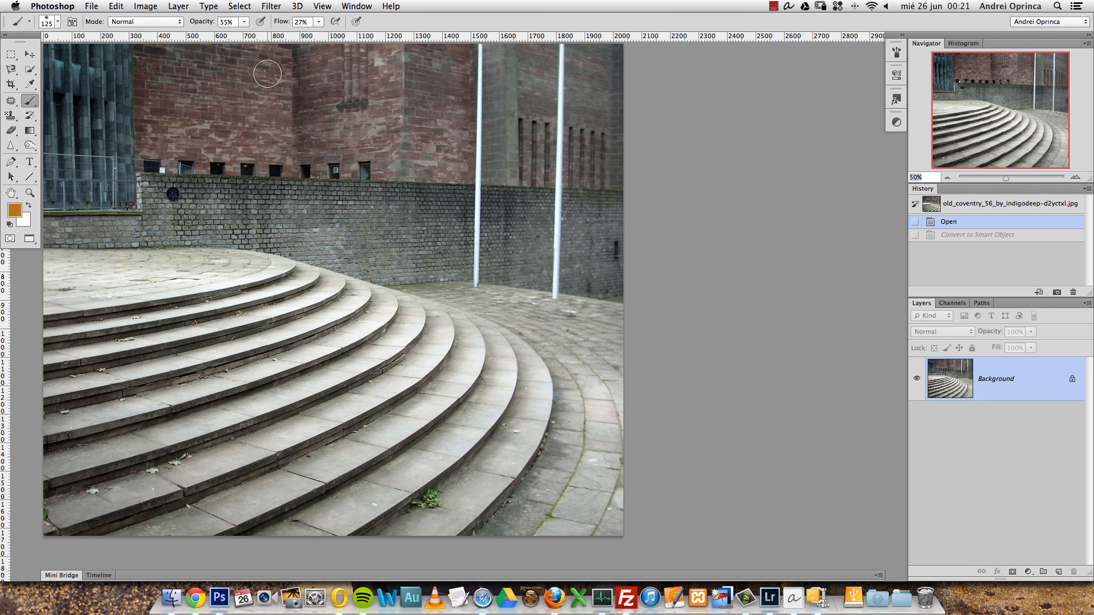
{"action": "left_click", "coordinate": [271, 7]}
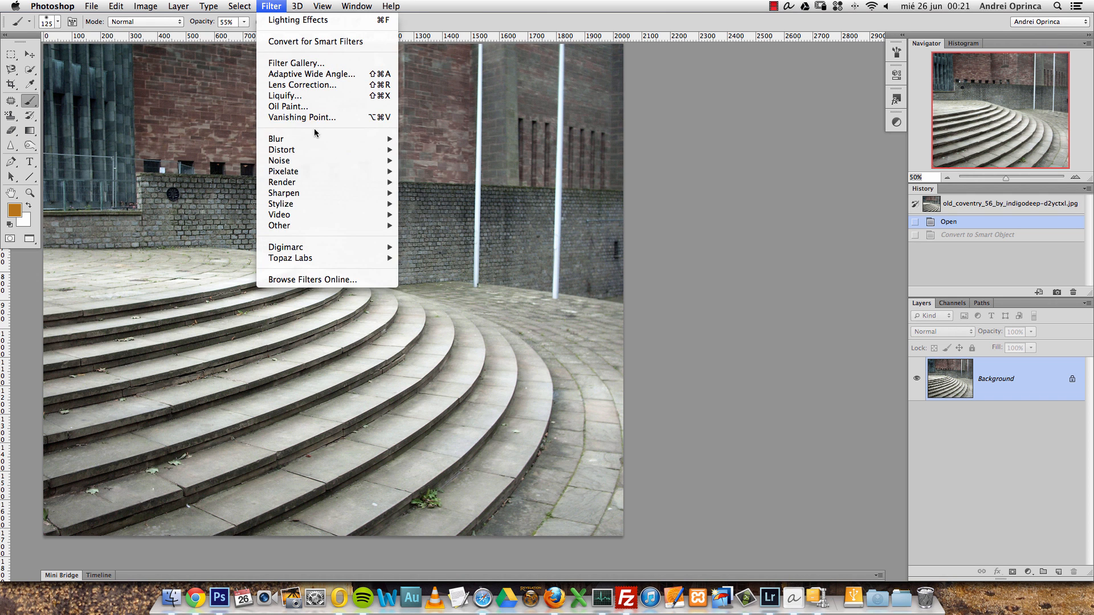
{"action": "mouse_move", "coordinate": [280, 204]}
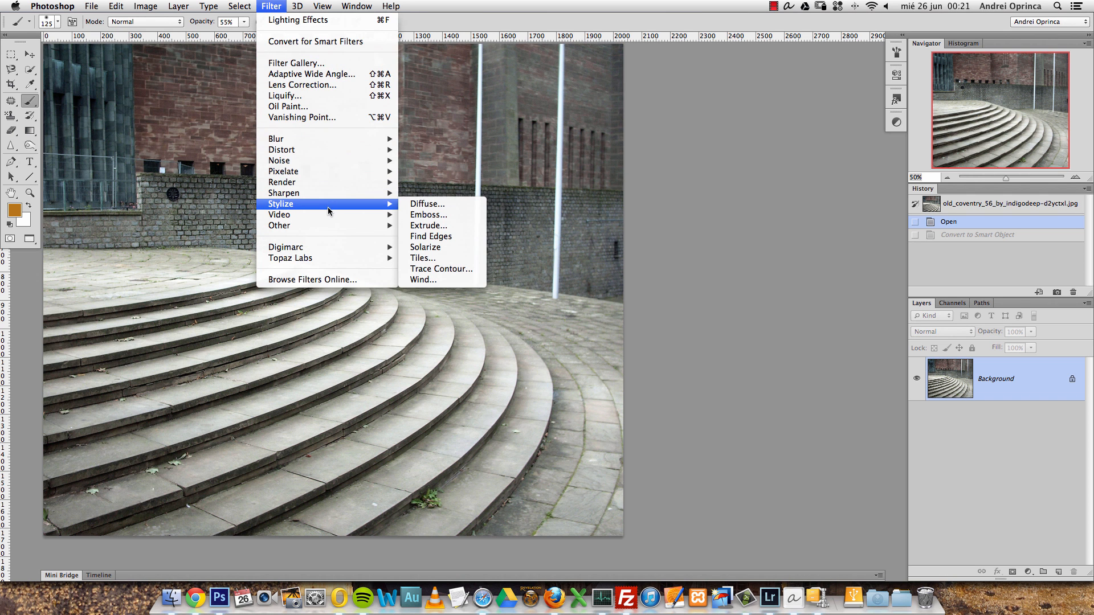
{"action": "mouse_move", "coordinate": [584, 21]}
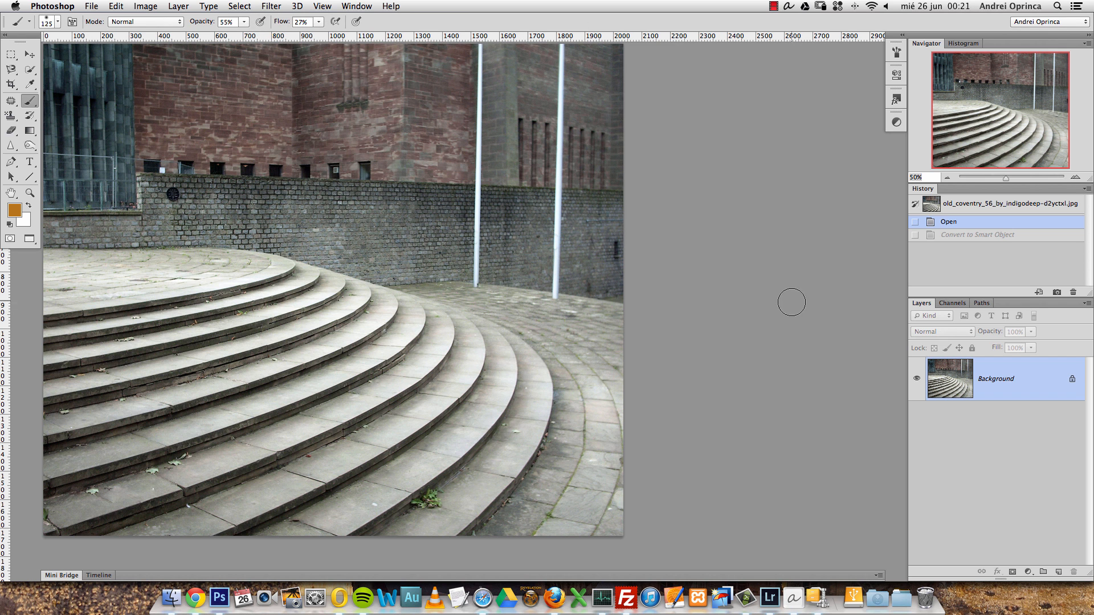
{"action": "mouse_move", "coordinate": [709, 303]}
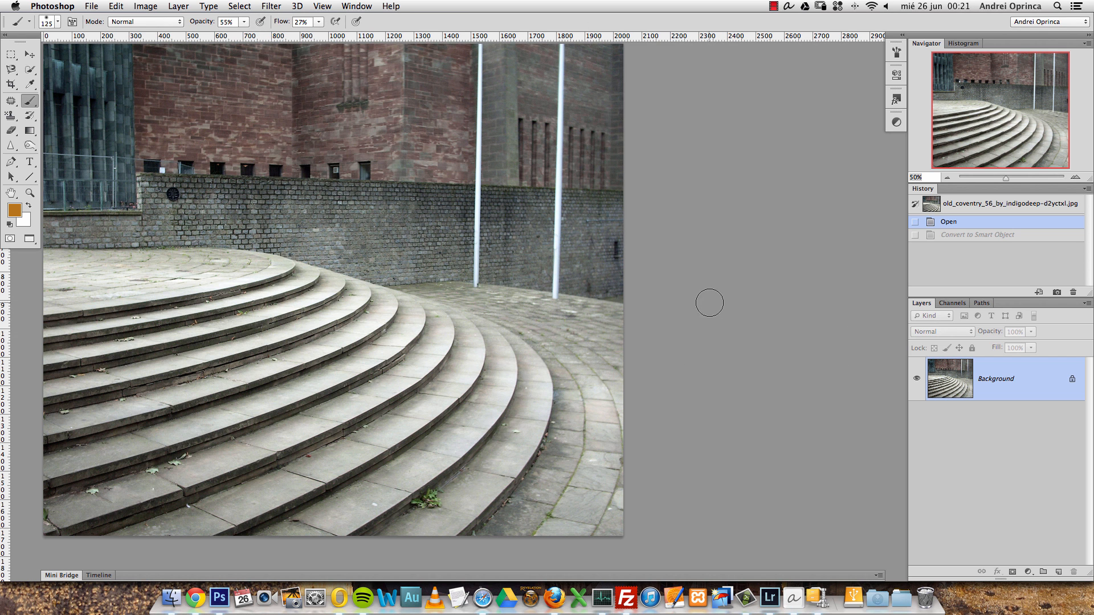
{"action": "mouse_move", "coordinate": [704, 251]}
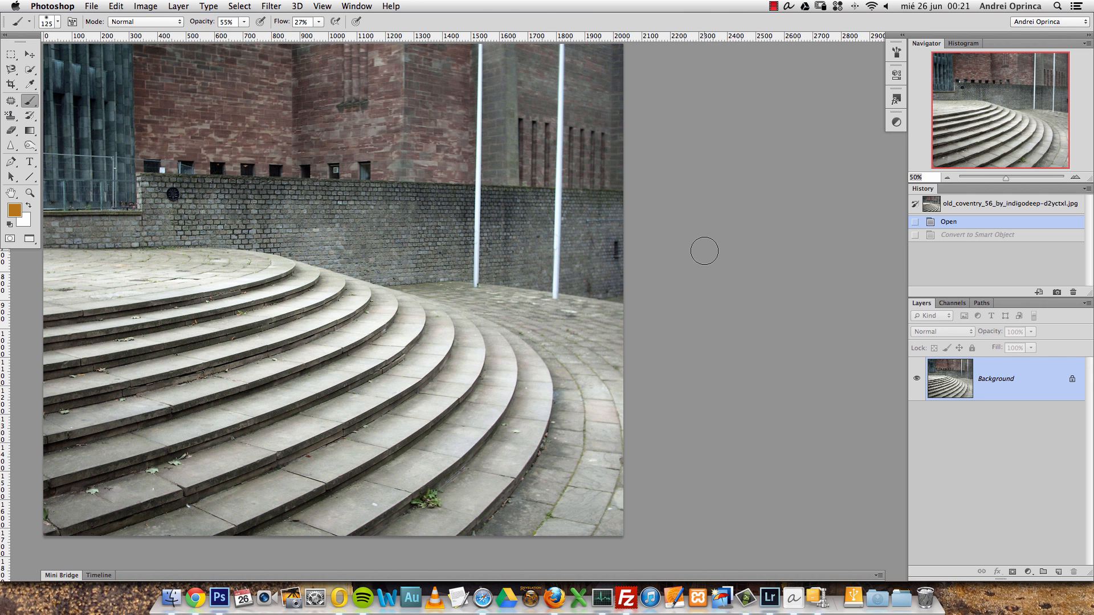
{"action": "mouse_move", "coordinate": [578, 475]}
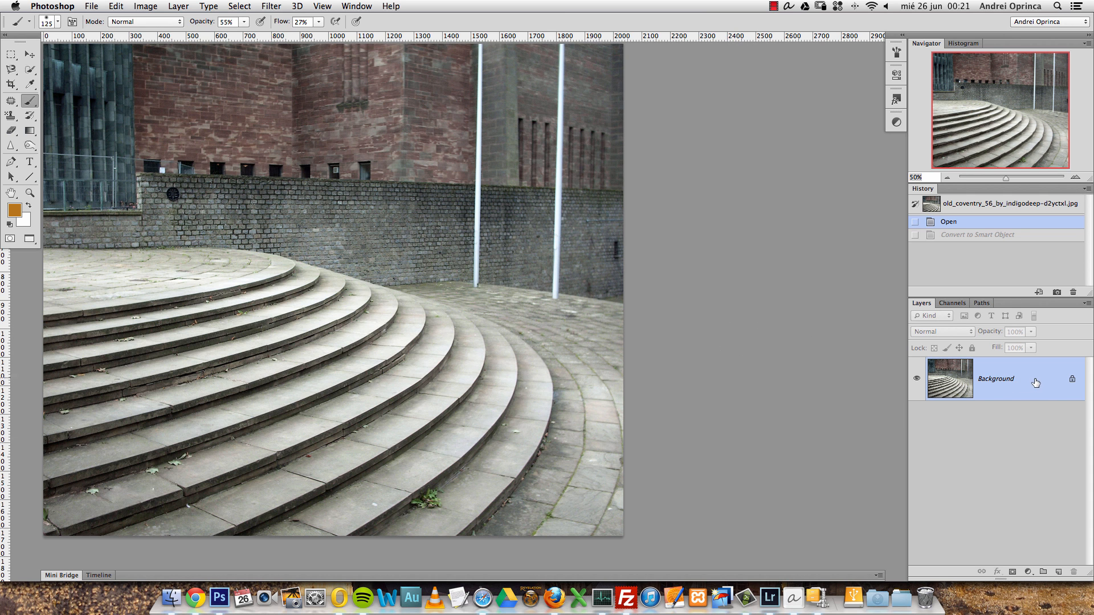
{"action": "right_click", "coordinate": [995, 379]}
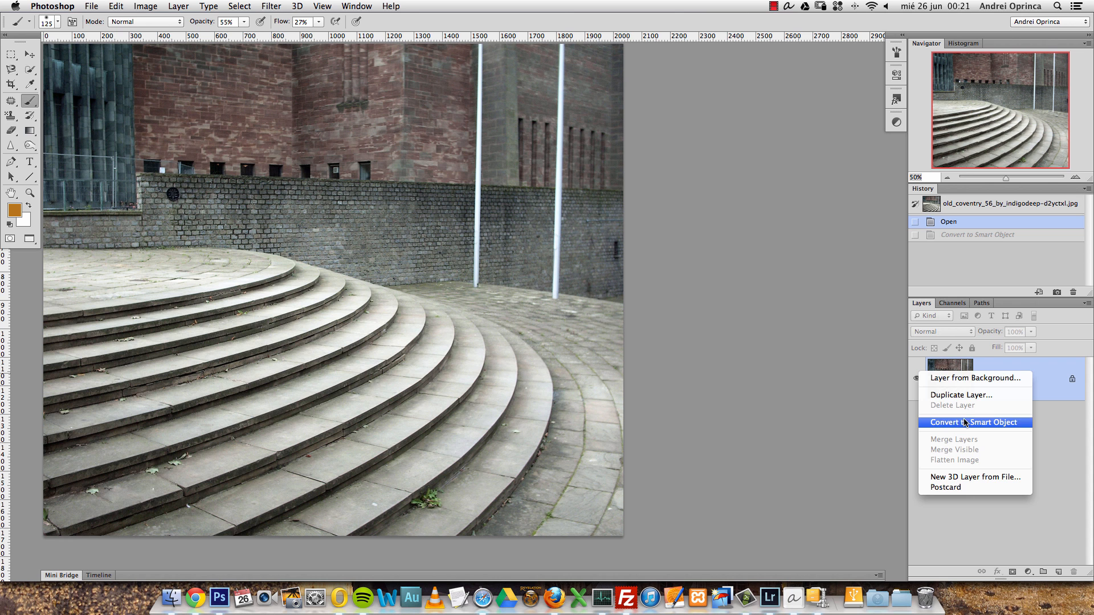
{"action": "left_click", "coordinate": [973, 422]}
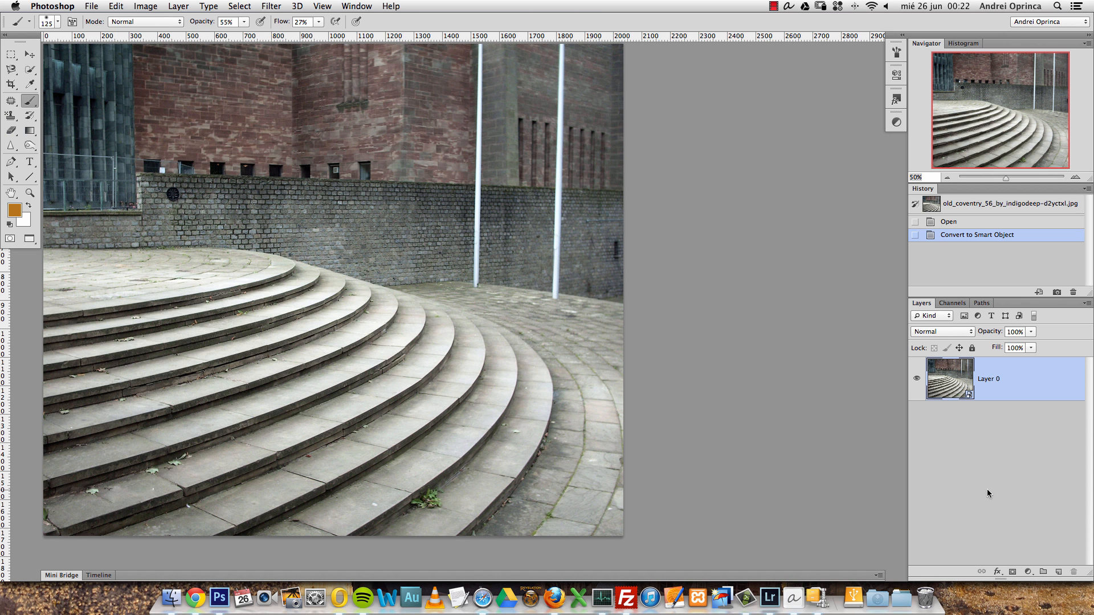
- Open Filter > Render > Lighting Effects on the Layer 0 smart object
{"action": "left_click", "coordinate": [270, 7]}
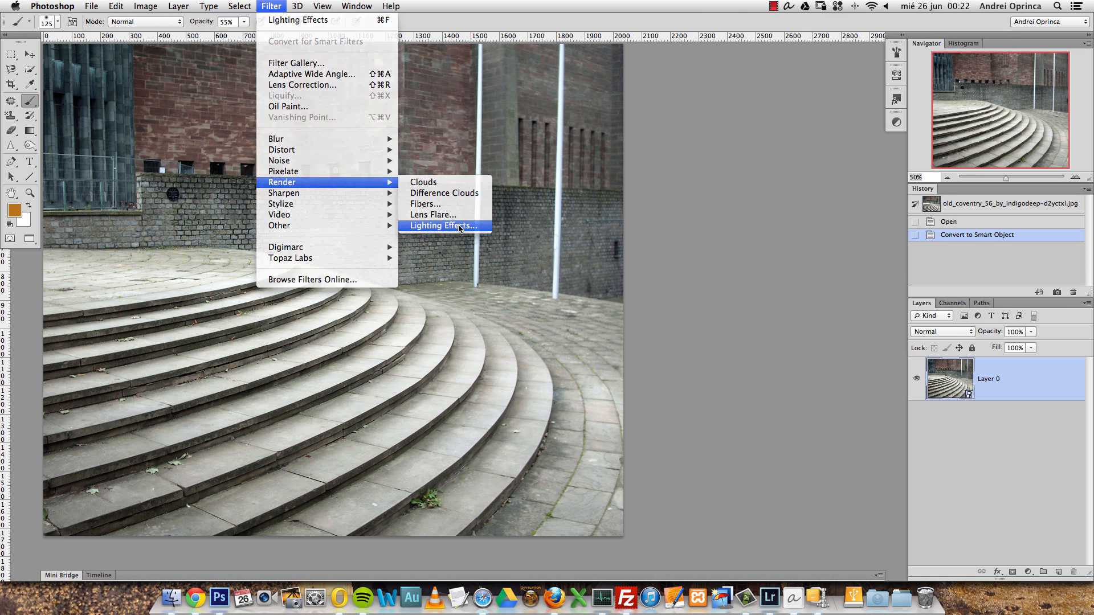
{"action": "left_click", "coordinate": [444, 226]}
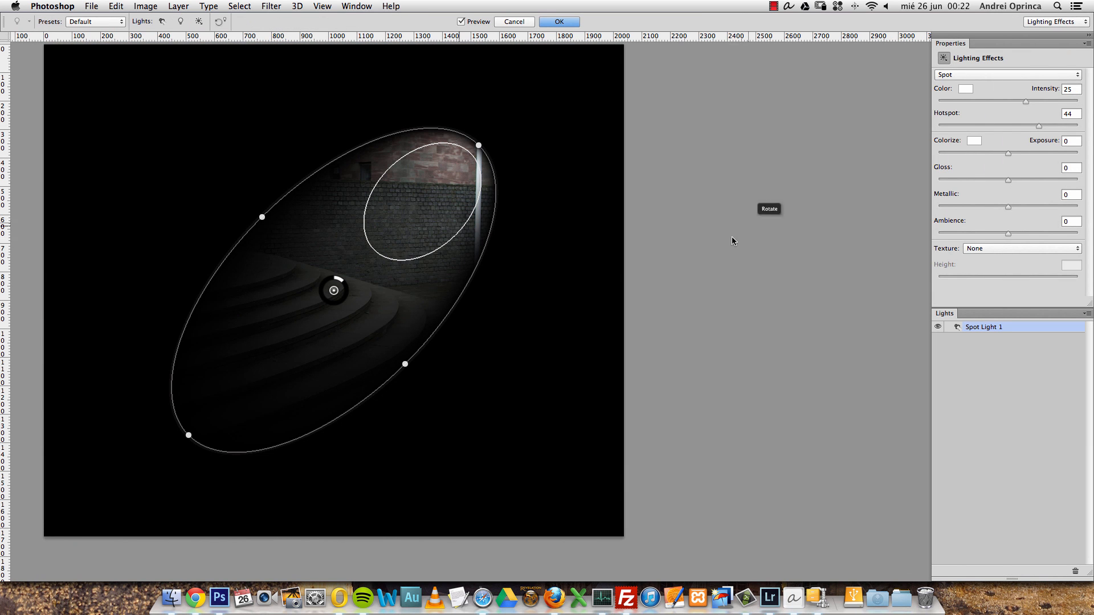
{"action": "mouse_move", "coordinate": [748, 205]}
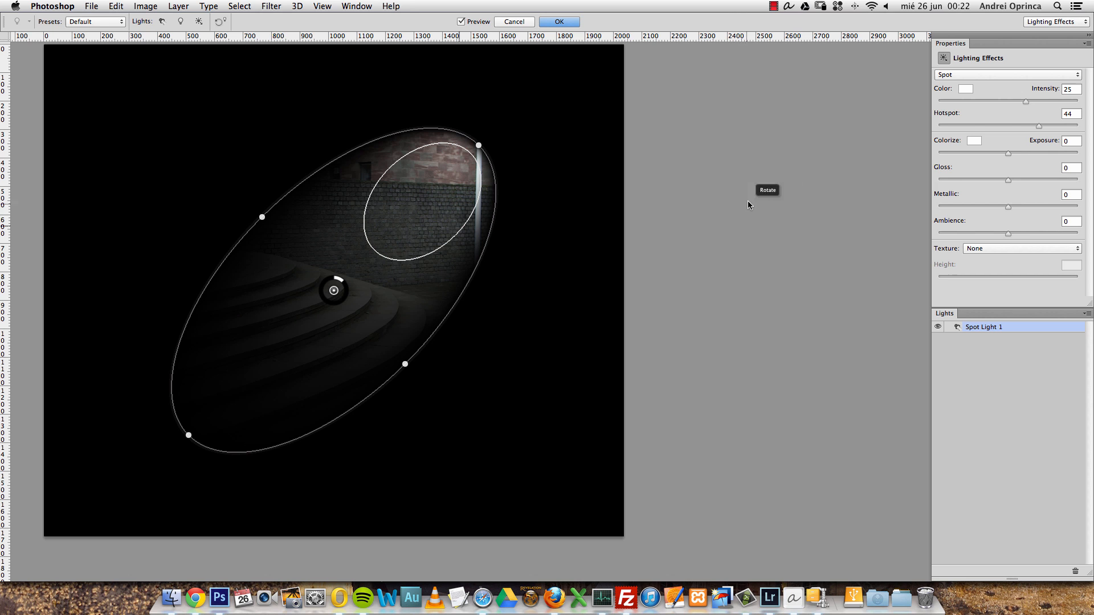
{"action": "mouse_move", "coordinate": [753, 208]}
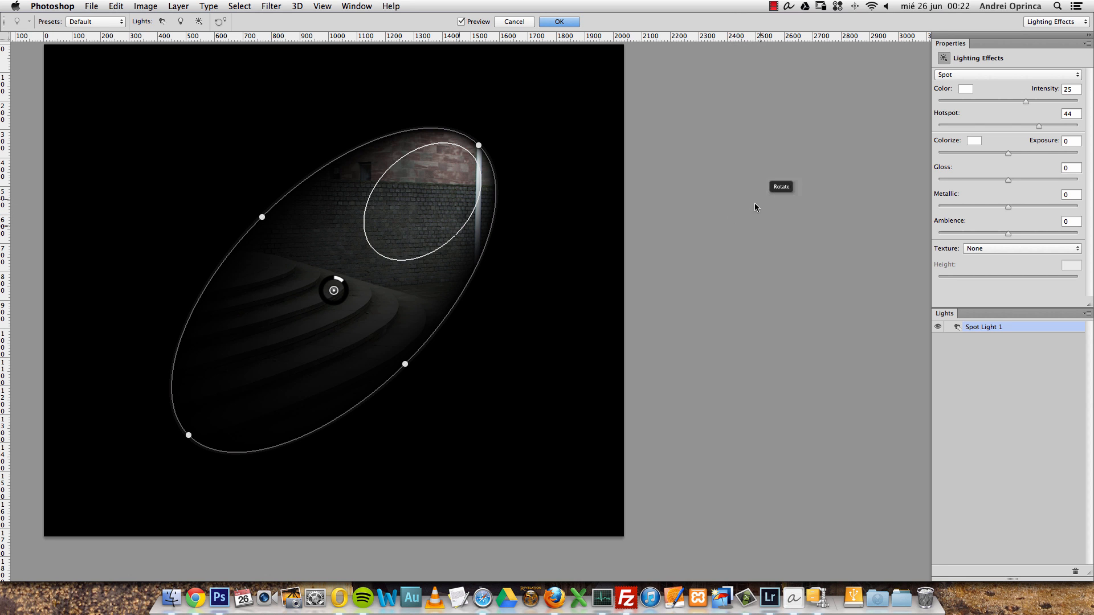
{"action": "mouse_move", "coordinate": [798, 203]}
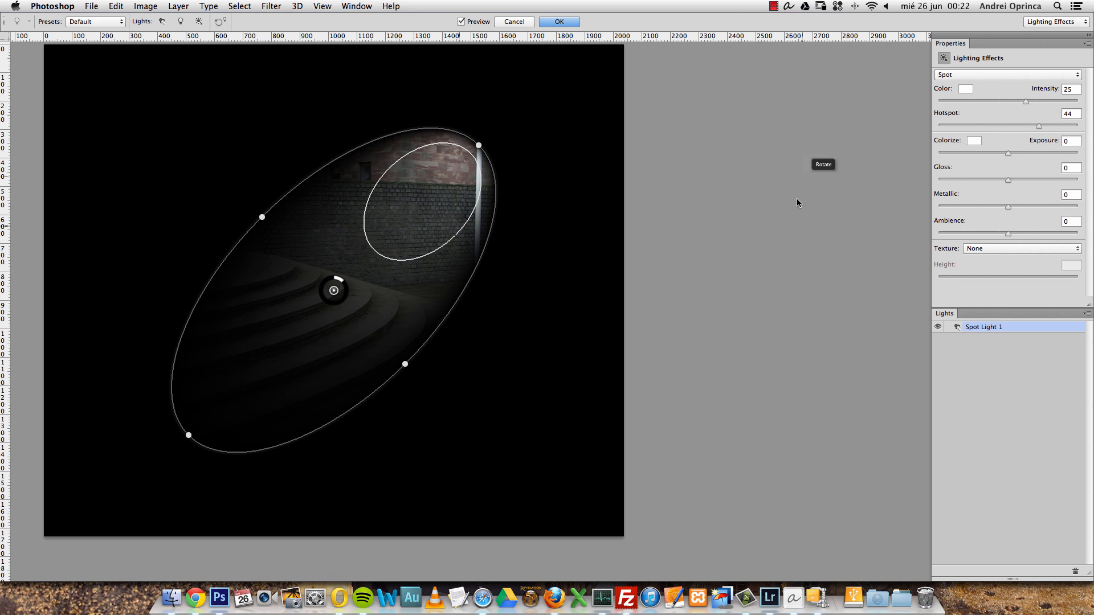
{"action": "mouse_move", "coordinate": [649, 326]}
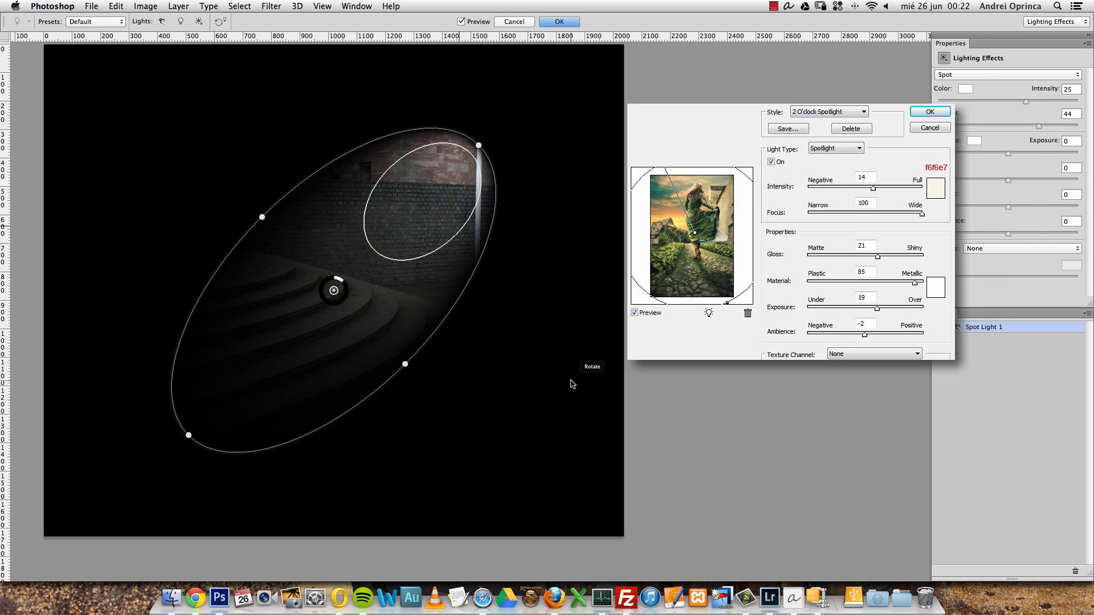
{"action": "left_click", "coordinate": [930, 111]}
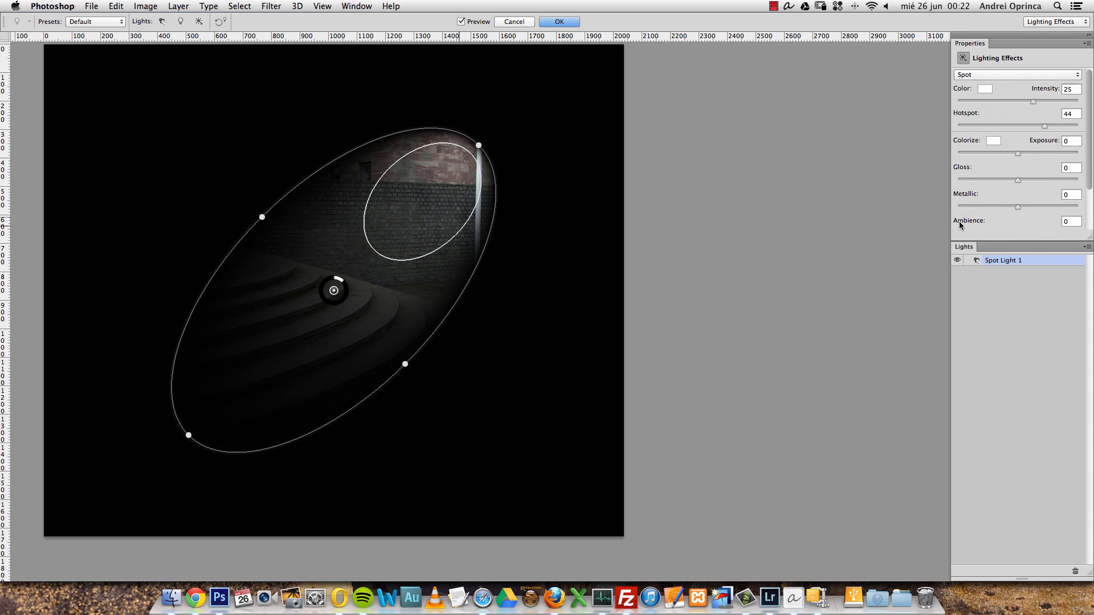
{"action": "mouse_move", "coordinate": [997, 251]}
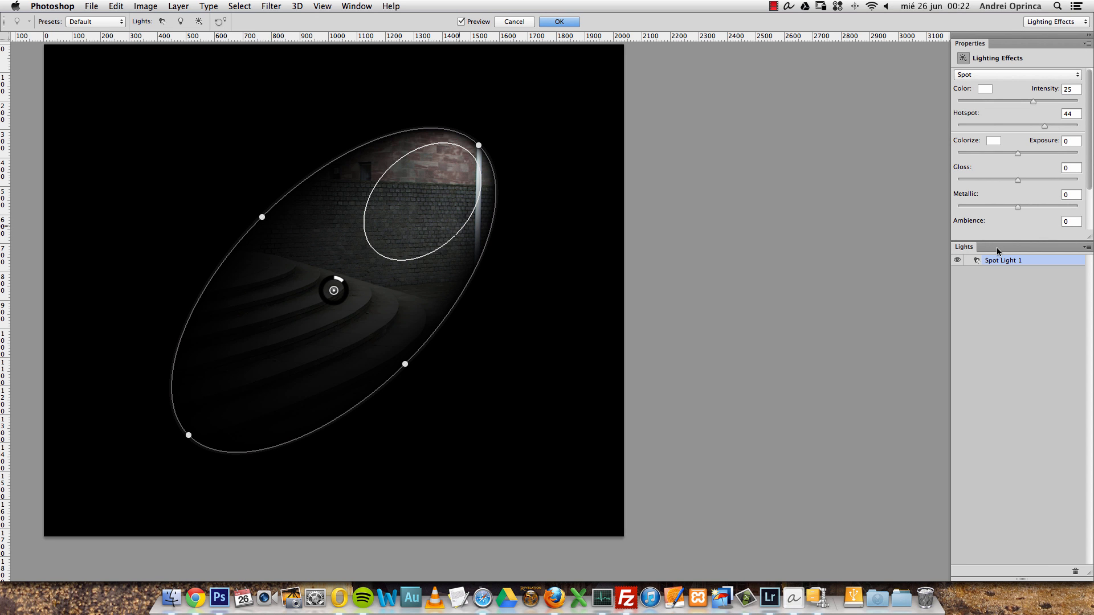
{"action": "mouse_move", "coordinate": [1029, 315]}
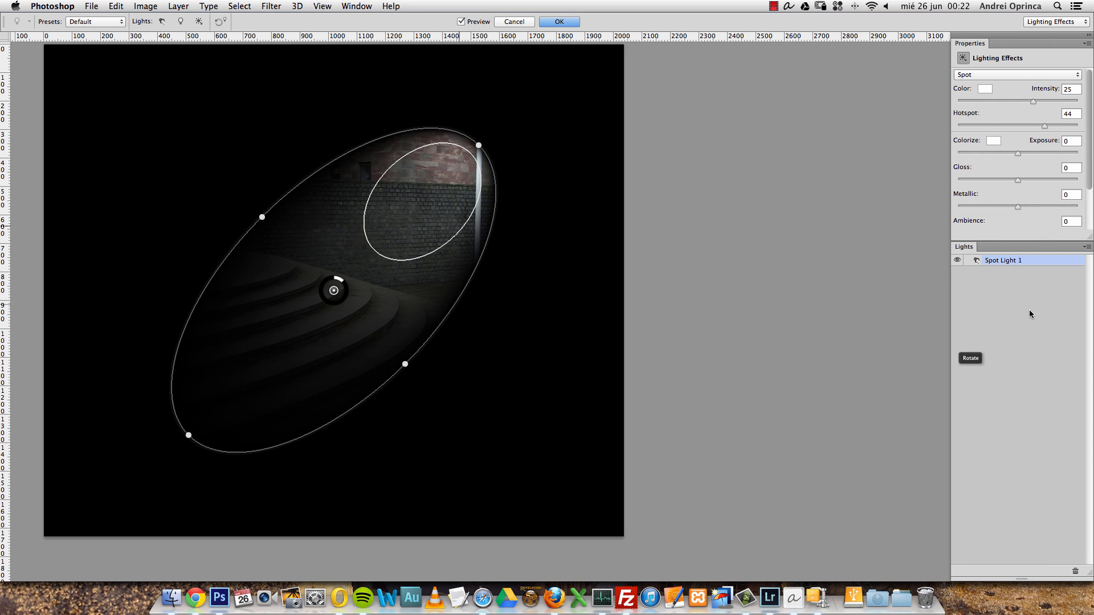
{"action": "mouse_move", "coordinate": [891, 317]}
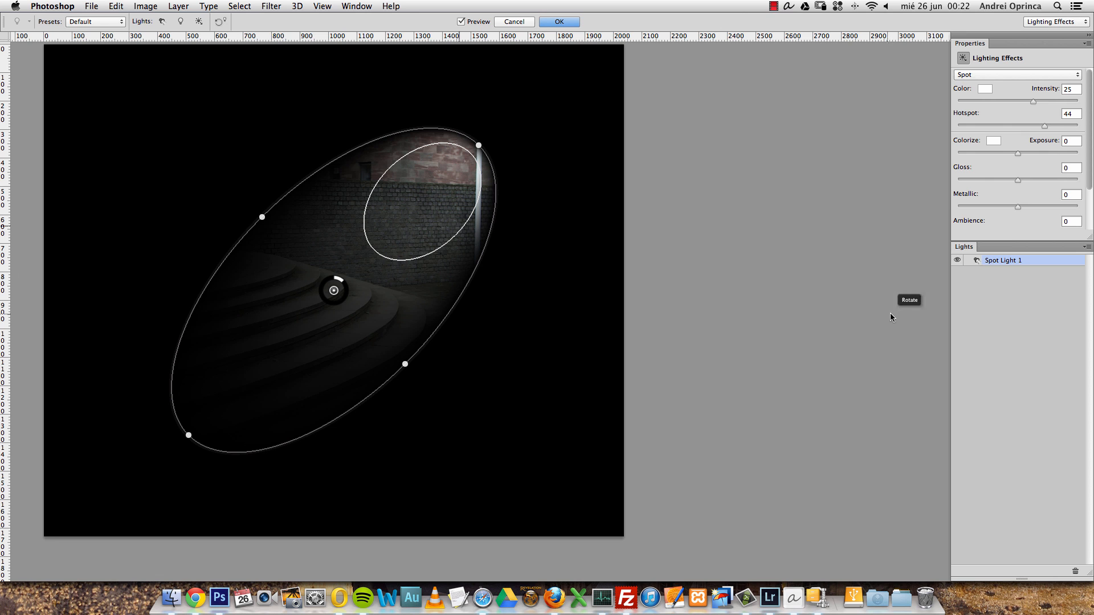
{"action": "mouse_move", "coordinate": [234, 69]}
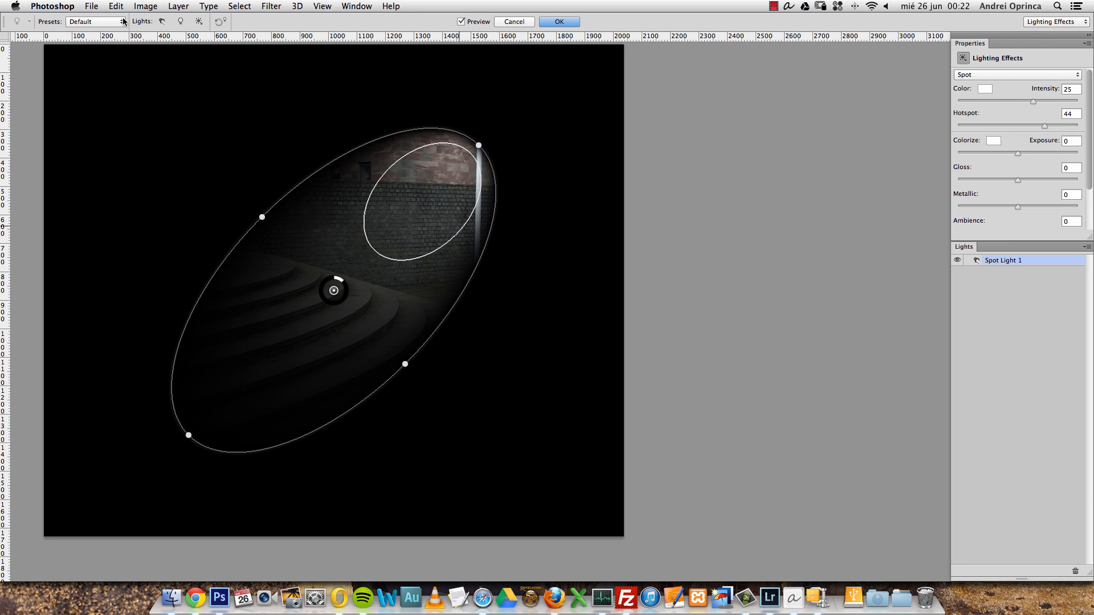
- Check the lighting preset list without choosing one, then change a canvas display option
{"action": "left_click", "coordinate": [96, 21]}
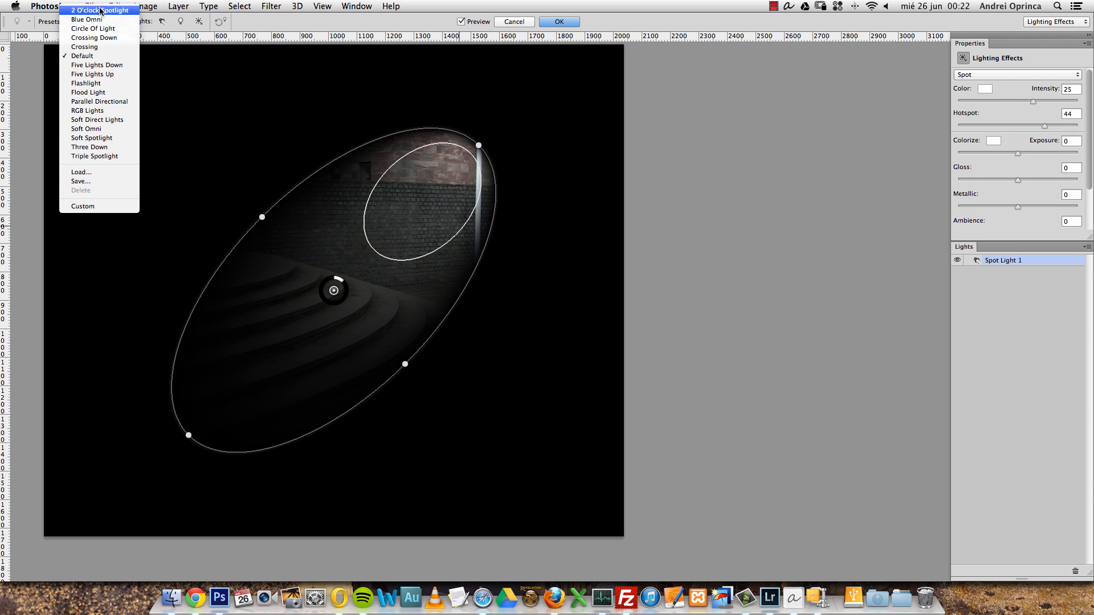
{"action": "mouse_move", "coordinate": [270, 17]}
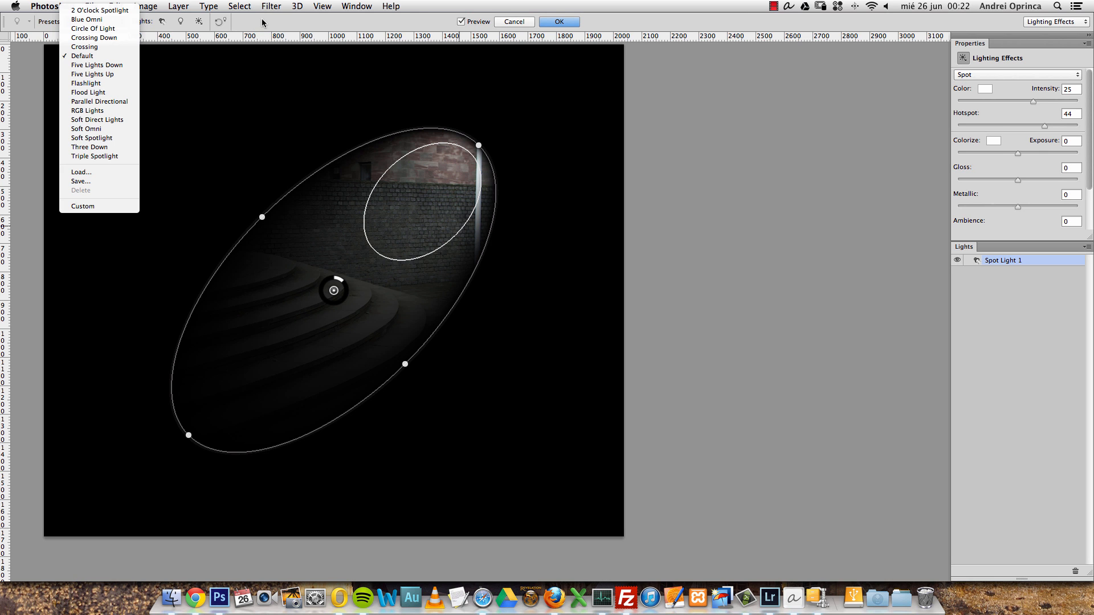
{"action": "left_click", "coordinate": [81, 56]}
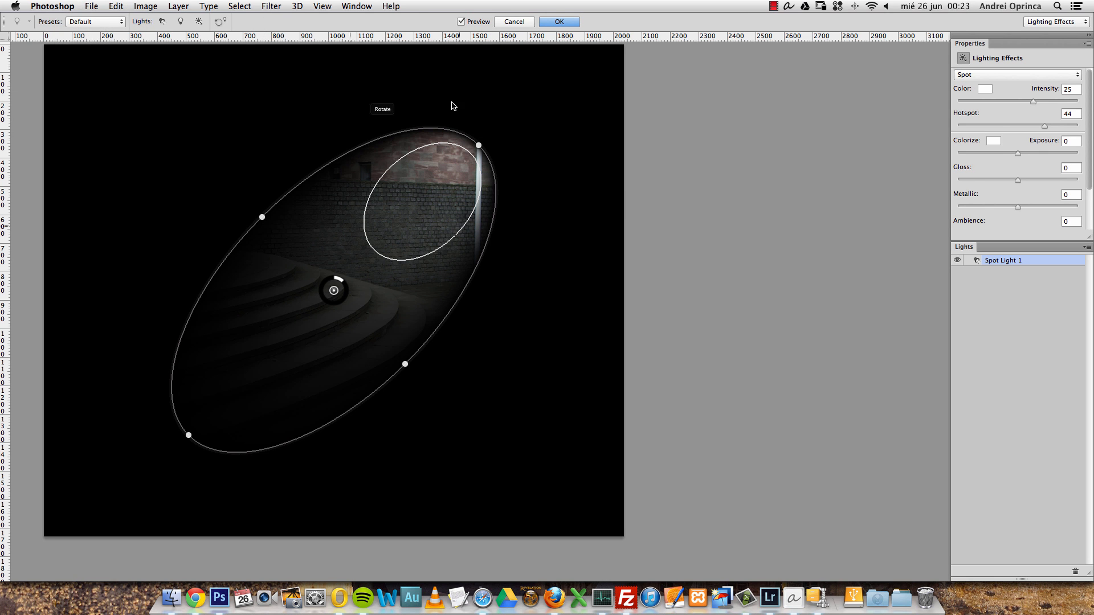
{"action": "mouse_move", "coordinate": [401, 326]}
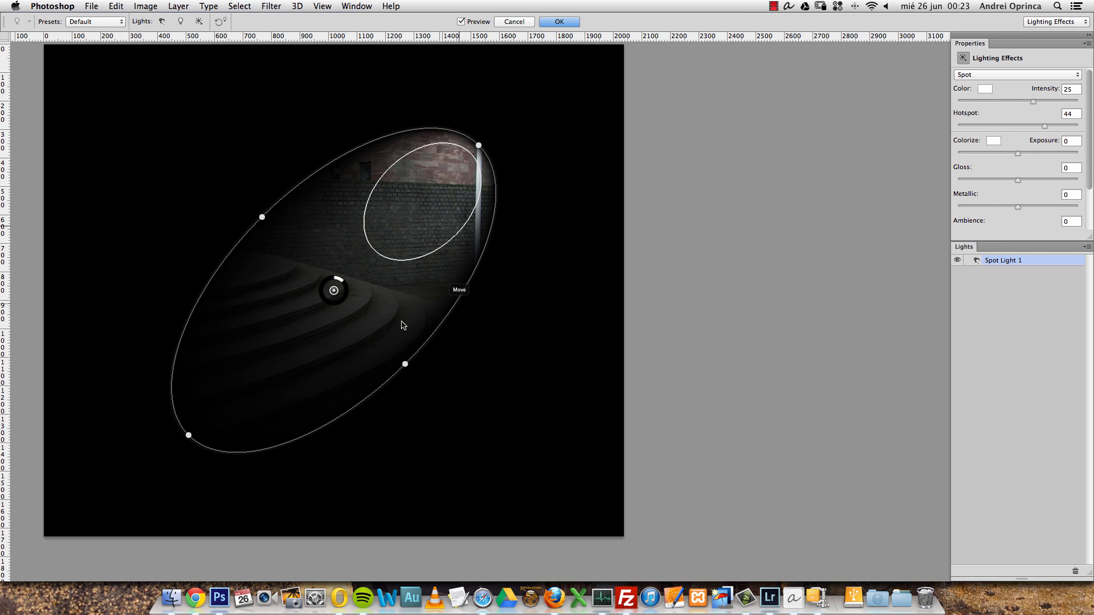
{"action": "mouse_move", "coordinate": [431, 125]}
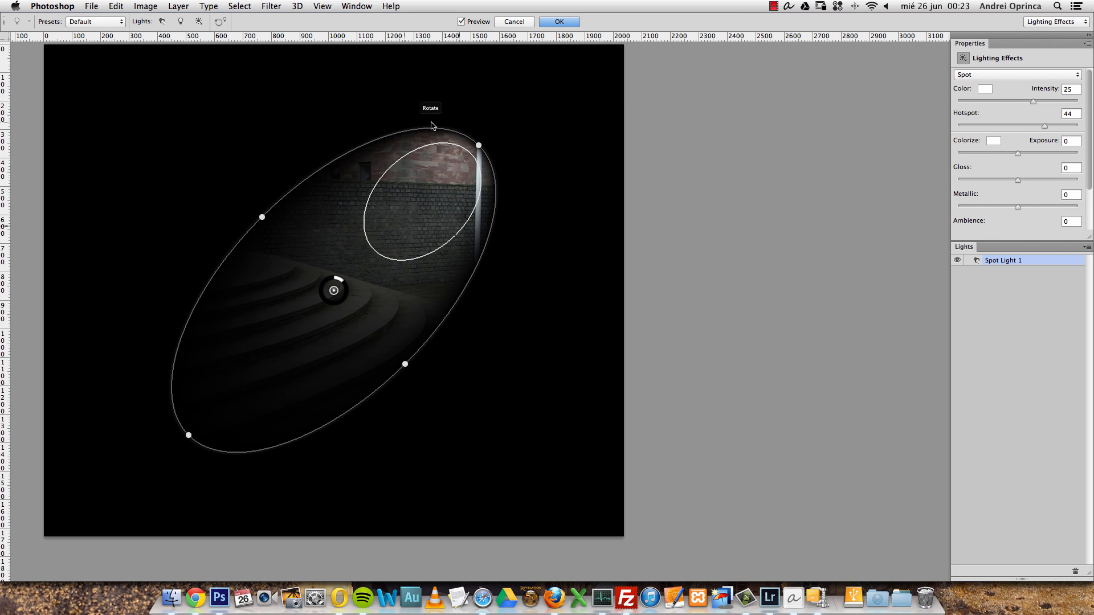
{"action": "mouse_move", "coordinate": [747, 203]}
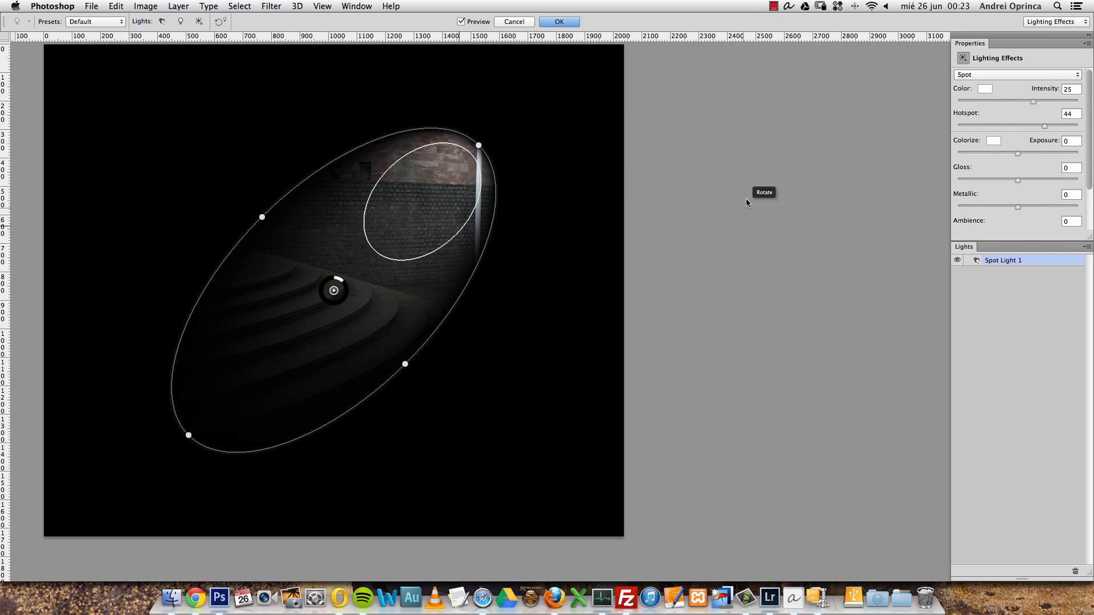
{"action": "mouse_move", "coordinate": [694, 302]}
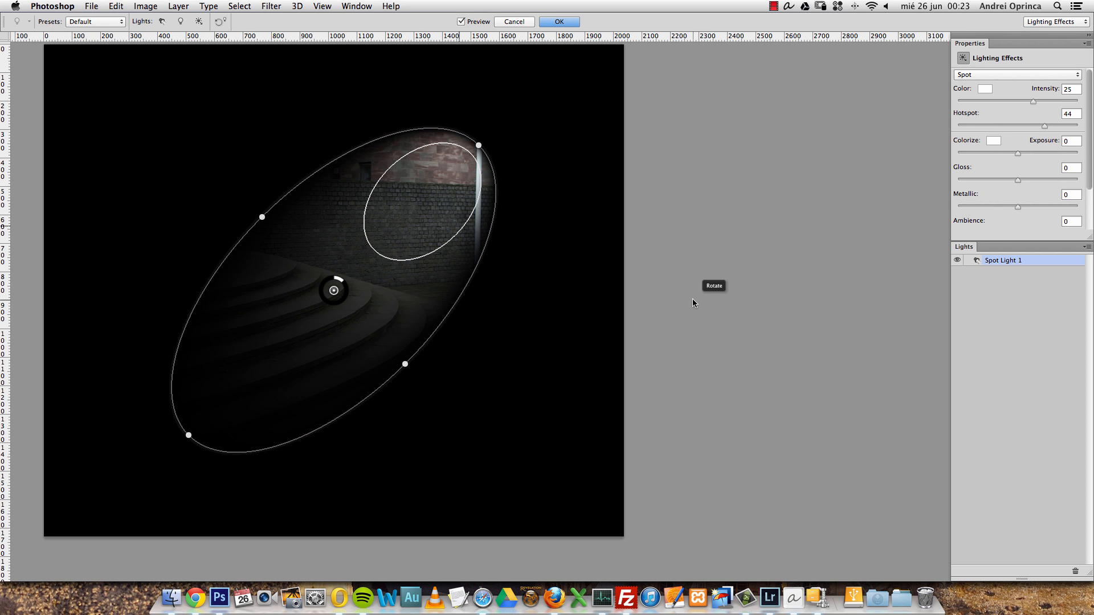
{"action": "mouse_move", "coordinate": [697, 236]}
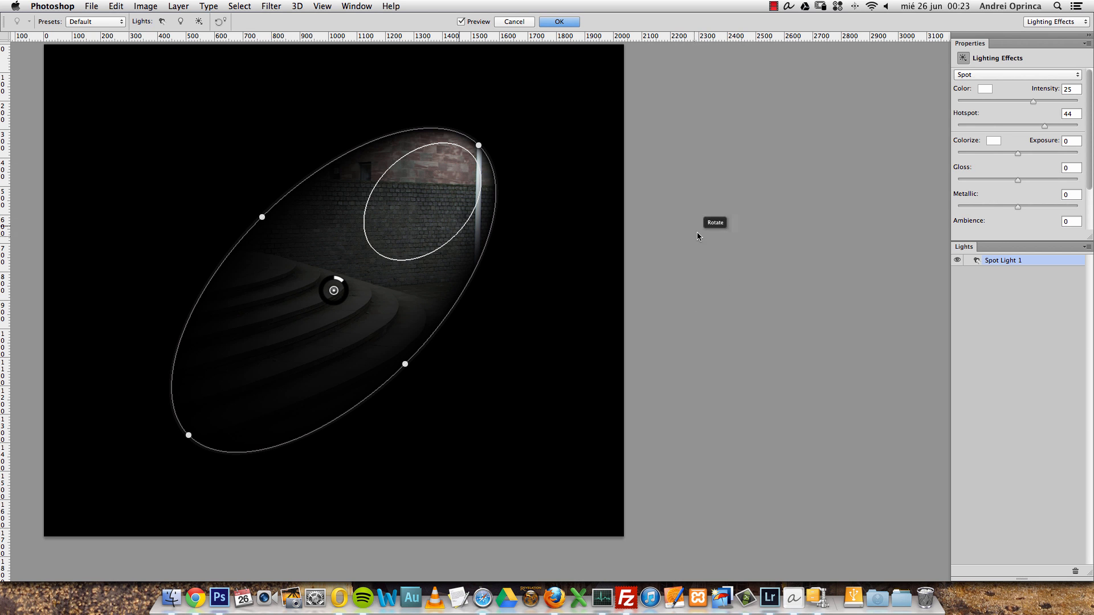
{"action": "mouse_move", "coordinate": [690, 263]}
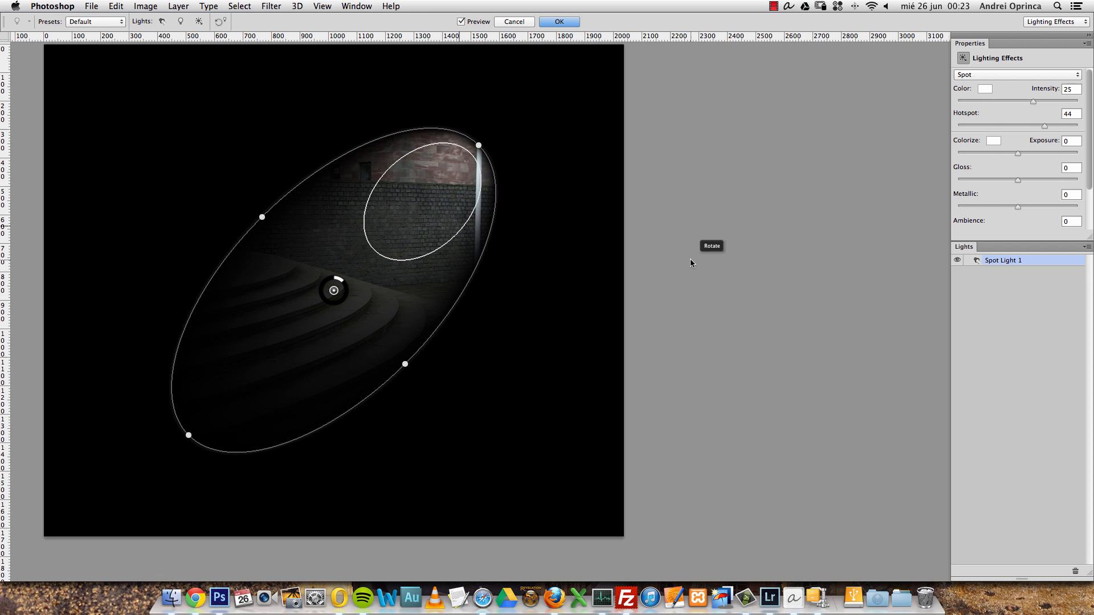
{"action": "mouse_move", "coordinate": [435, 164]}
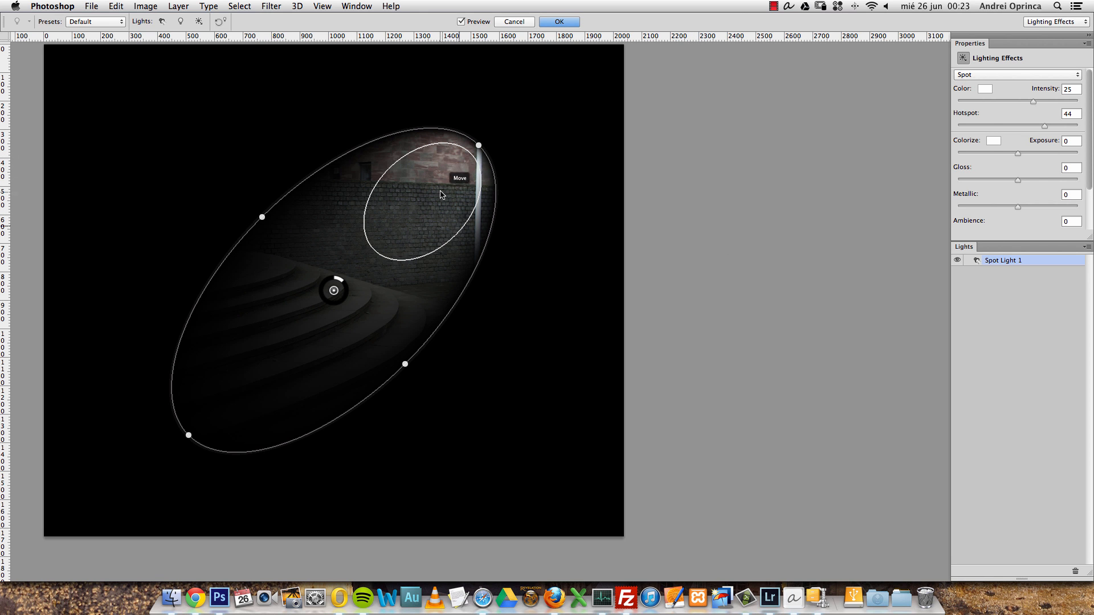
{"action": "mouse_move", "coordinate": [598, 217]}
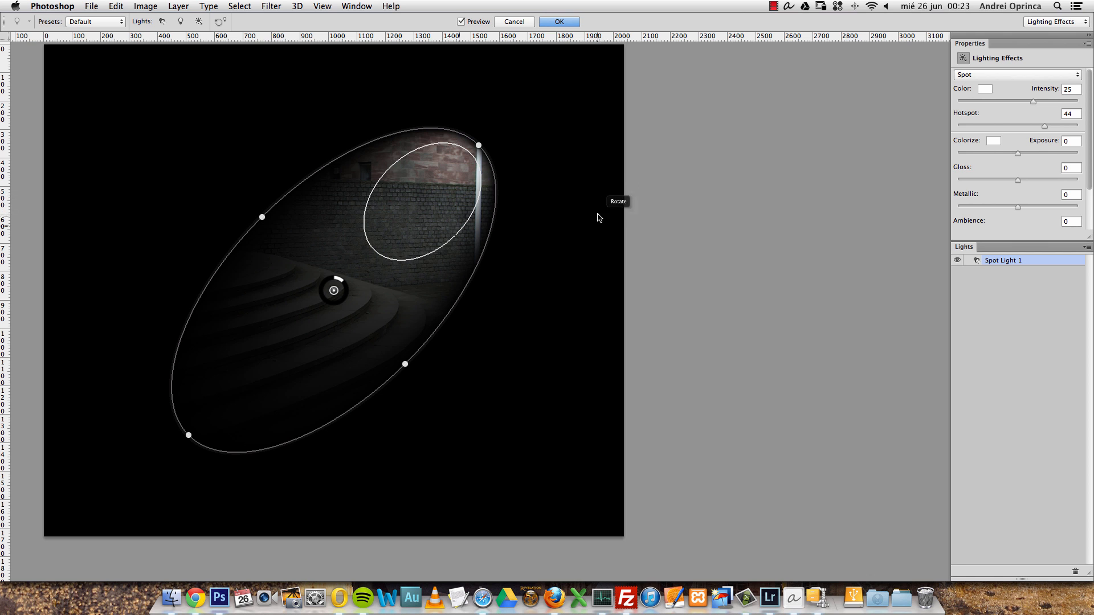
{"action": "mouse_move", "coordinate": [586, 229]}
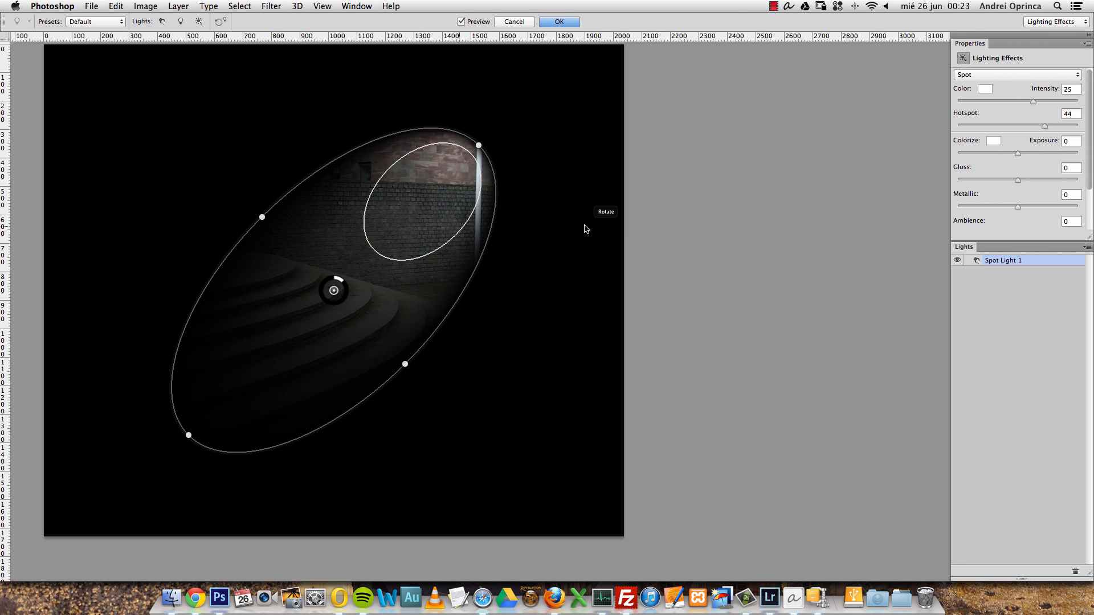
{"action": "mouse_move", "coordinate": [664, 196]}
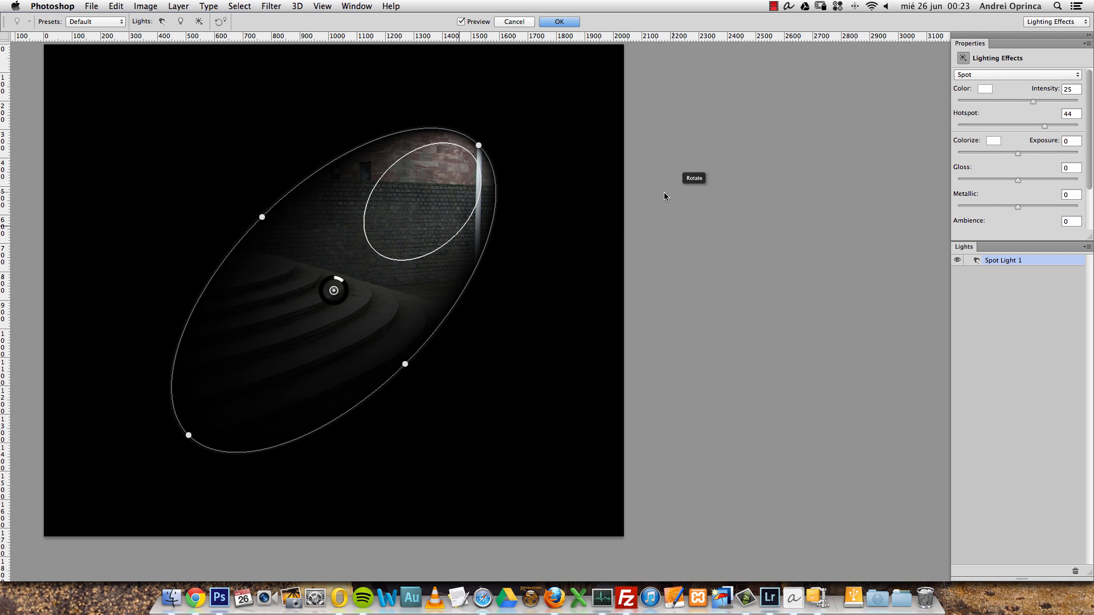
{"action": "mouse_move", "coordinate": [907, 200]}
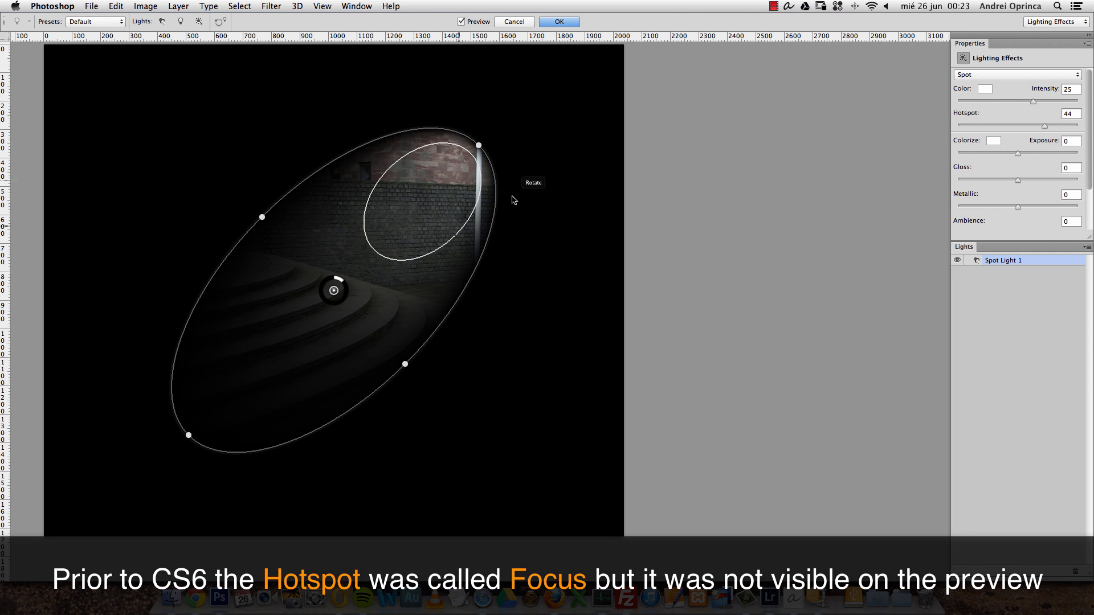
{"action": "mouse_move", "coordinate": [441, 191]}
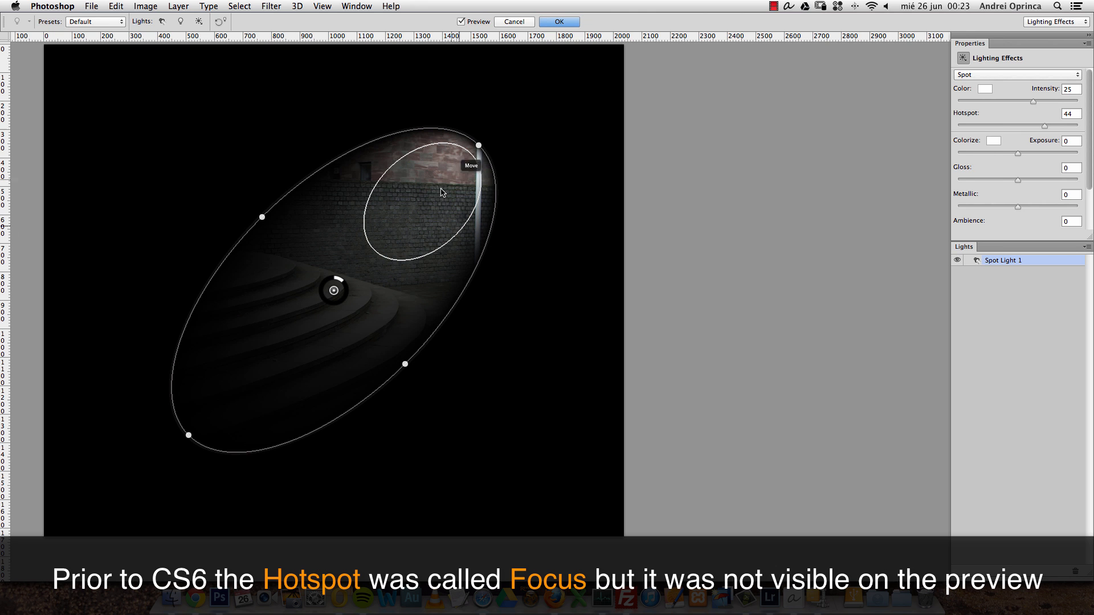
{"action": "mouse_move", "coordinate": [590, 329]}
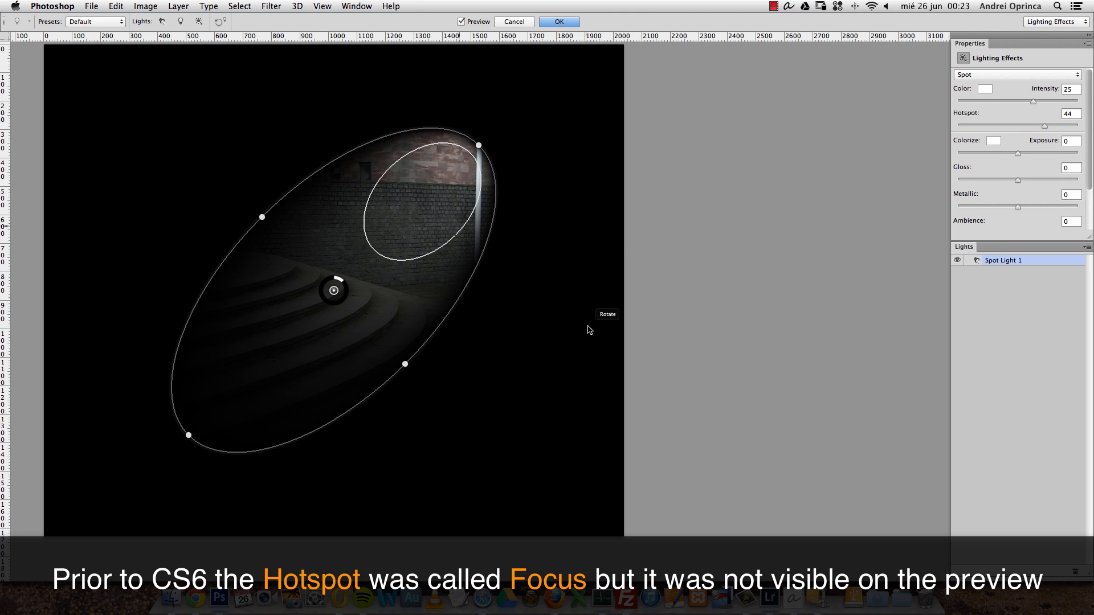
{"action": "mouse_move", "coordinate": [725, 199]}
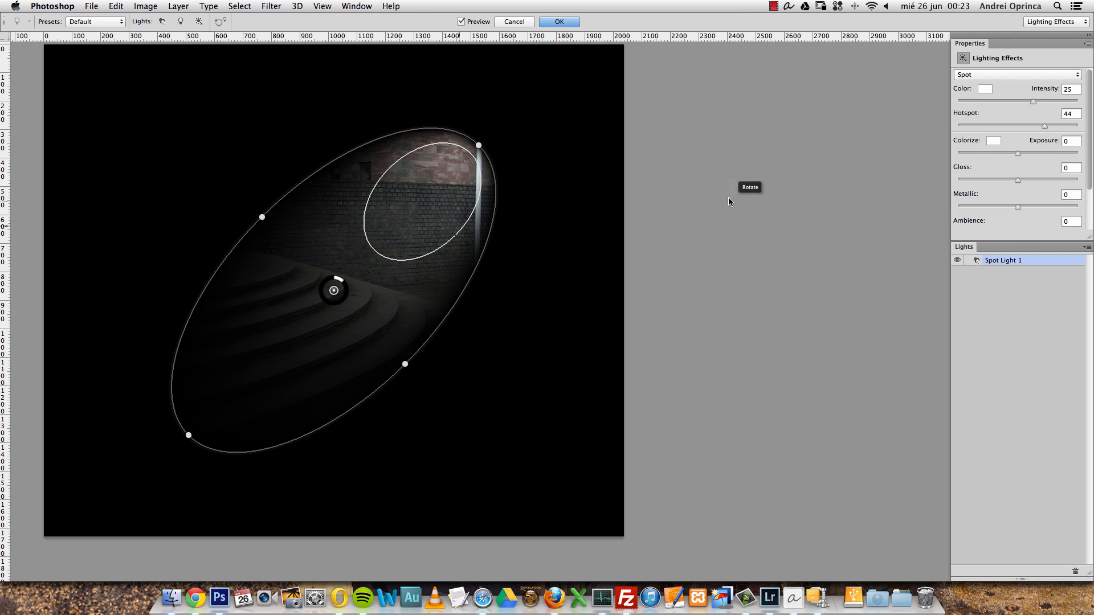
{"action": "mouse_move", "coordinate": [695, 297]}
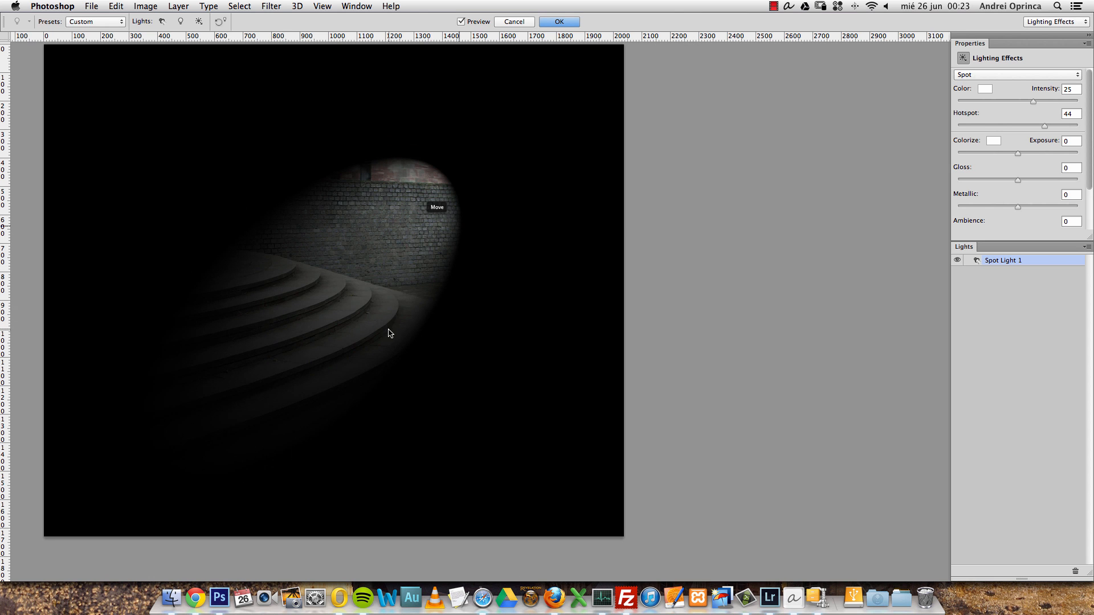
{"action": "mouse_move", "coordinate": [680, 230]}
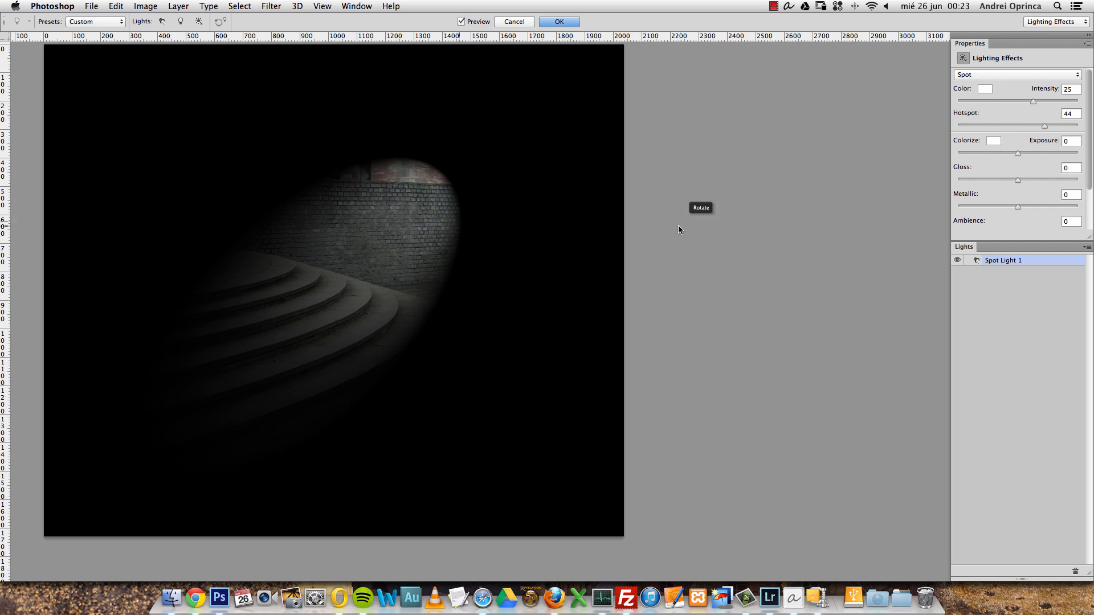
{"action": "mouse_move", "coordinate": [638, 245]}
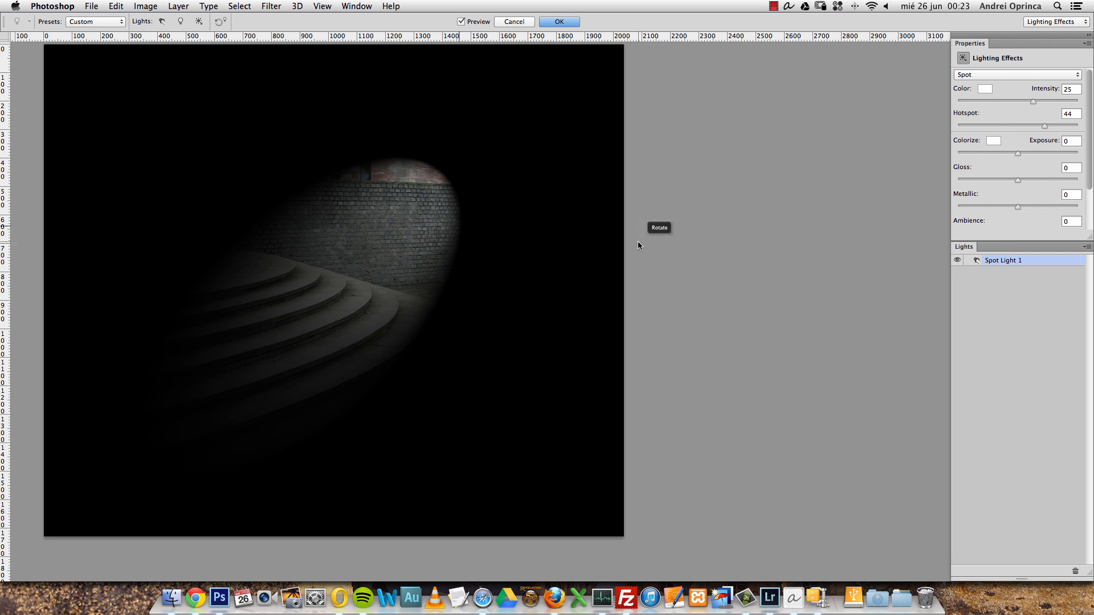
{"action": "mouse_move", "coordinate": [636, 224]}
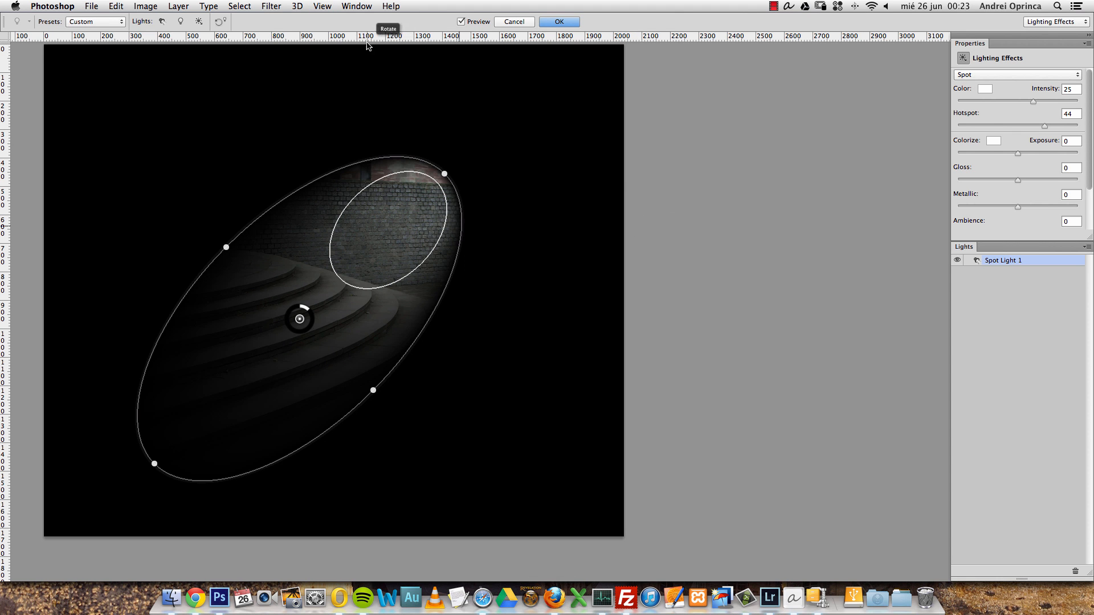
{"action": "left_click", "coordinate": [322, 7]}
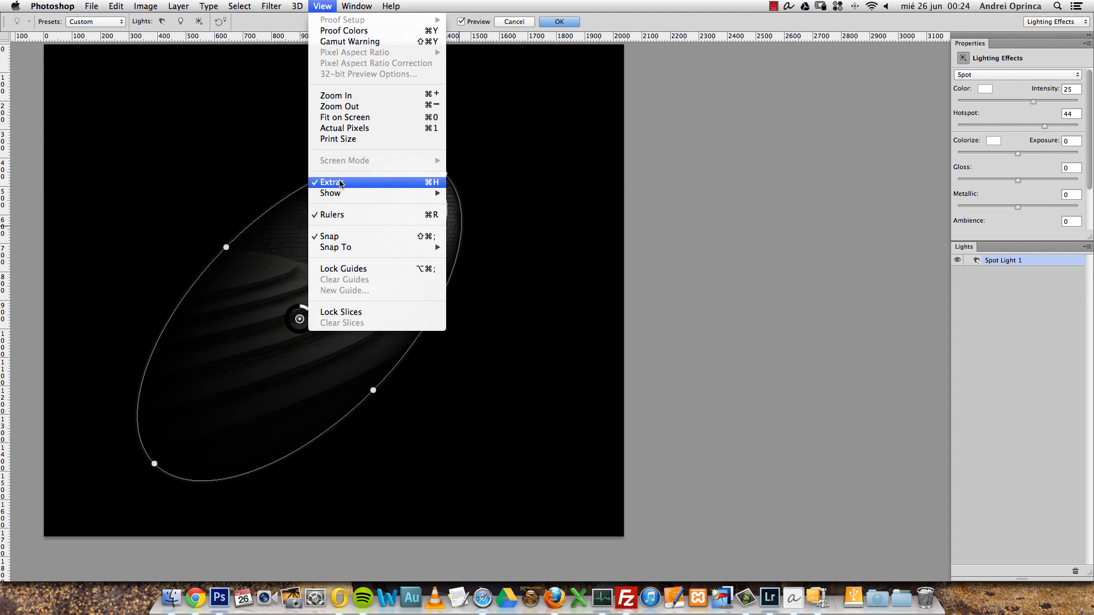
{"action": "left_click", "coordinate": [332, 182]}
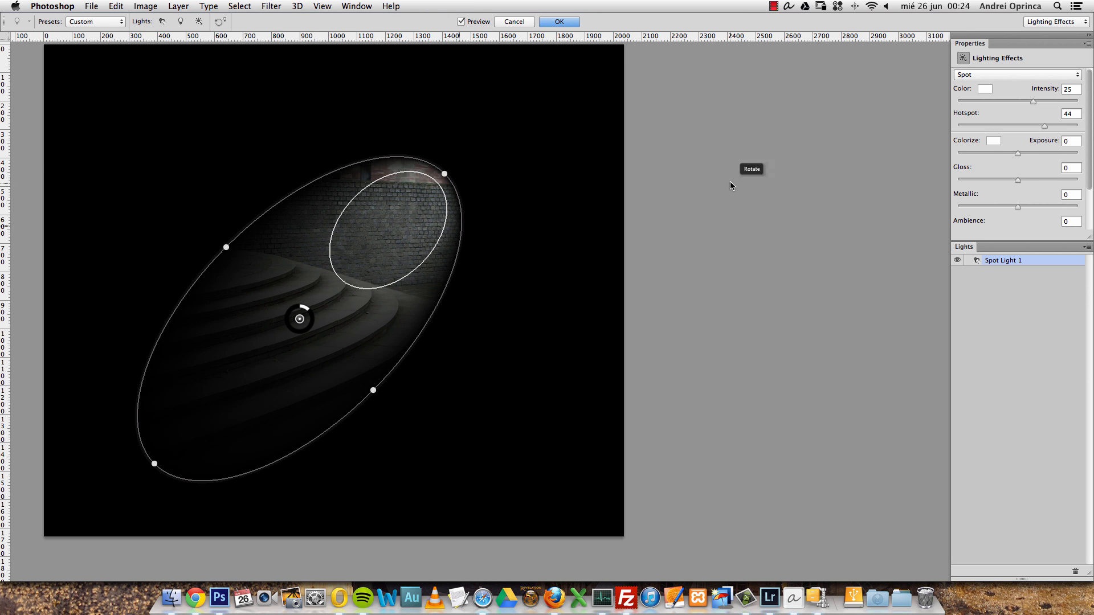
{"action": "mouse_move", "coordinate": [743, 161]}
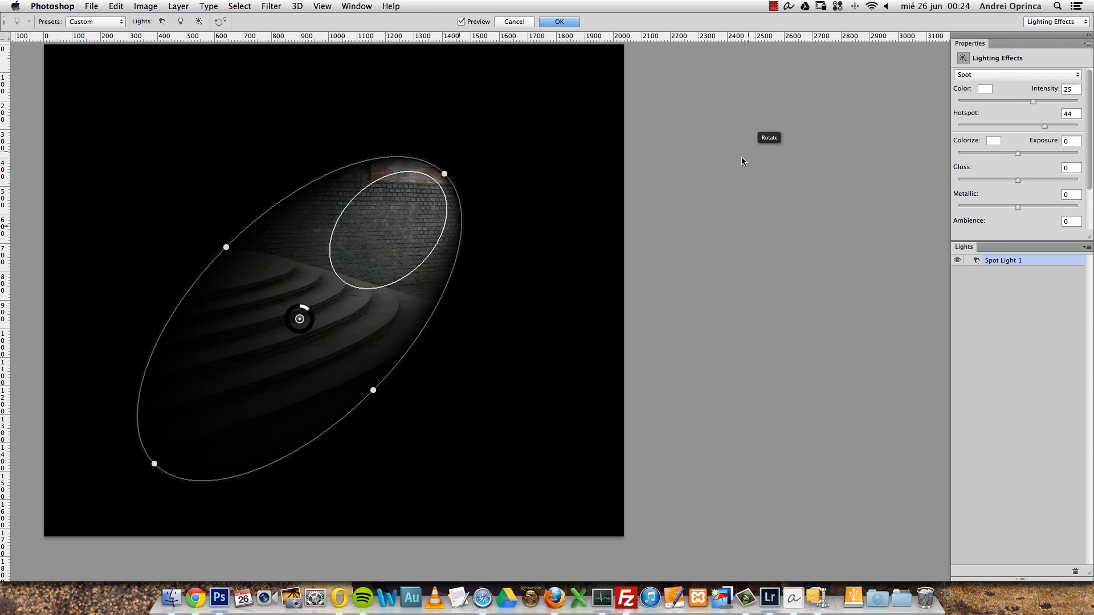
{"action": "mouse_move", "coordinate": [707, 222]}
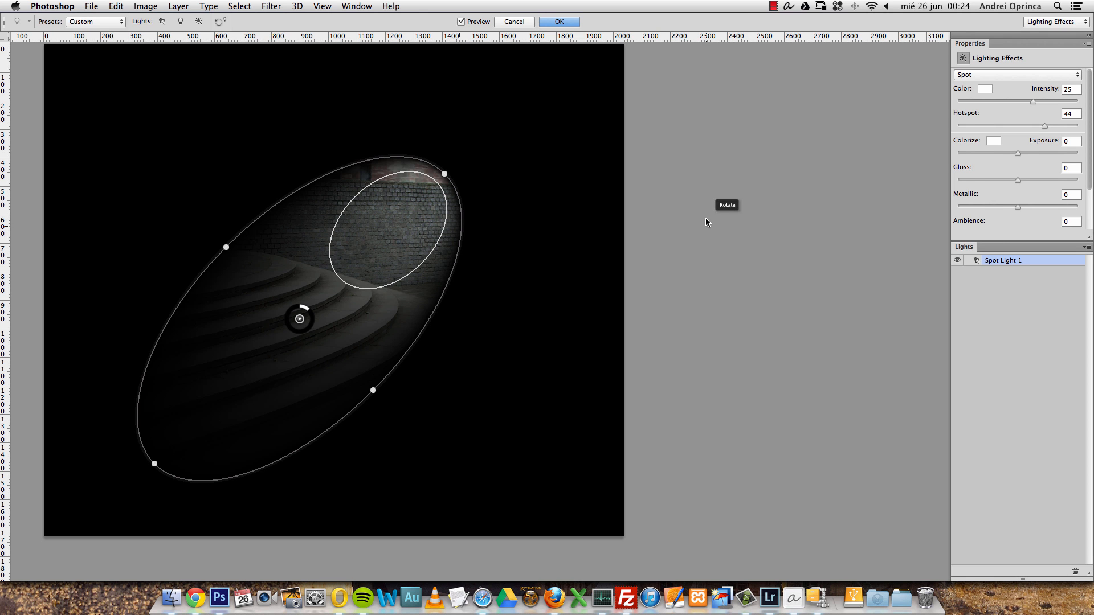
{"action": "mouse_move", "coordinate": [745, 172]}
{"action": "type", "text": "17"}
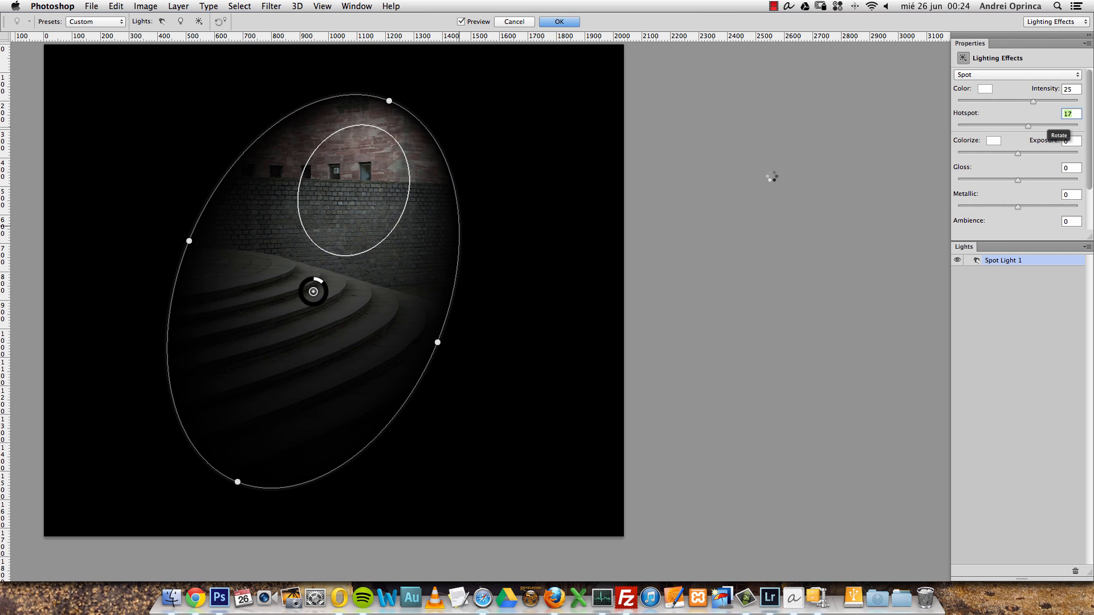
{"action": "mouse_move", "coordinate": [313, 217]}
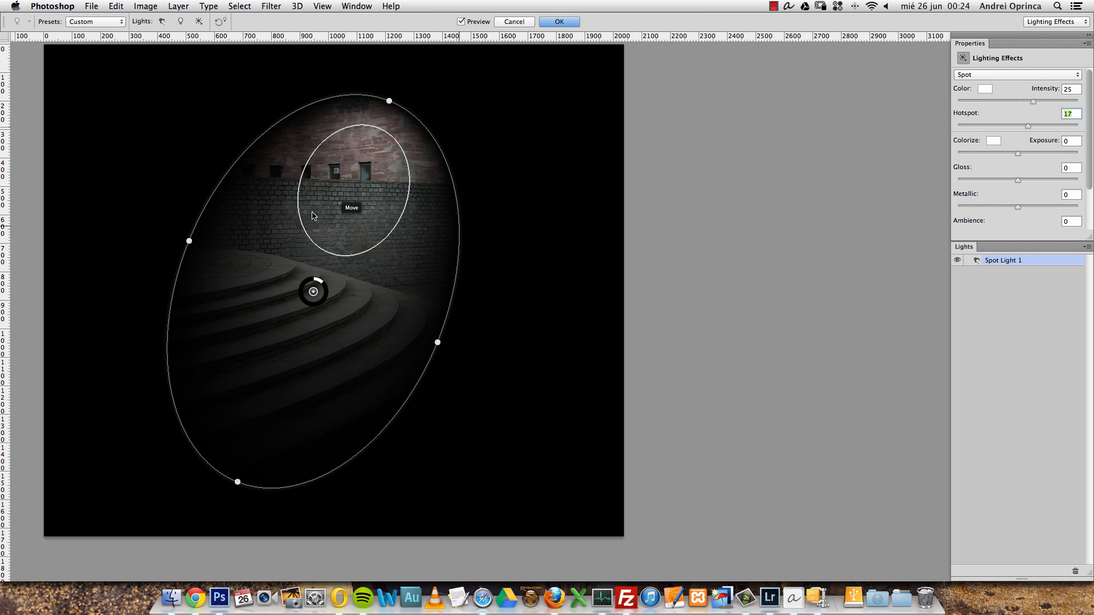
{"action": "mouse_move", "coordinate": [333, 222]}
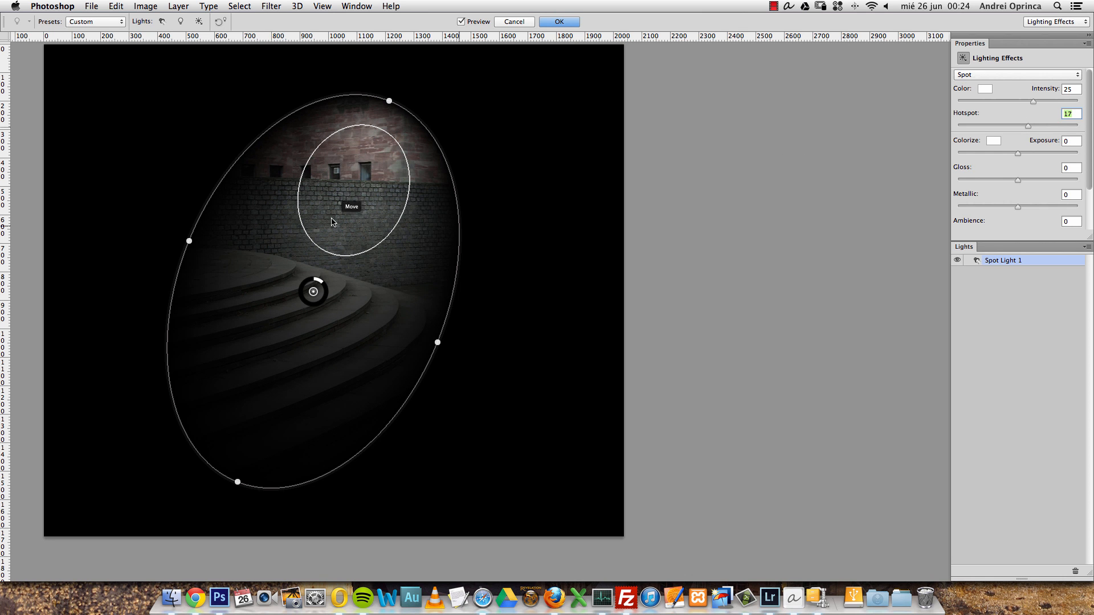
{"action": "mouse_move", "coordinate": [233, 392]}
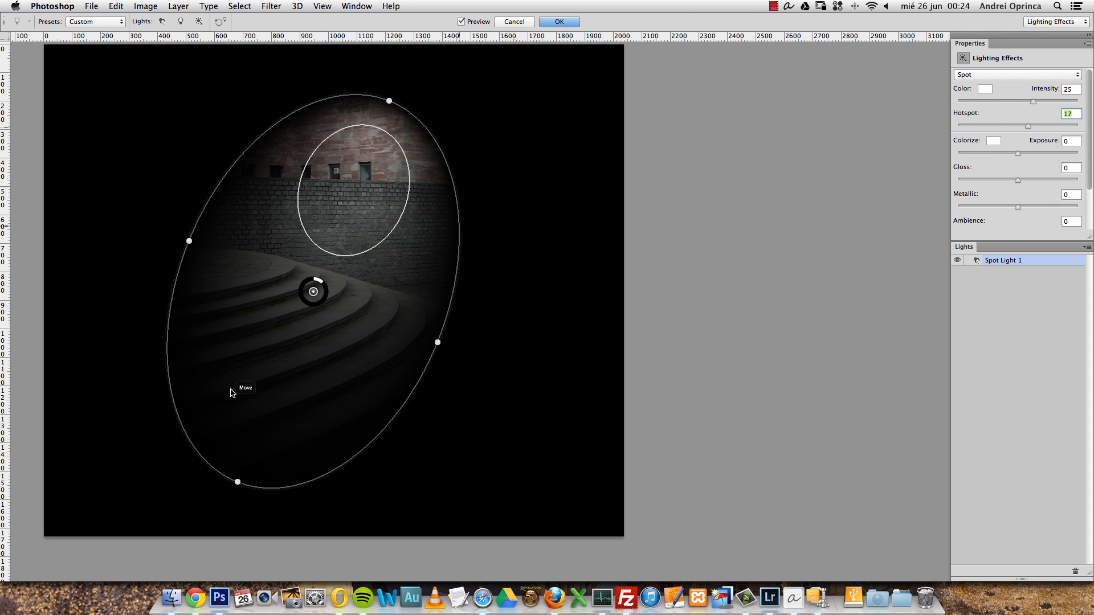
{"action": "mouse_move", "coordinate": [996, 161]}
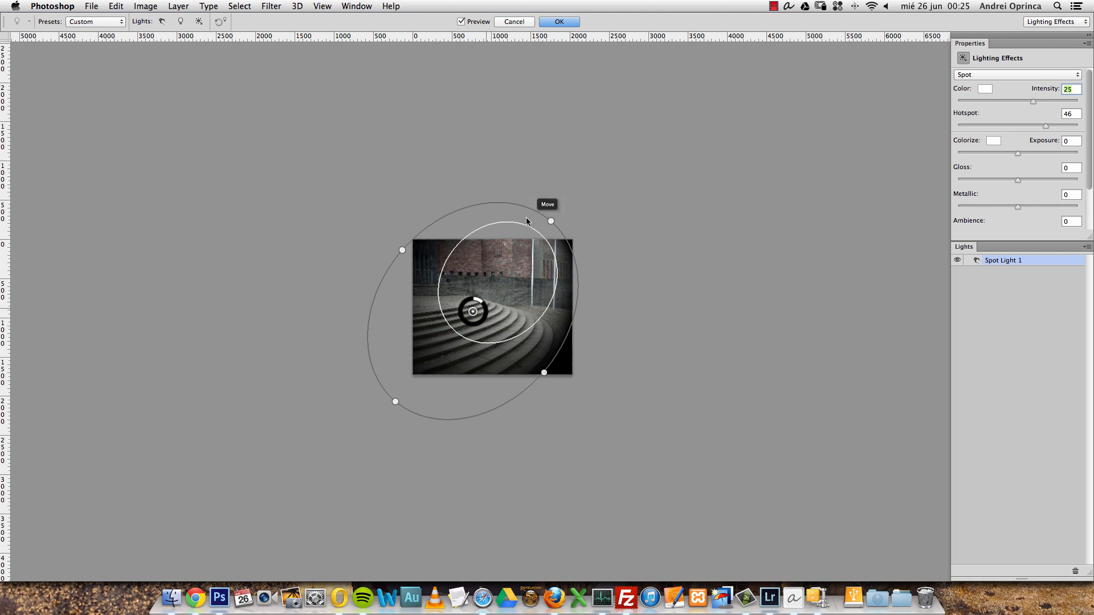
{"action": "mouse_move", "coordinate": [987, 88]}
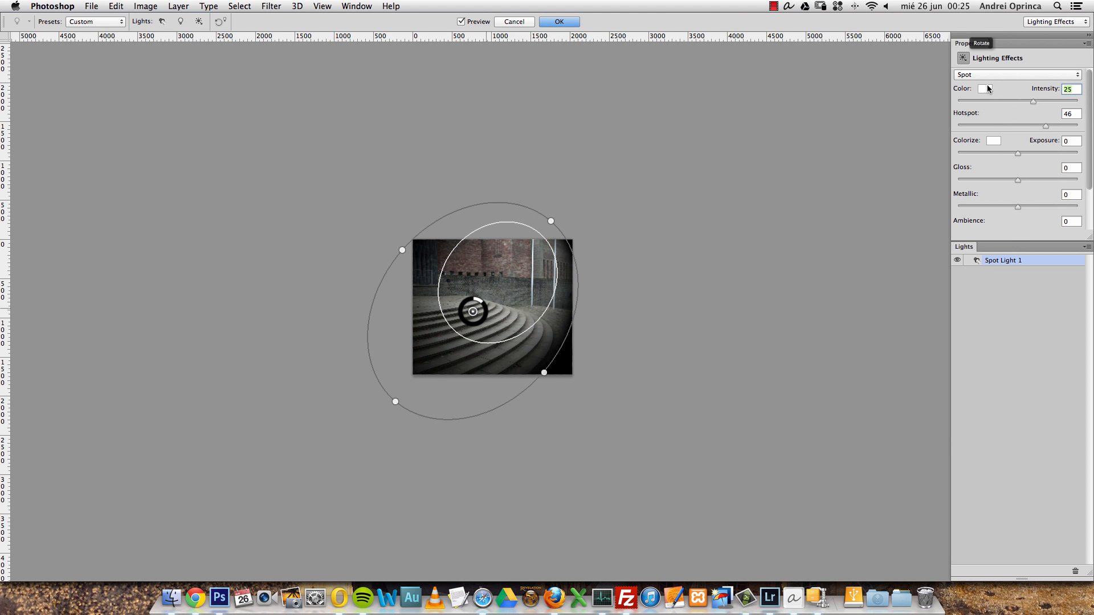
{"action": "left_click", "coordinate": [984, 88]}
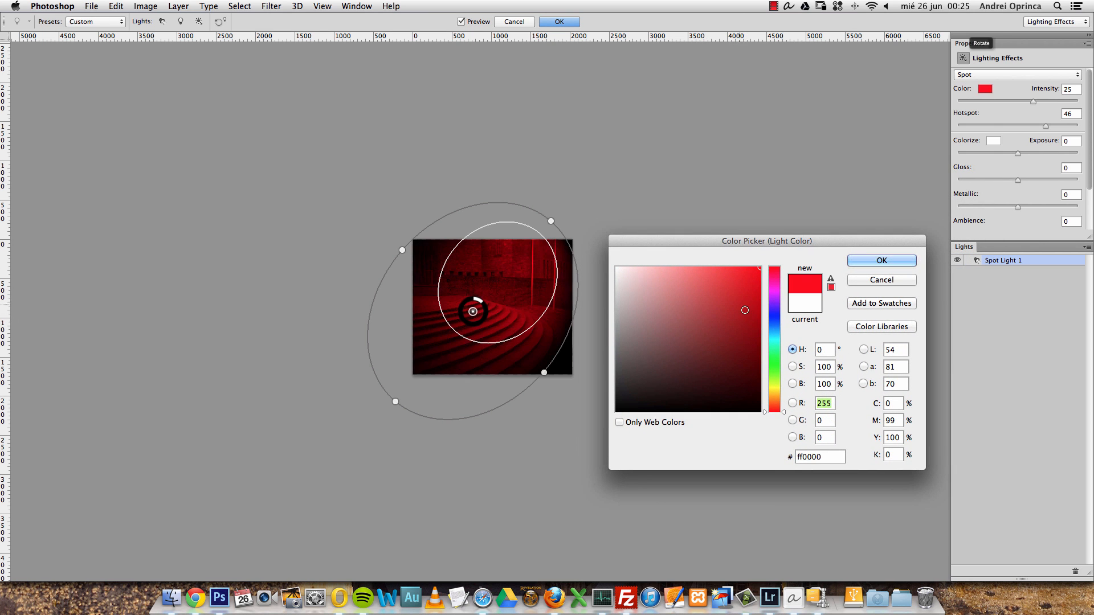
{"action": "left_click", "coordinate": [651, 285]}
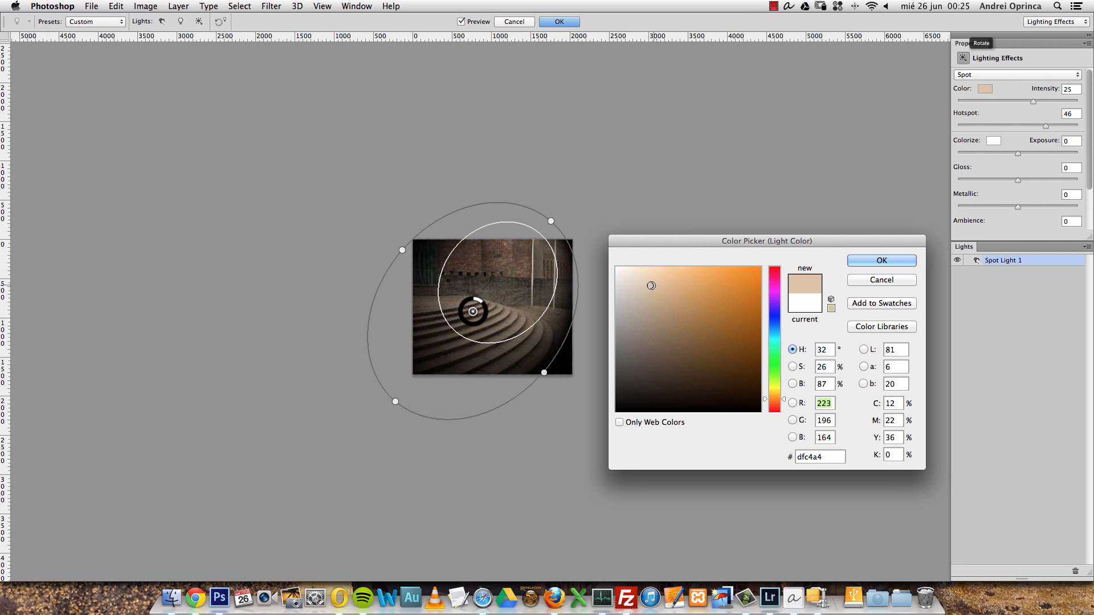
{"action": "left_click", "coordinate": [647, 289]}
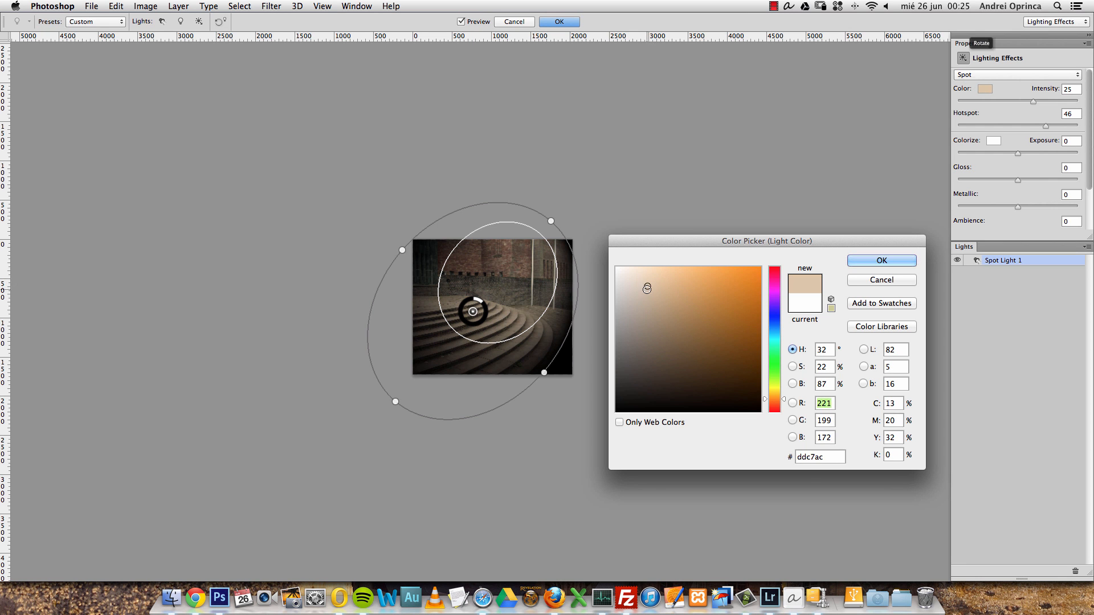
{"action": "left_click", "coordinate": [715, 279]}
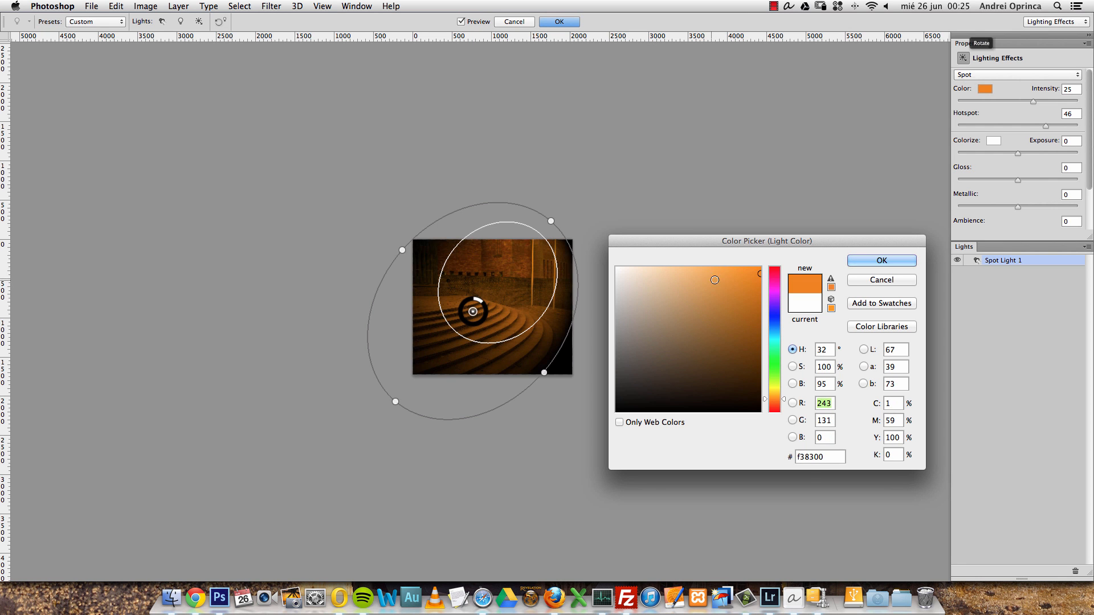
{"action": "left_click", "coordinate": [644, 292]}
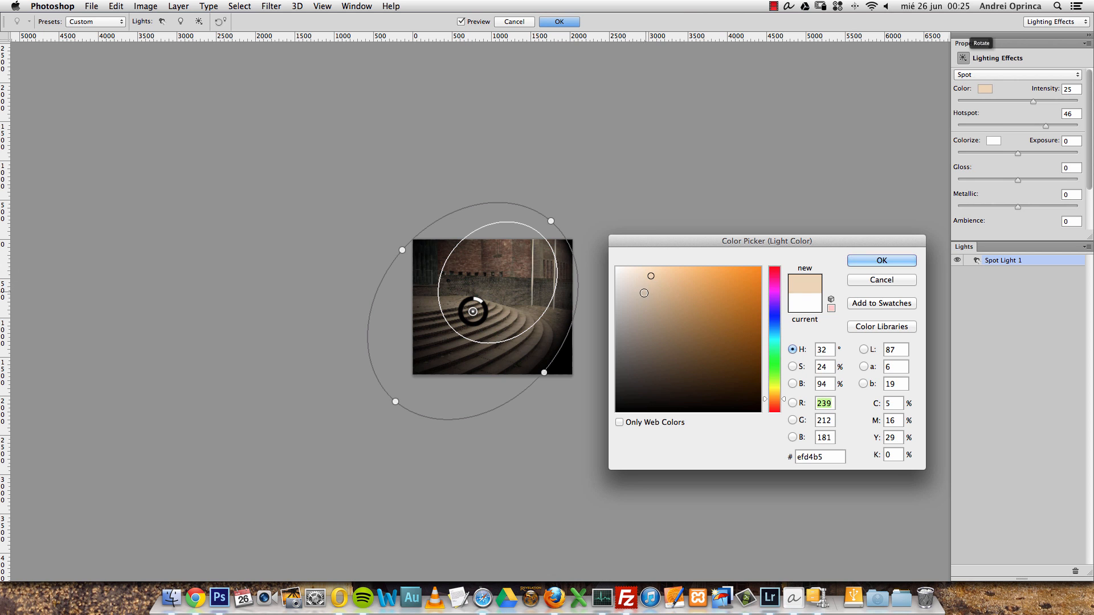
{"action": "left_click", "coordinate": [643, 275]}
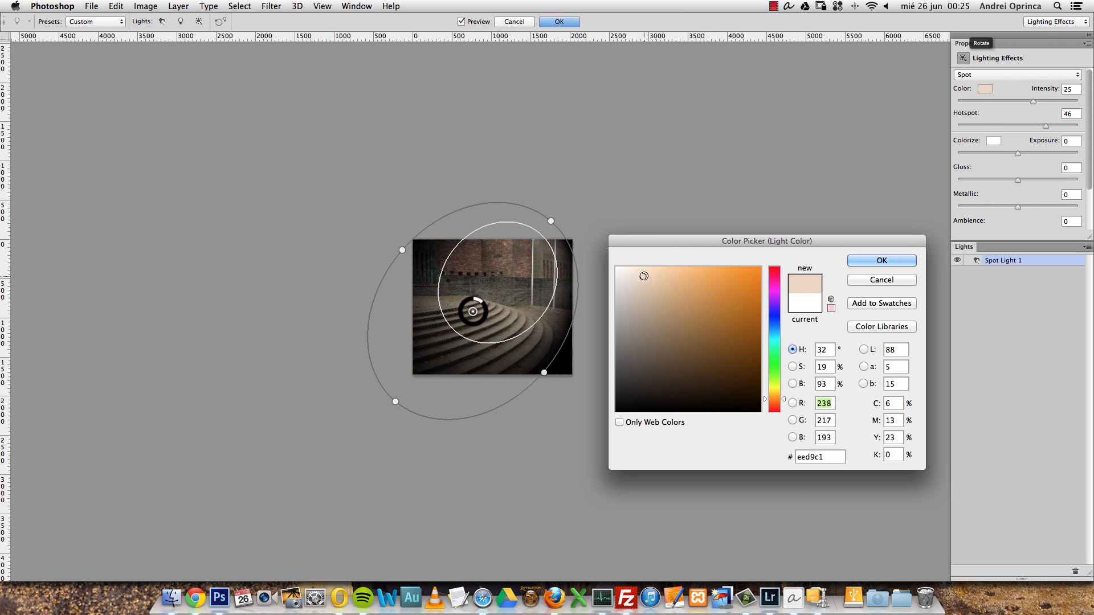
{"action": "left_click", "coordinate": [617, 267]}
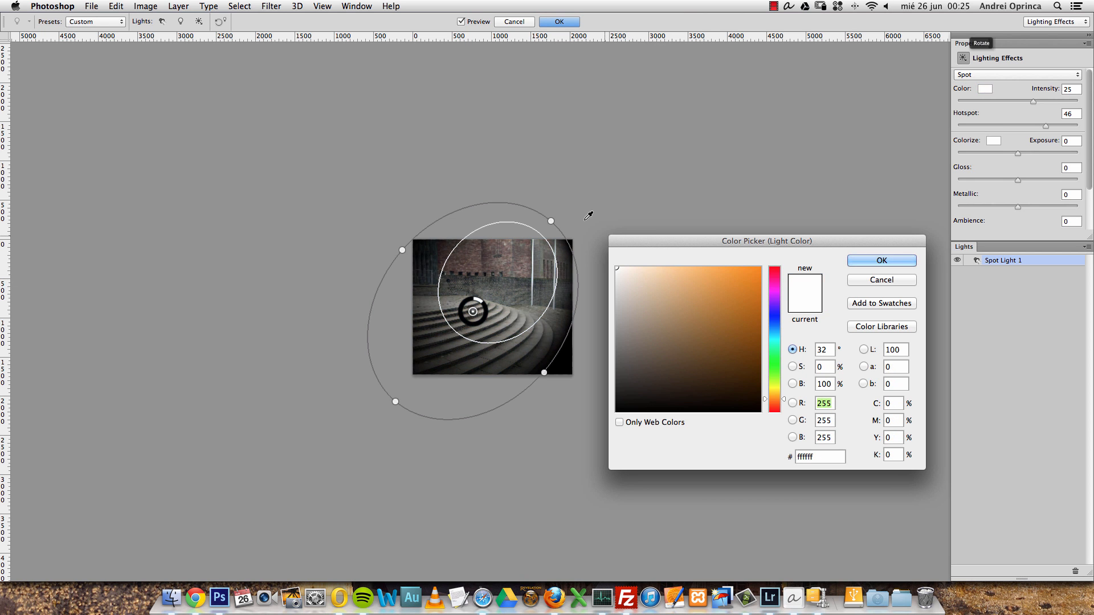
{"action": "left_click", "coordinate": [880, 261]}
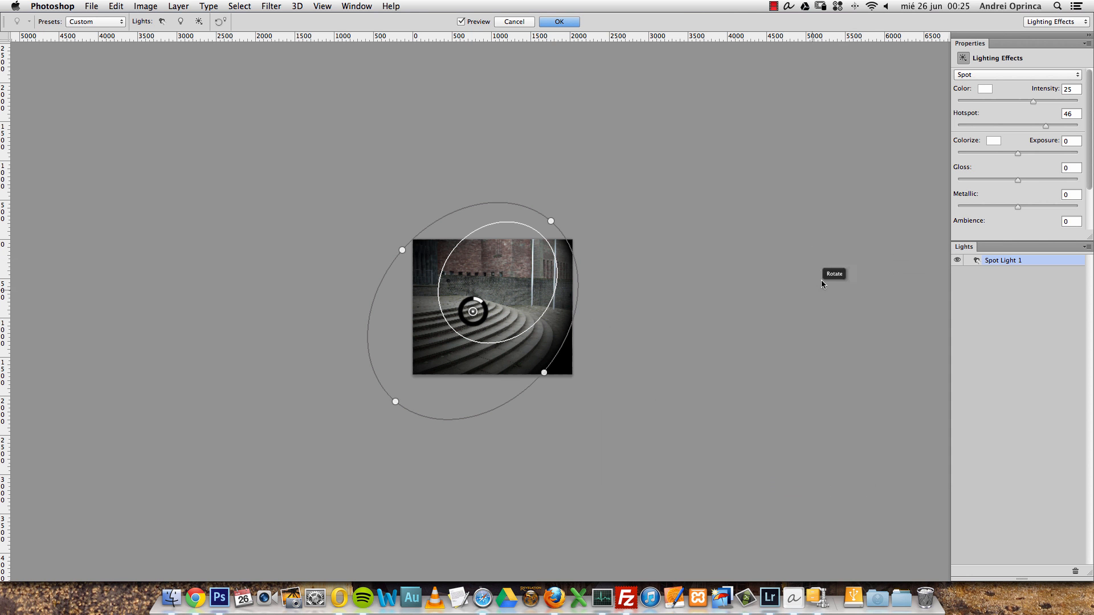
{"action": "mouse_move", "coordinate": [850, 264]}
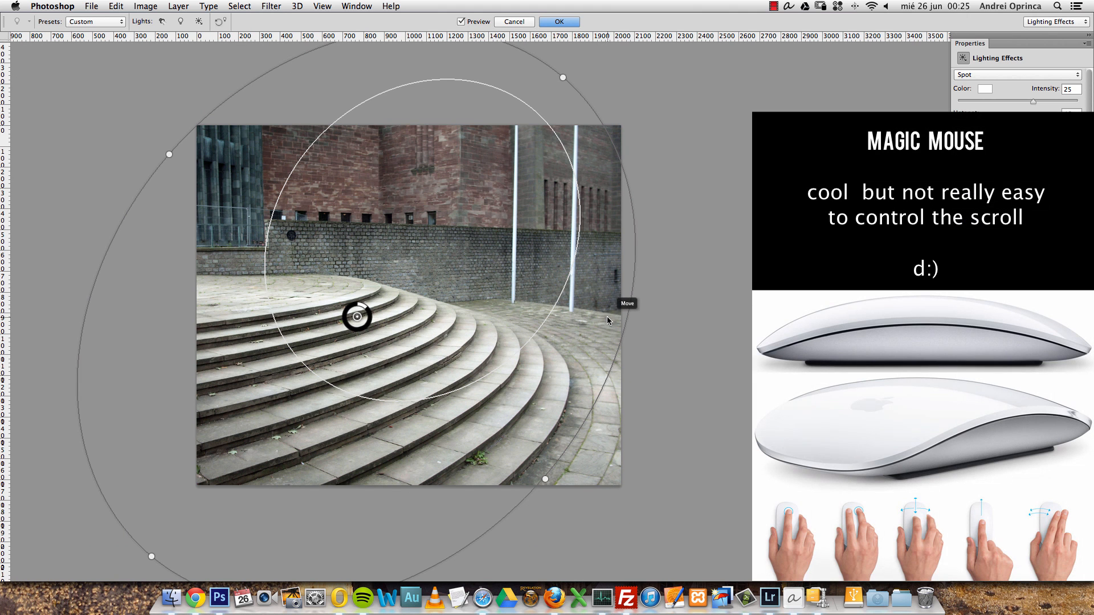
{"action": "mouse_move", "coordinate": [682, 263]}
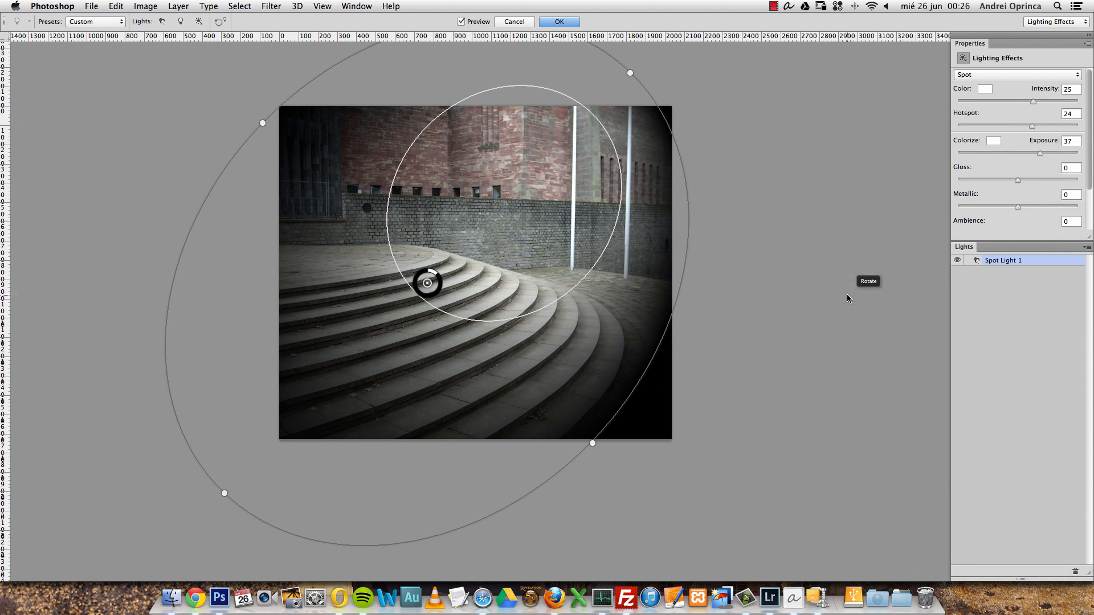
{"action": "mouse_move", "coordinate": [999, 141]}
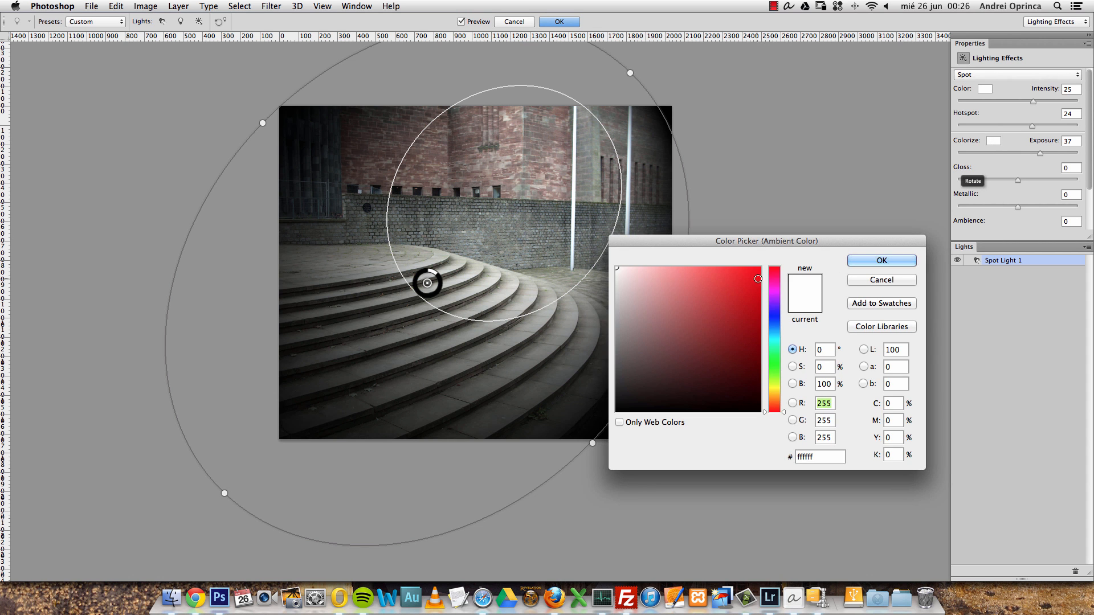
- Confirm red as the Colorize colour in the Color Picker
{"action": "left_click", "coordinate": [882, 260]}
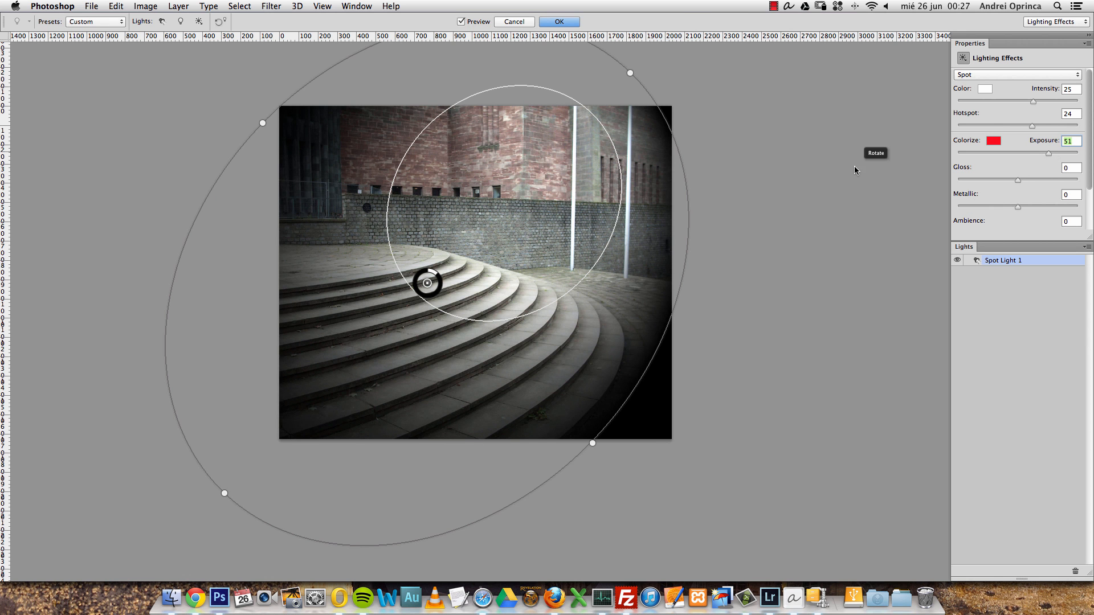
{"action": "mouse_move", "coordinate": [997, 161]}
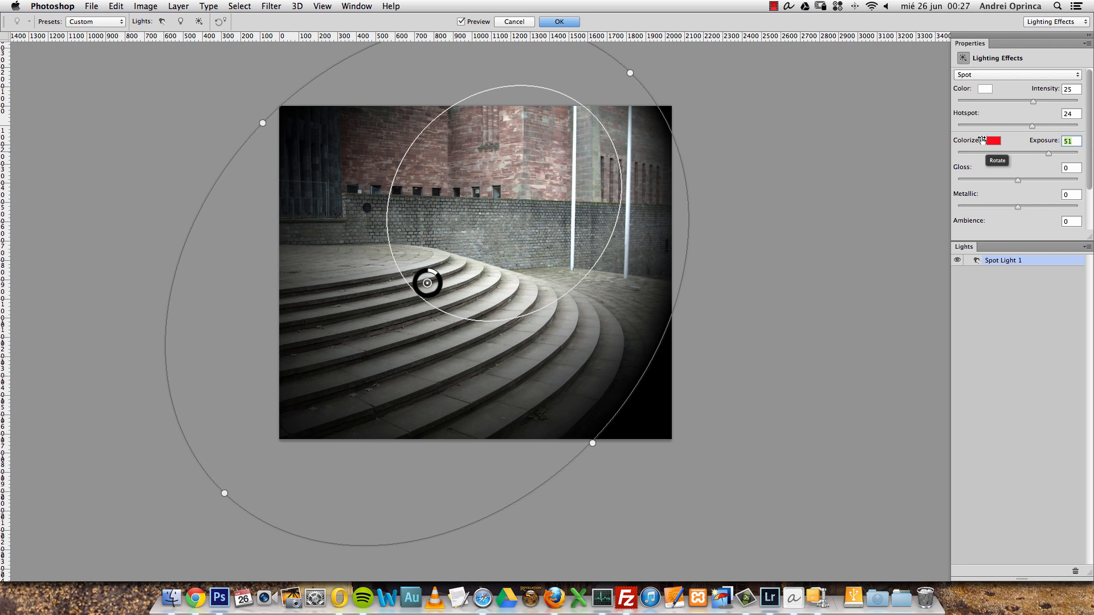
- Scroll the Properties panel and change the Colorize colour to cyan blue (00aeff)
{"action": "scroll", "scroll_direction": "down", "scroll_amount": 3}
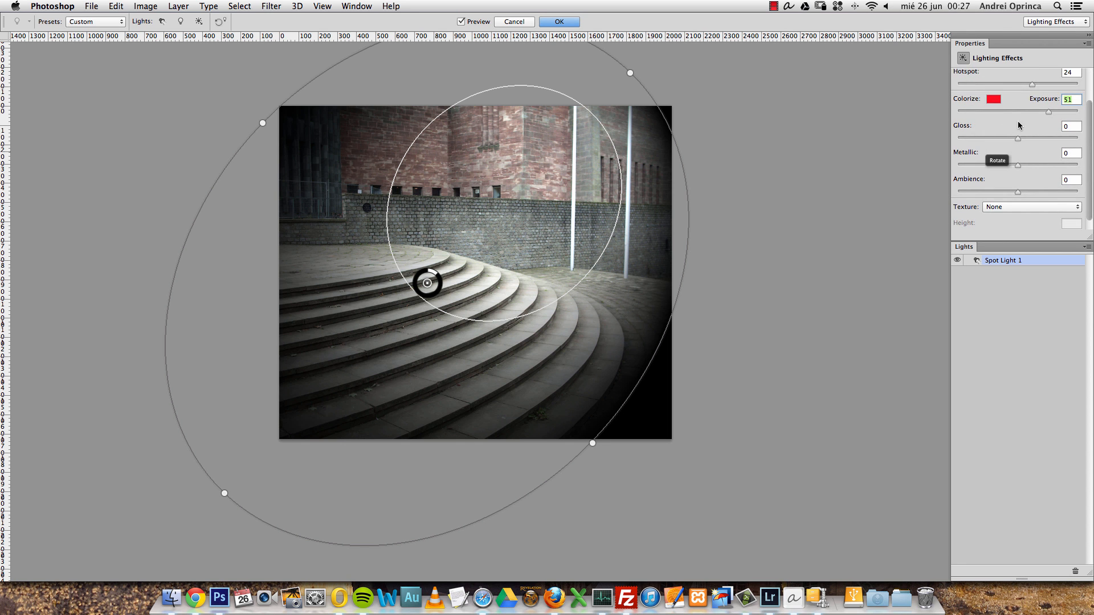
{"action": "mouse_move", "coordinate": [1011, 190]}
{"action": "type", "text": "87"}
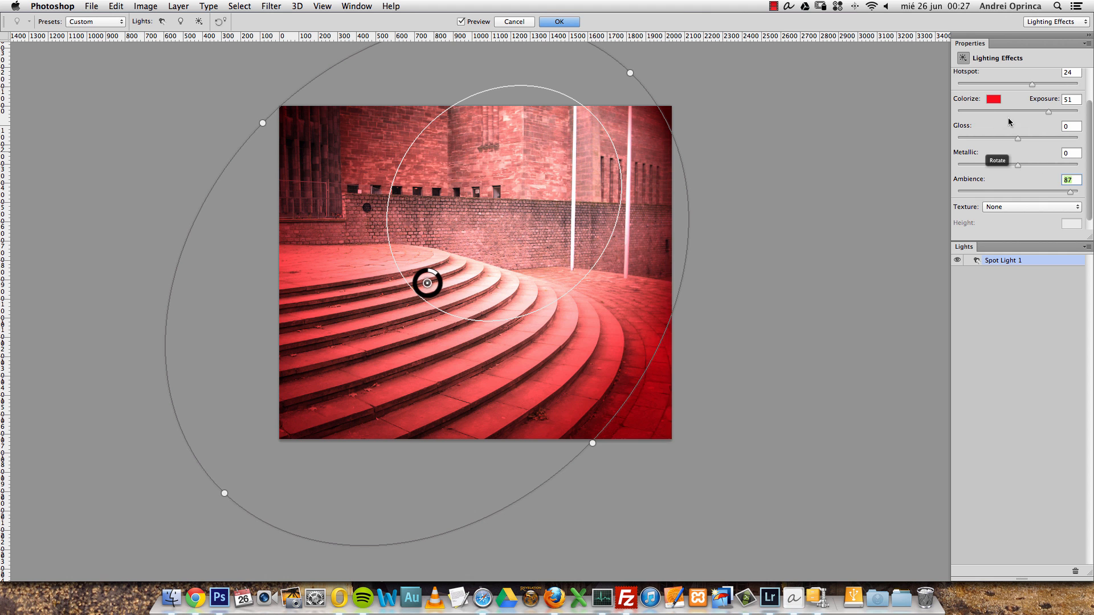
{"action": "left_click", "coordinate": [994, 99]}
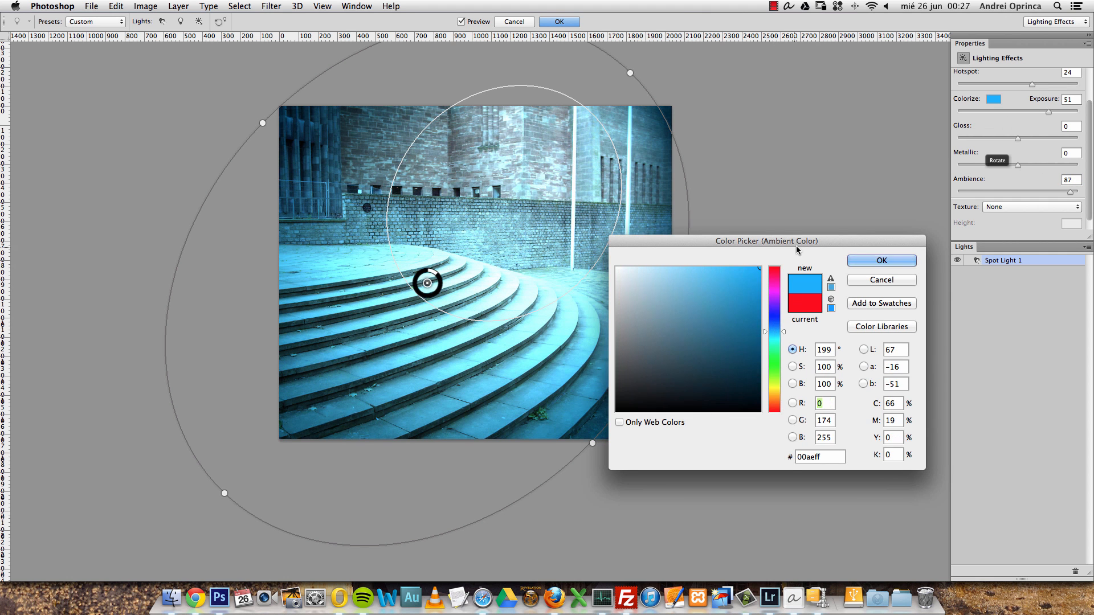
{"action": "left_click", "coordinate": [880, 261]}
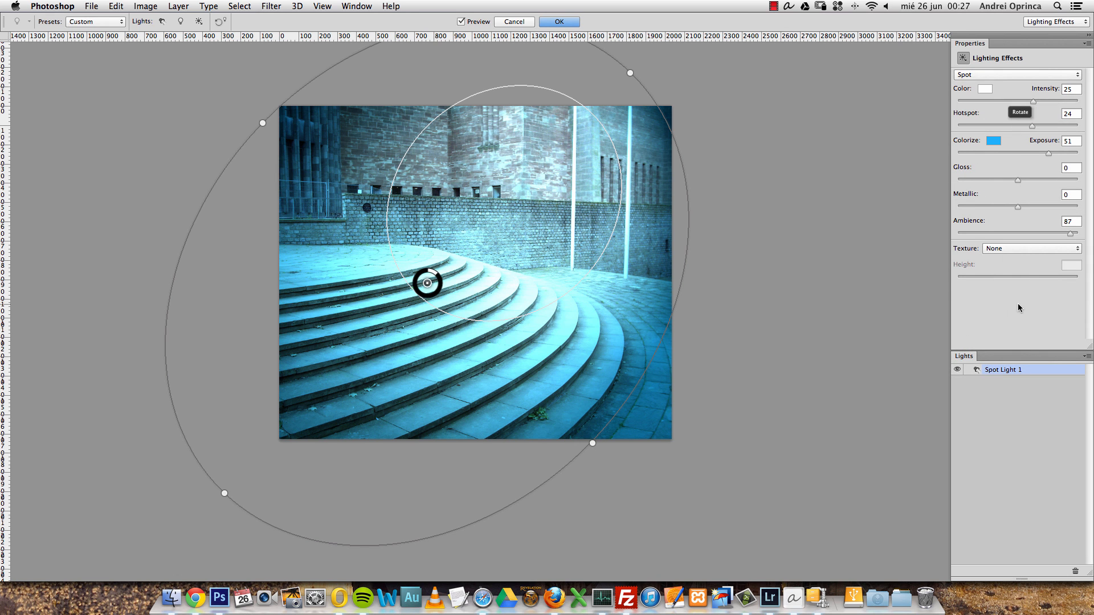
{"action": "mouse_move", "coordinate": [1031, 143]}
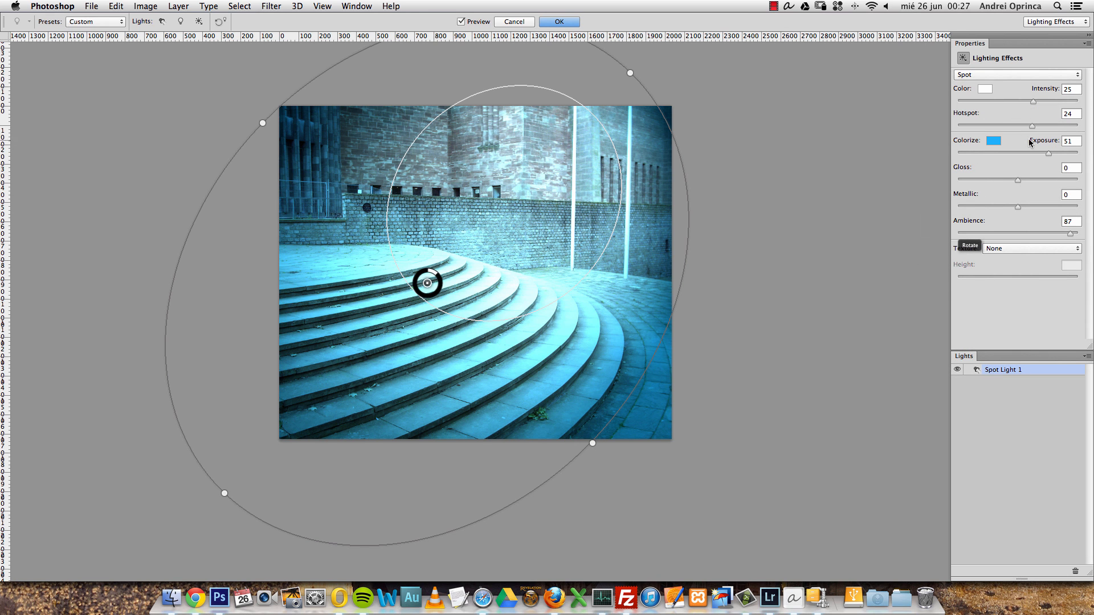
{"action": "mouse_move", "coordinate": [1044, 137]}
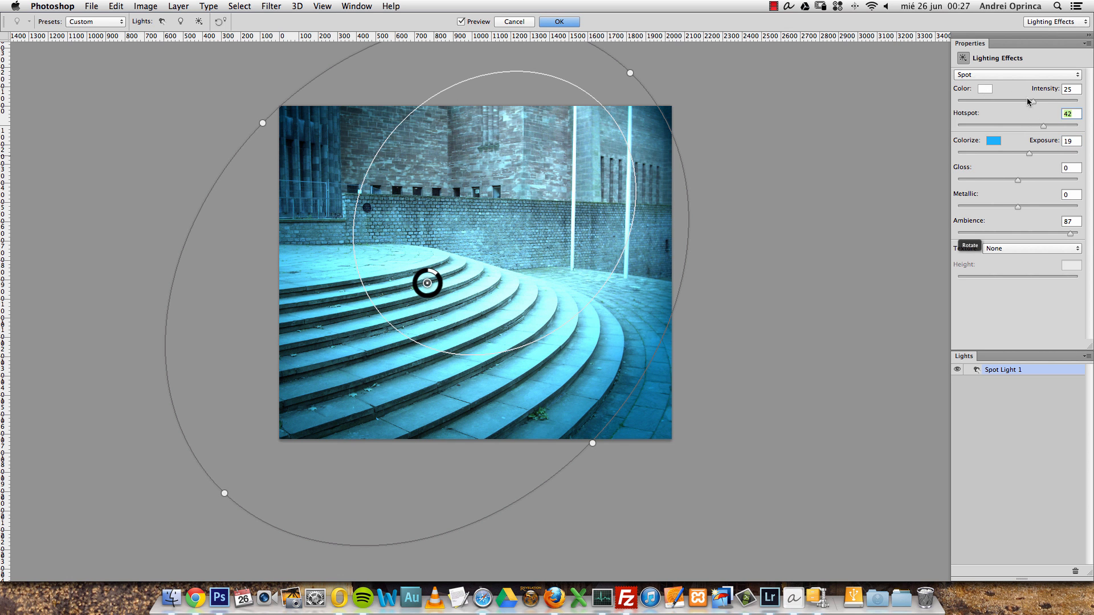
- Set the spotlight colour to orange and the Colorize tint to deep navy blue
{"action": "left_click", "coordinate": [984, 89]}
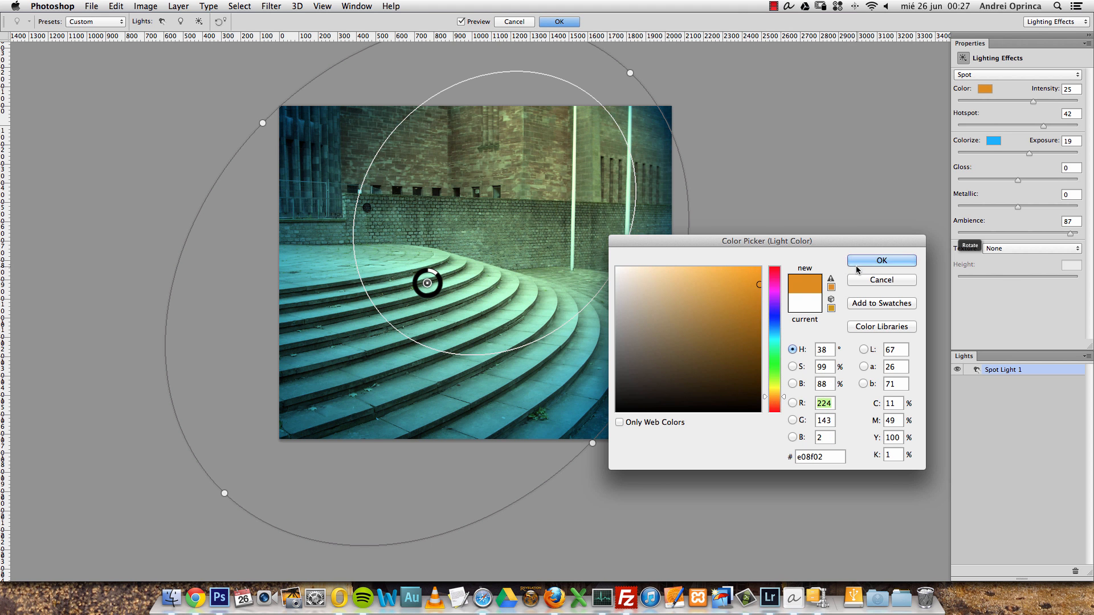
{"action": "left_click", "coordinate": [880, 261]}
{"action": "type", "text": "-15"}
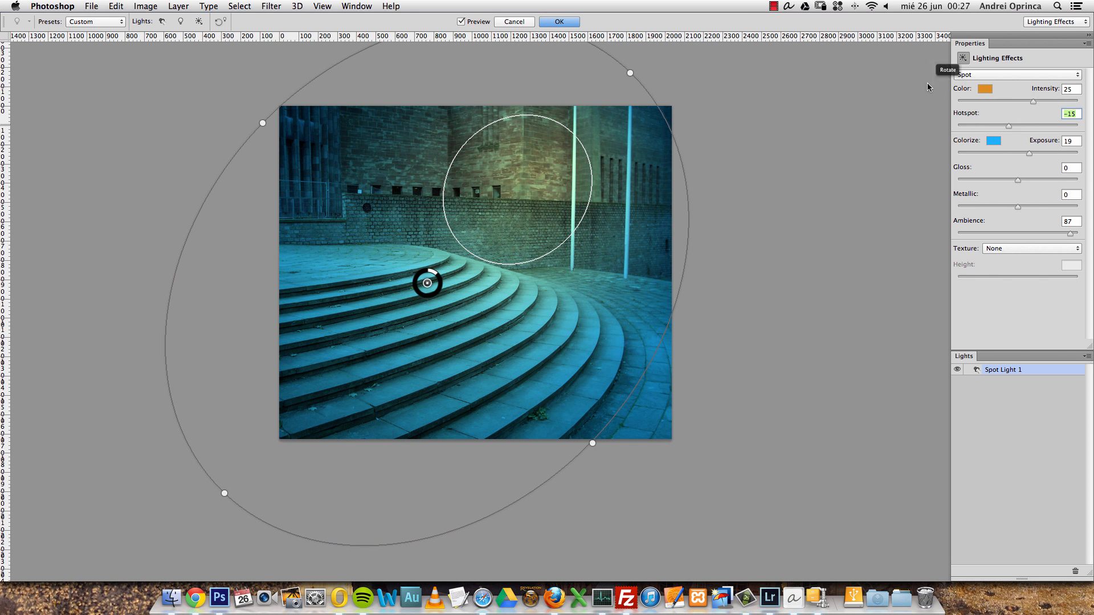
{"action": "mouse_move", "coordinate": [503, 242]}
{"action": "type", "text": "58"}
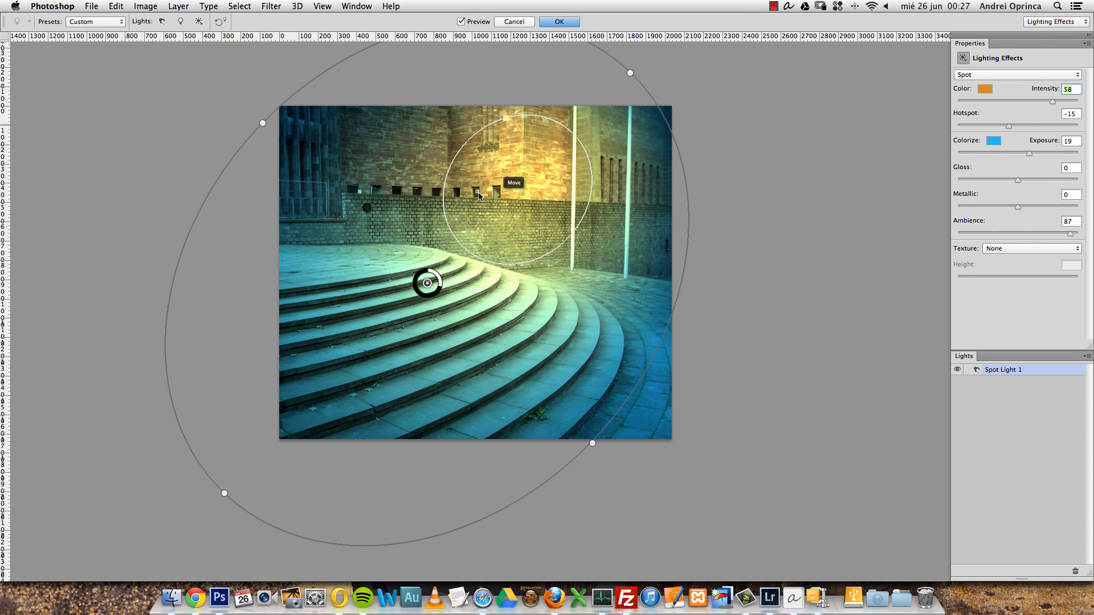
{"action": "mouse_move", "coordinate": [1059, 184]}
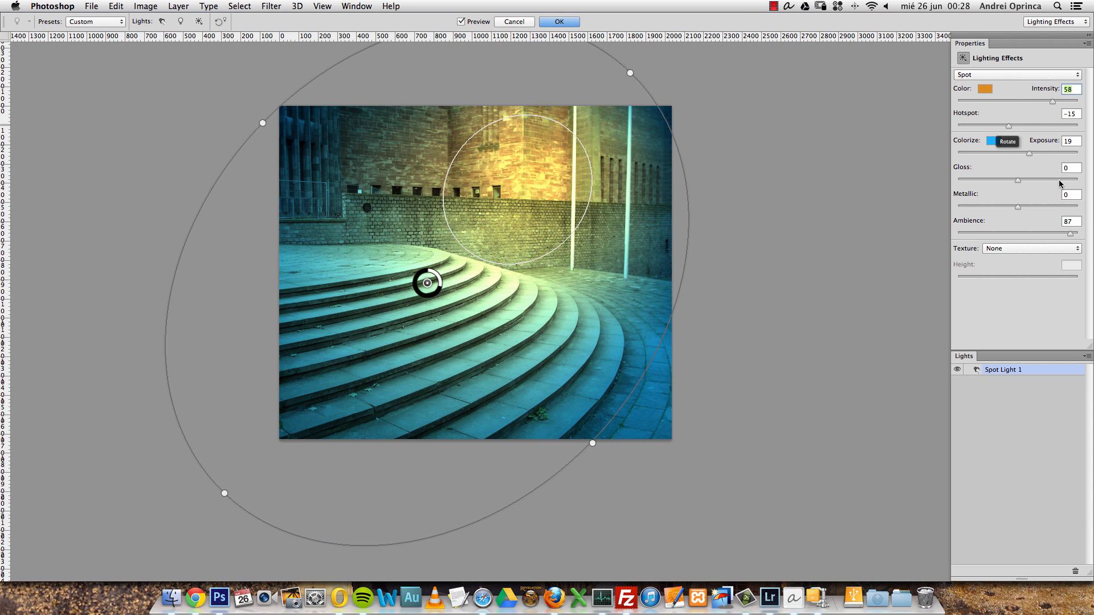
{"action": "mouse_move", "coordinate": [486, 139]}
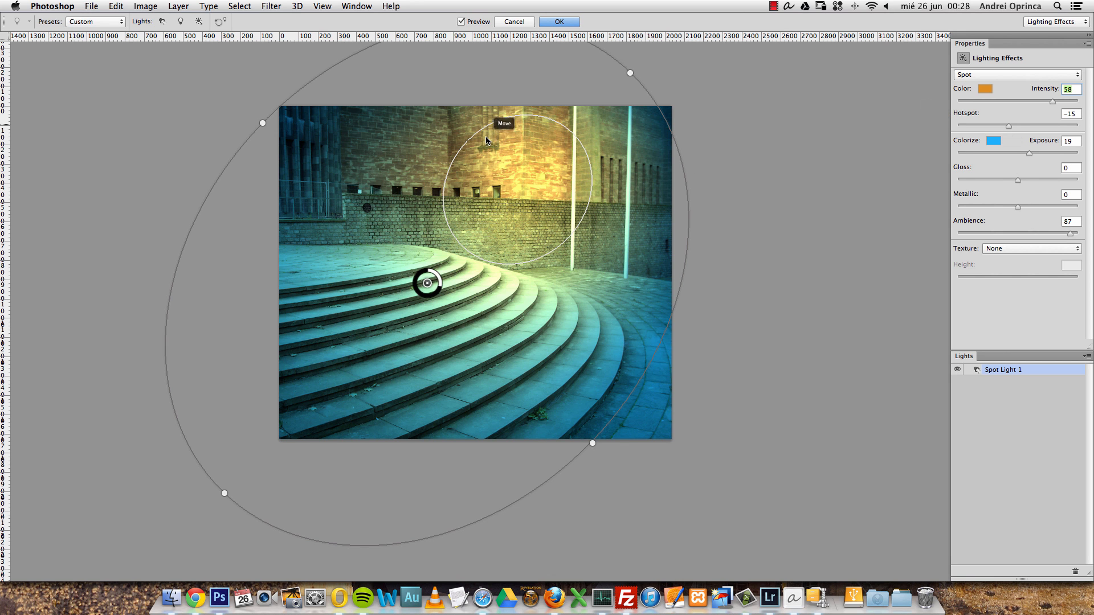
{"action": "mouse_move", "coordinate": [519, 231]}
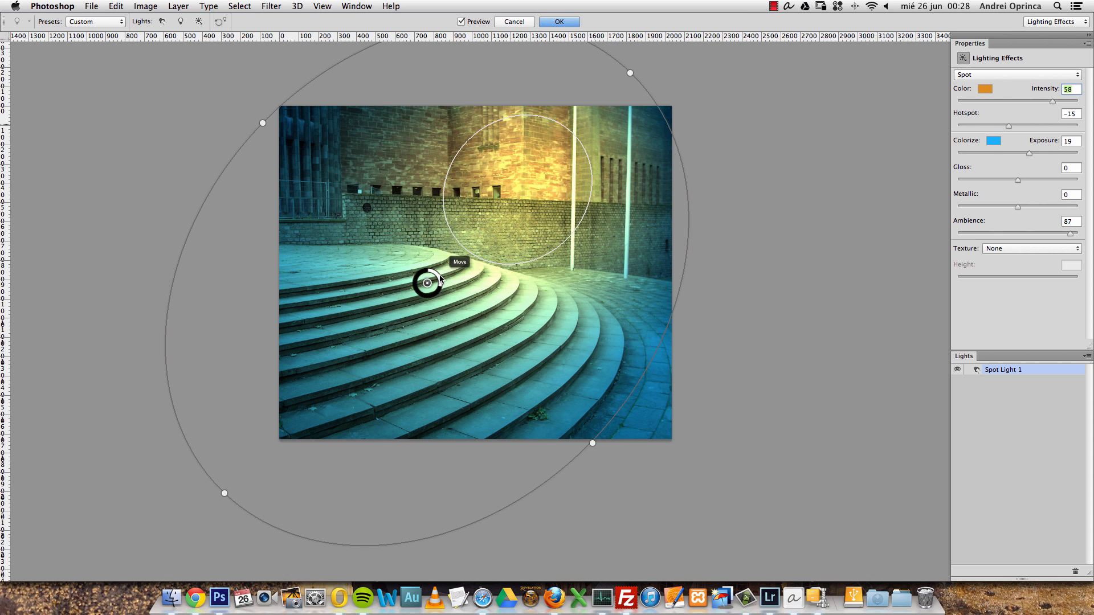
{"action": "mouse_move", "coordinate": [293, 344]}
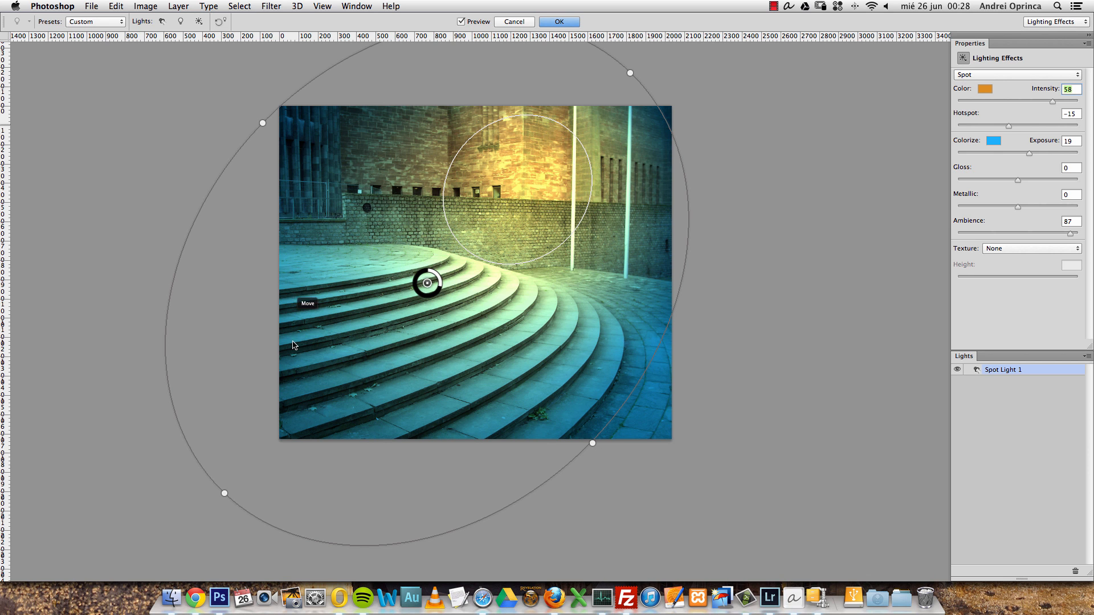
{"action": "mouse_move", "coordinate": [641, 339]}
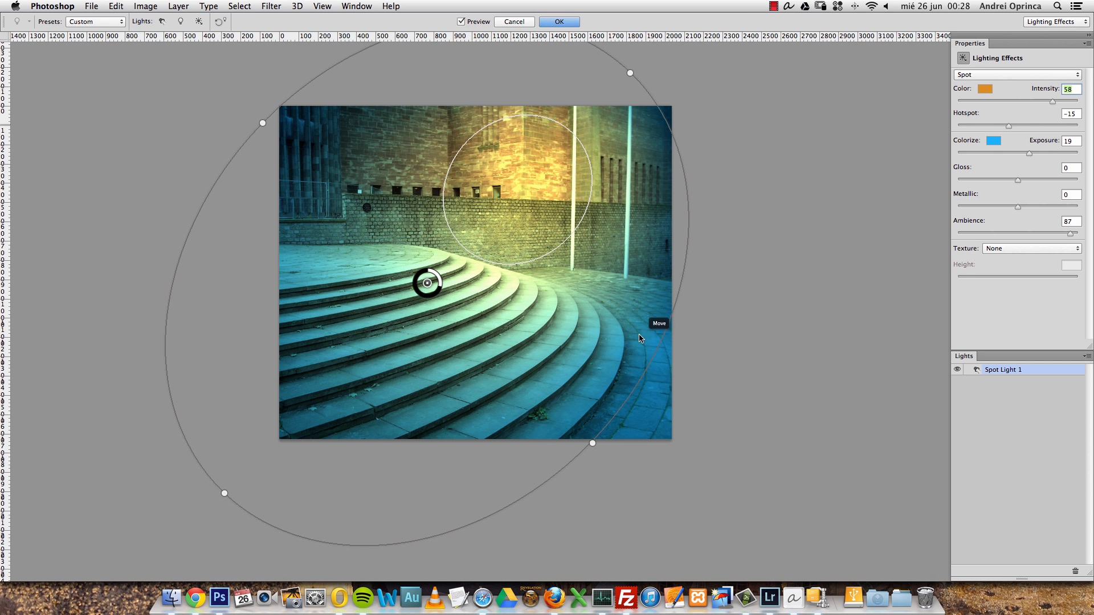
{"action": "mouse_move", "coordinate": [622, 402]}
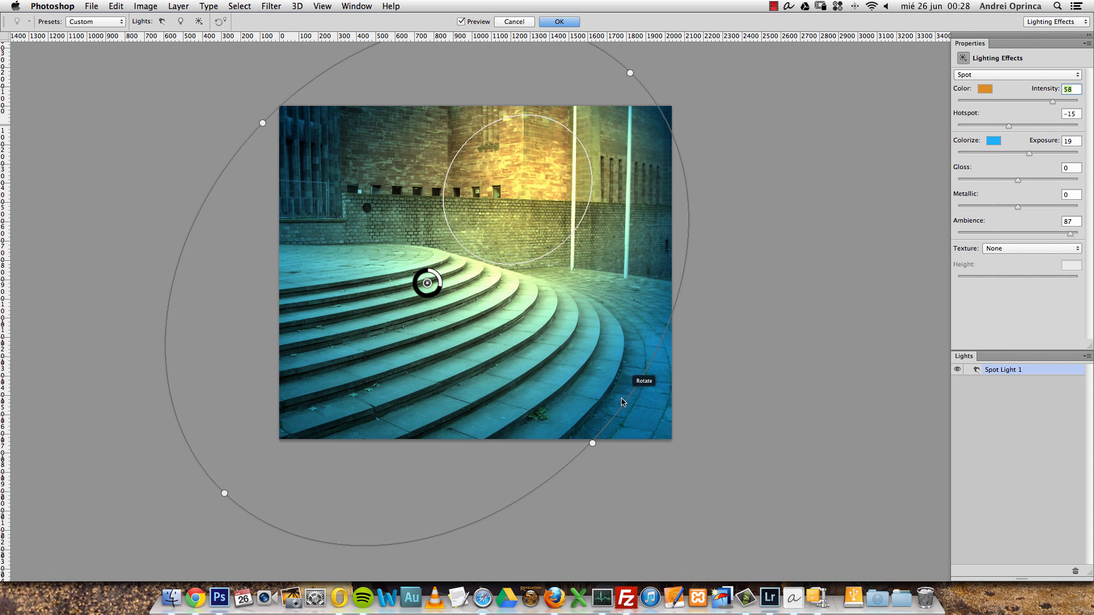
{"action": "mouse_move", "coordinate": [546, 174]}
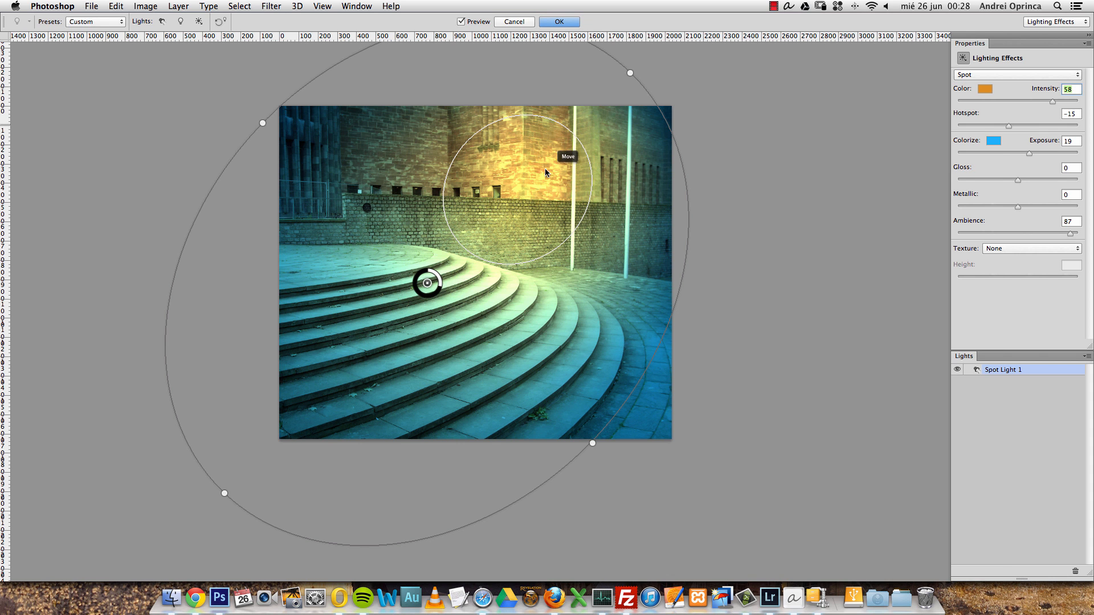
{"action": "left_click", "coordinate": [993, 141]}
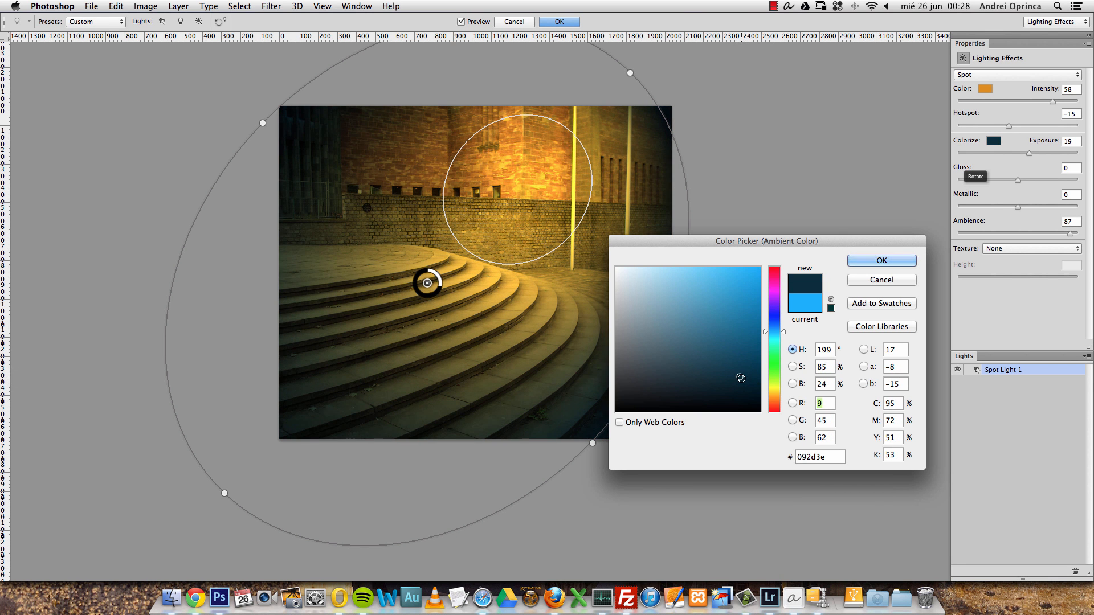
{"action": "left_click", "coordinate": [758, 351]}
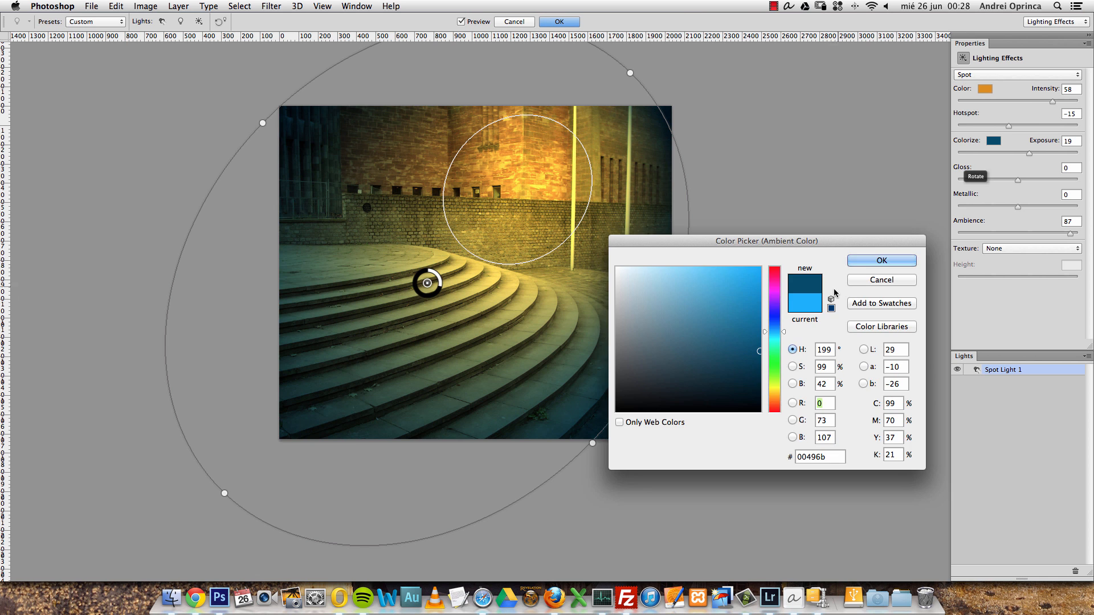
{"action": "left_click", "coordinate": [881, 261]}
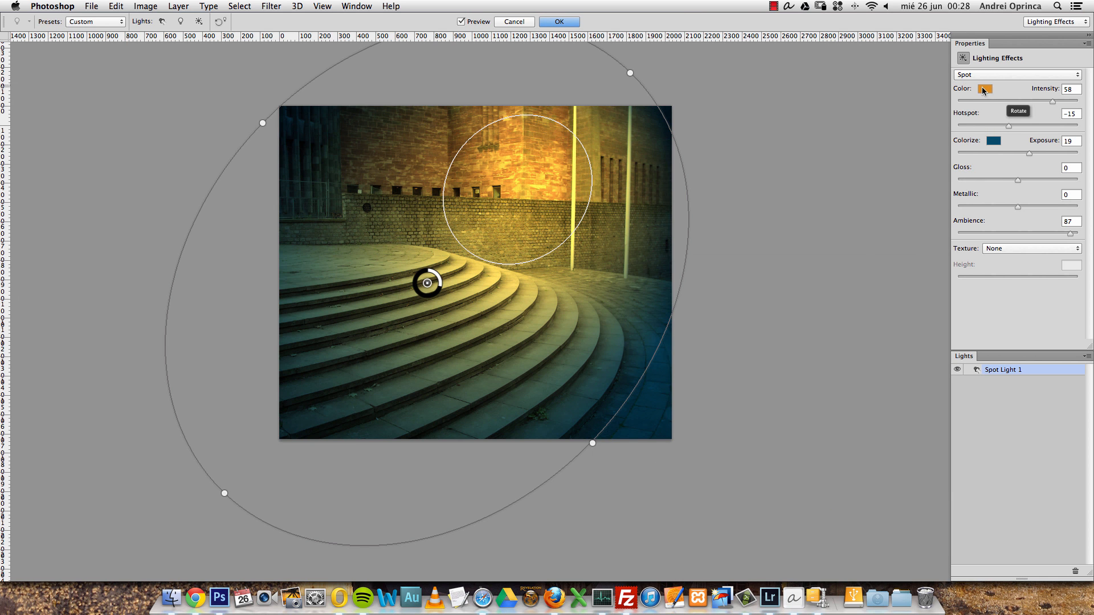
- Change the spotlight's light colour to a duller, darker orange
{"action": "left_click", "coordinate": [985, 89]}
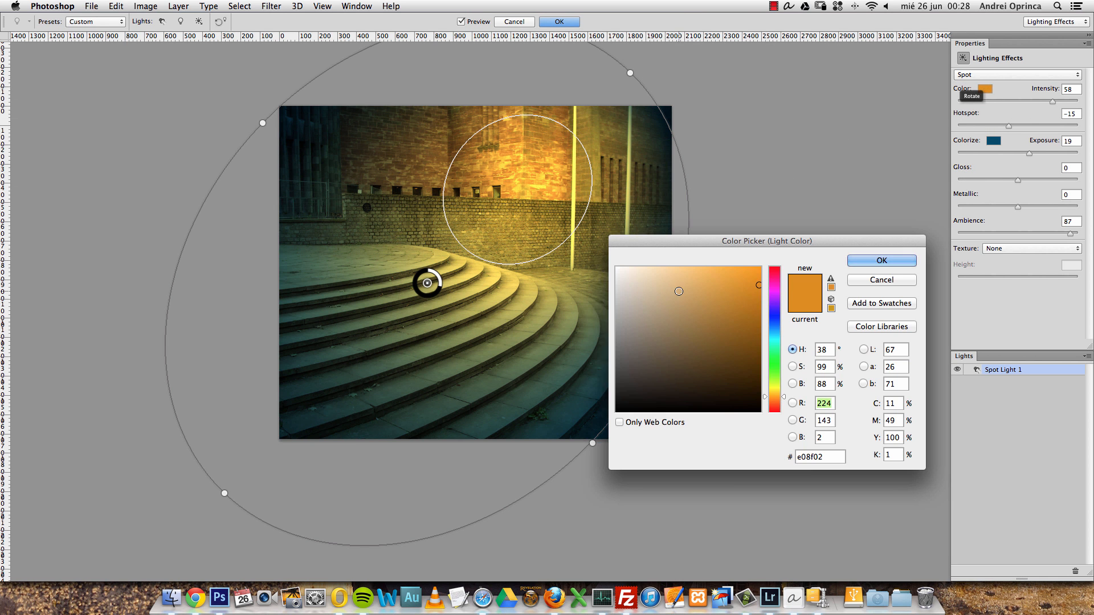
{"action": "left_click", "coordinate": [737, 310]}
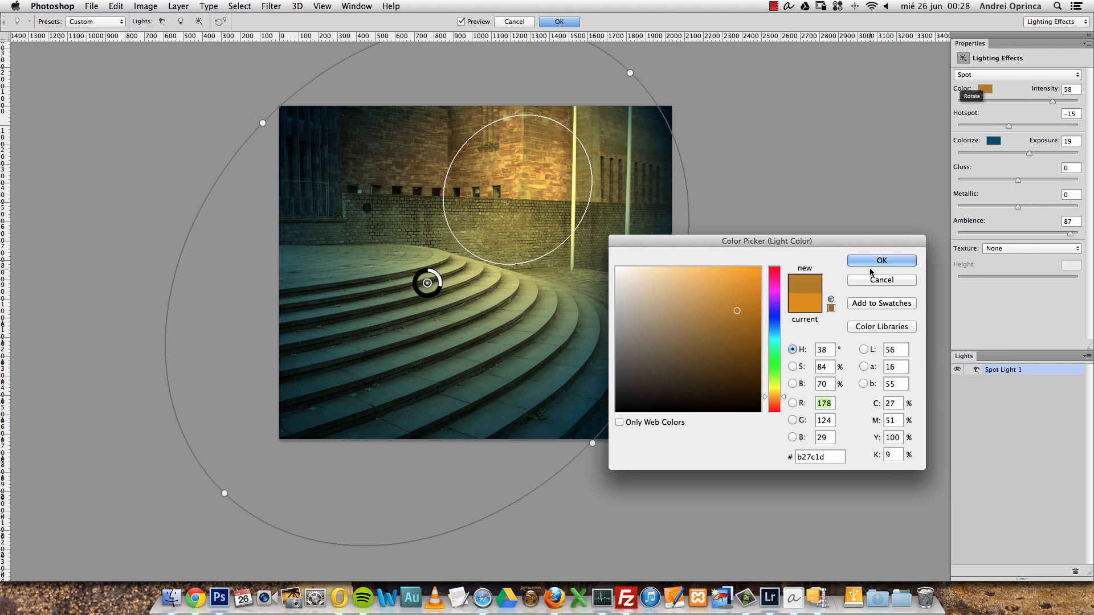
{"action": "left_click", "coordinate": [880, 260]}
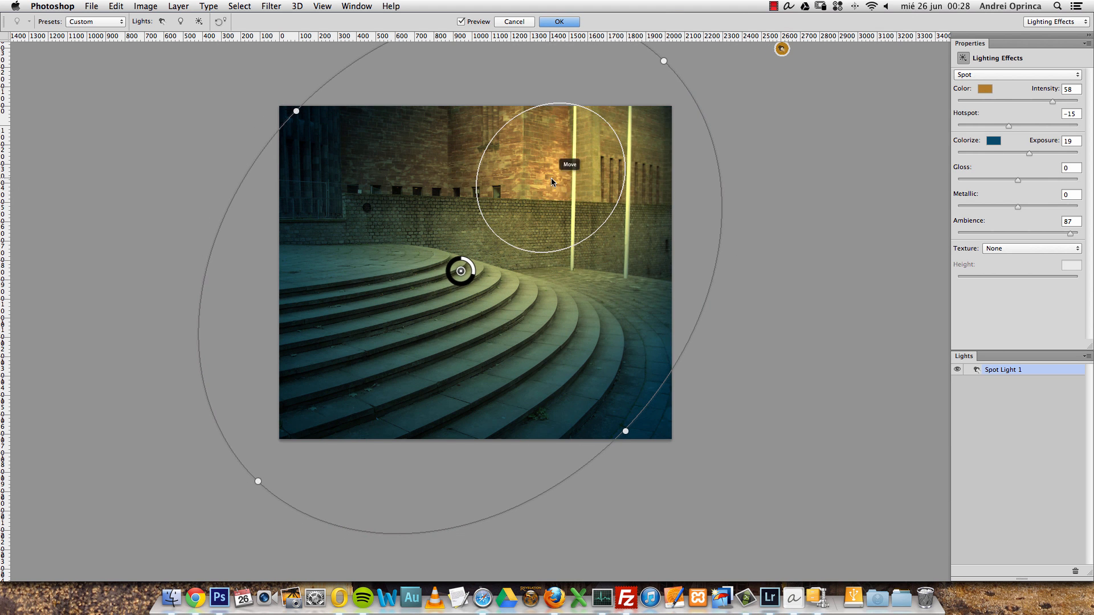
{"action": "mouse_move", "coordinate": [545, 216]}
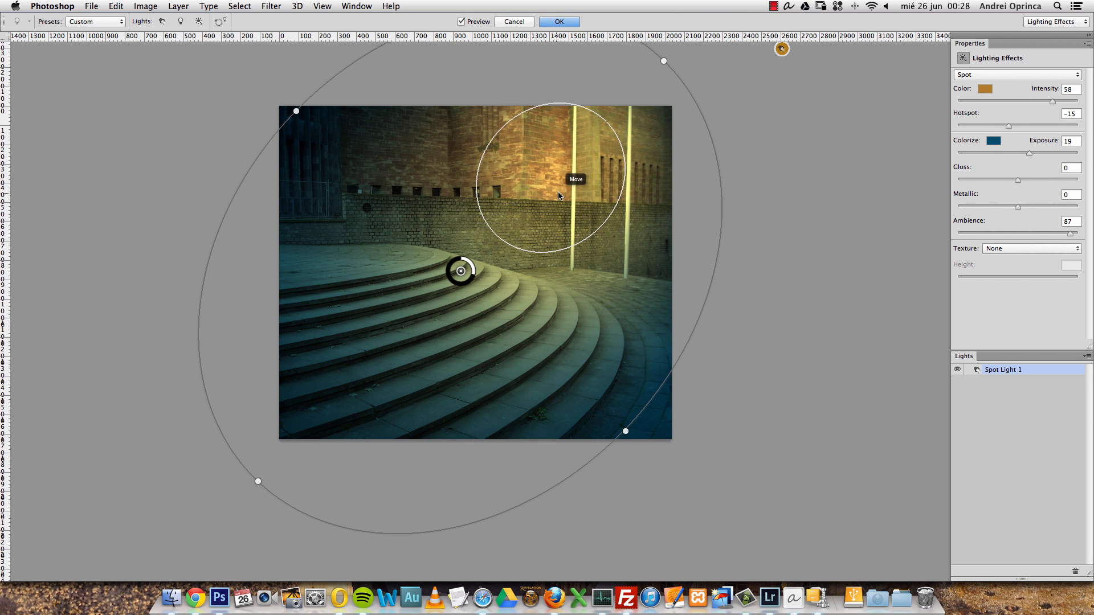
{"action": "mouse_move", "coordinate": [645, 325]}
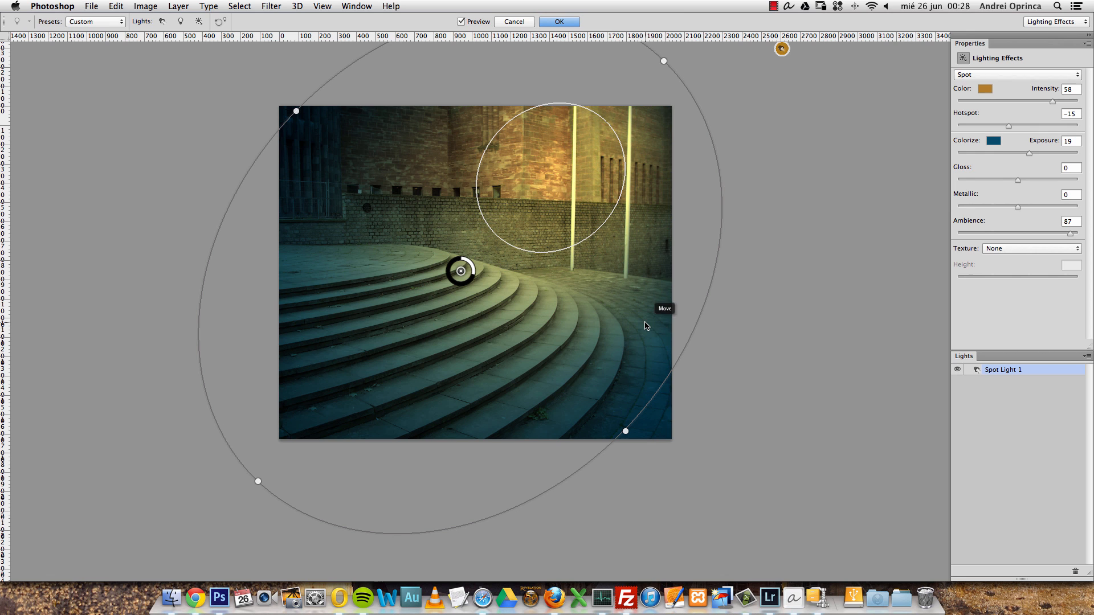
{"action": "mouse_move", "coordinate": [799, 246]}
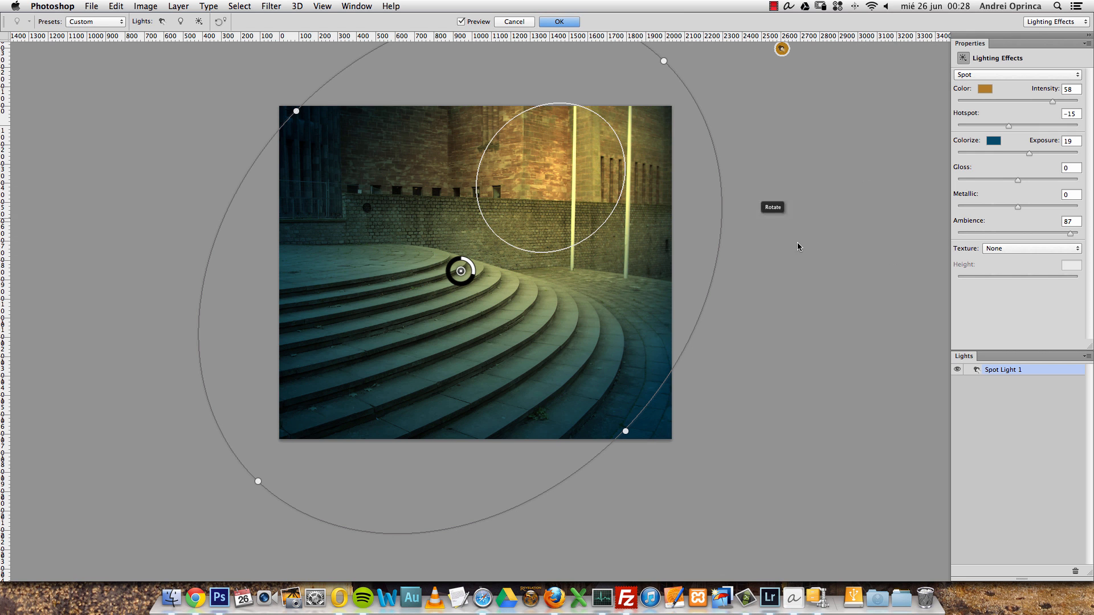
{"action": "mouse_move", "coordinate": [722, 379]}
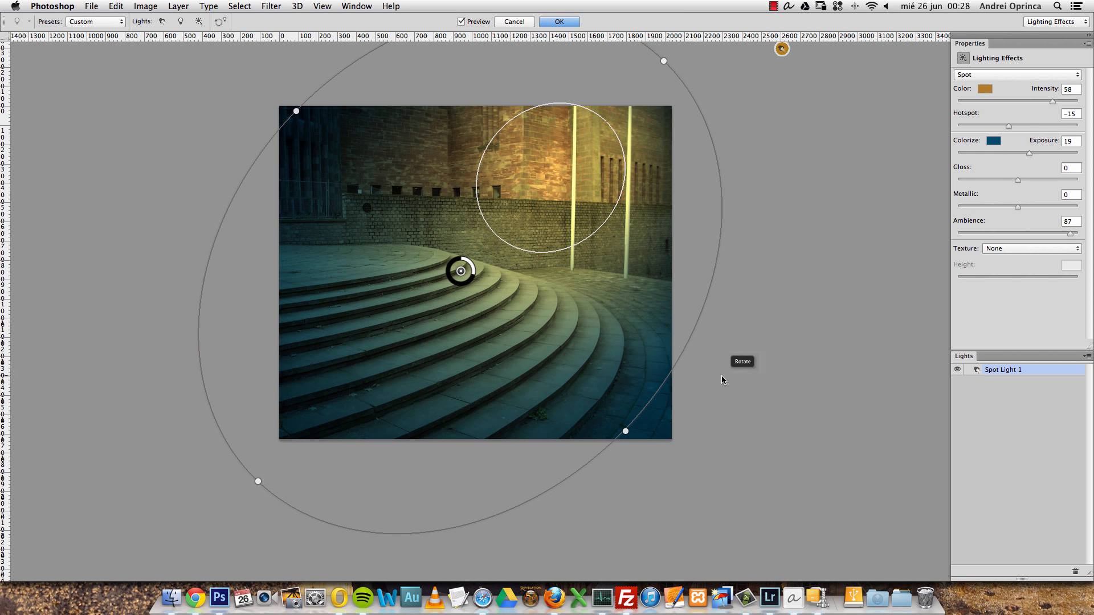
{"action": "mouse_move", "coordinate": [832, 229]}
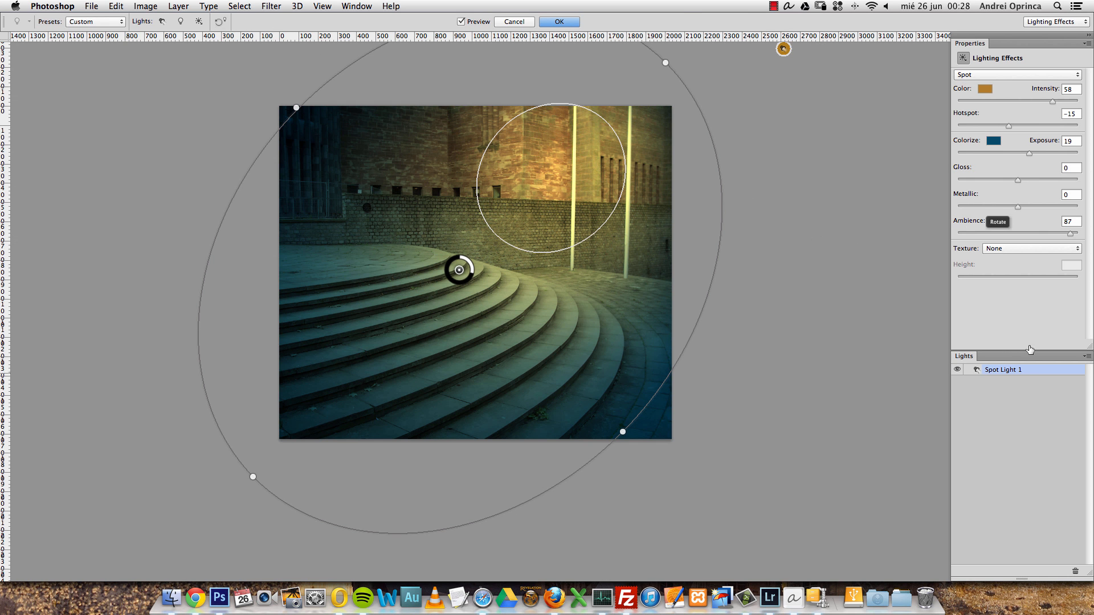
- Add a point light and hide Spot Light 1
{"action": "left_click", "coordinate": [181, 21]}
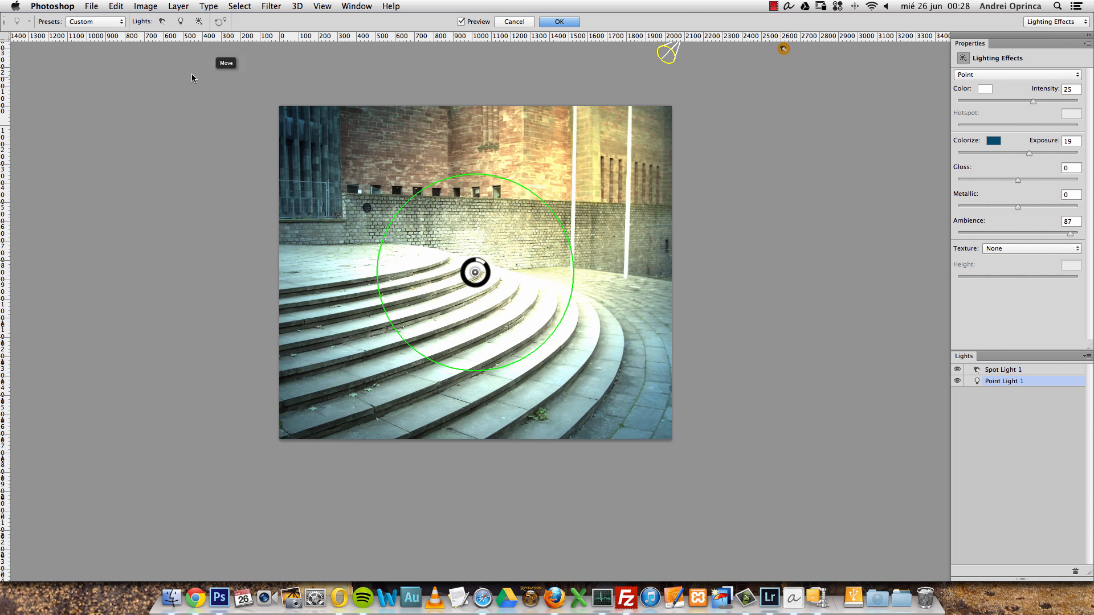
{"action": "left_click", "coordinate": [1003, 369]}
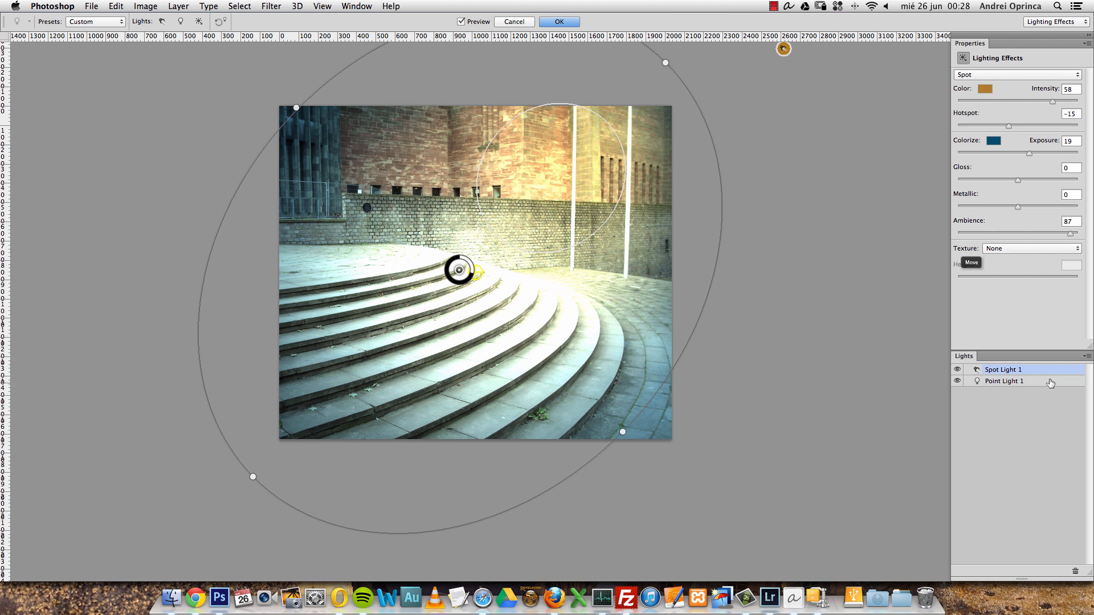
{"action": "left_click", "coordinate": [957, 370]}
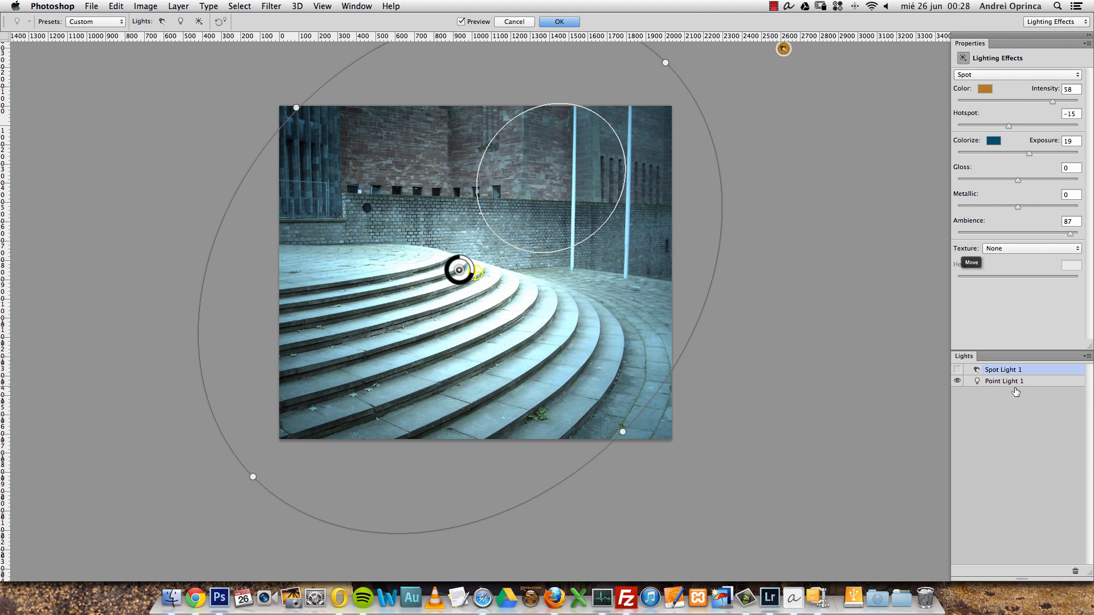
- Give the point light a white Colorize tint and set its Exposure to 0
{"action": "left_click", "coordinate": [994, 140]}
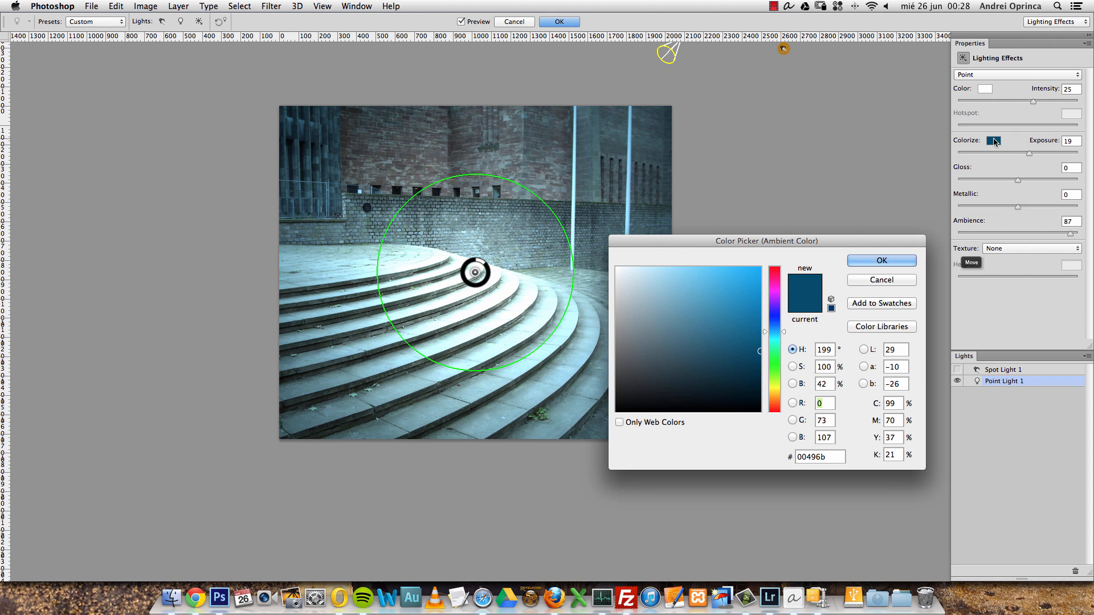
{"action": "left_click", "coordinate": [880, 260]}
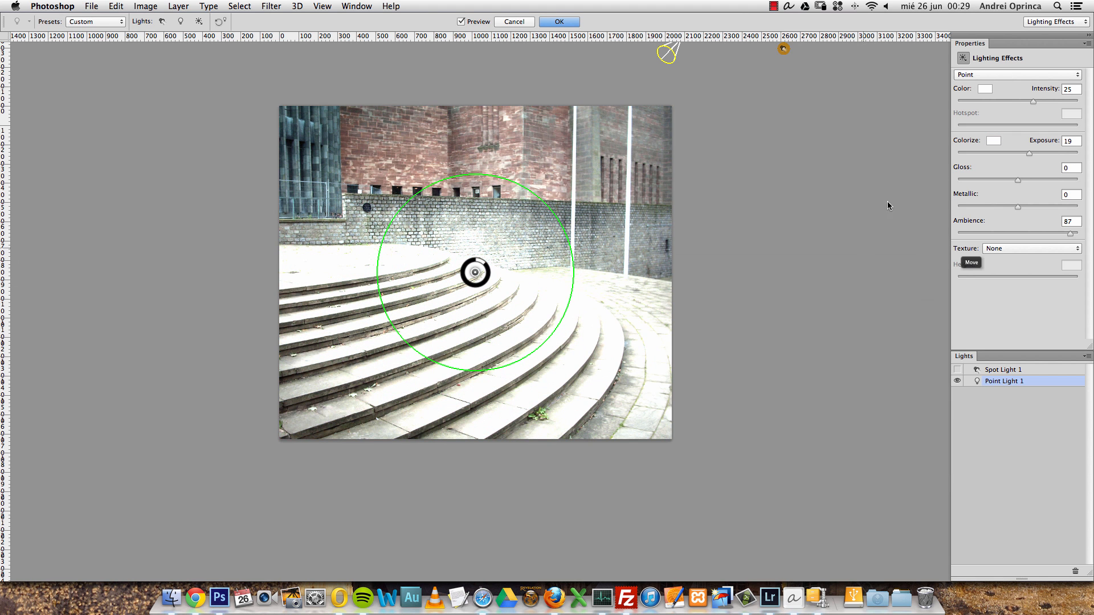
{"action": "left_click", "coordinate": [1055, 22]}
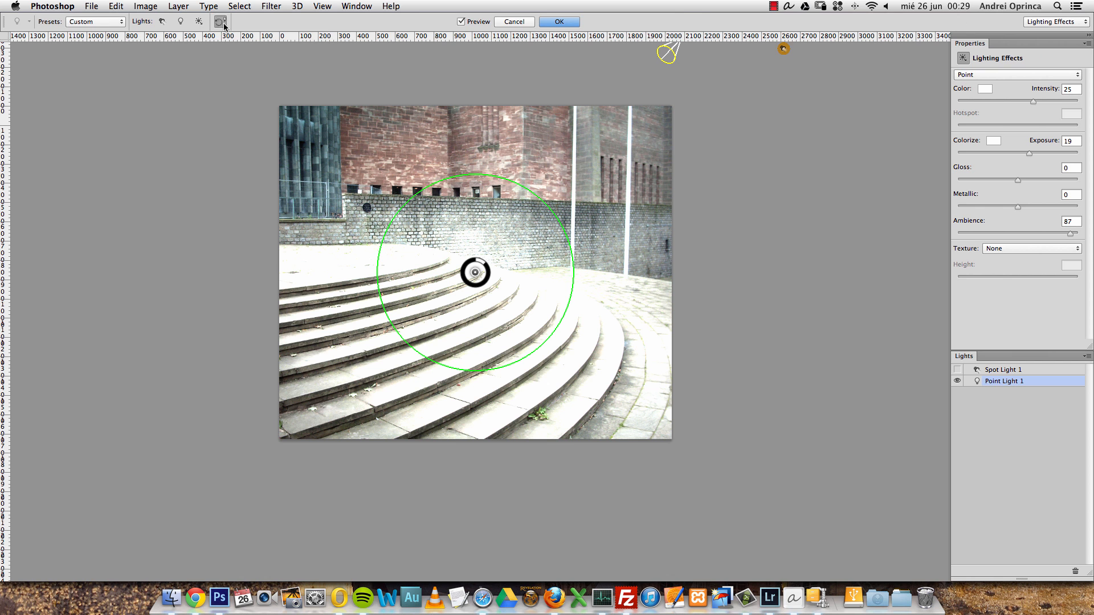
{"action": "mouse_move", "coordinate": [1063, 208]}
{"action": "type", "text": "0"}
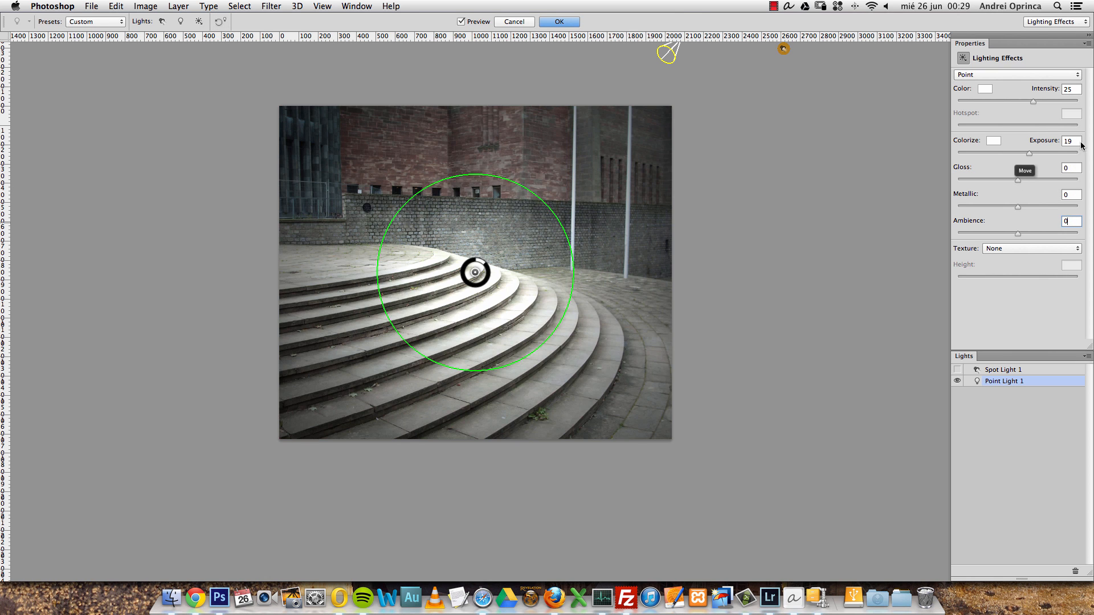
{"action": "triple_click", "coordinate": [1070, 141]}
{"action": "type", "text": "0"}
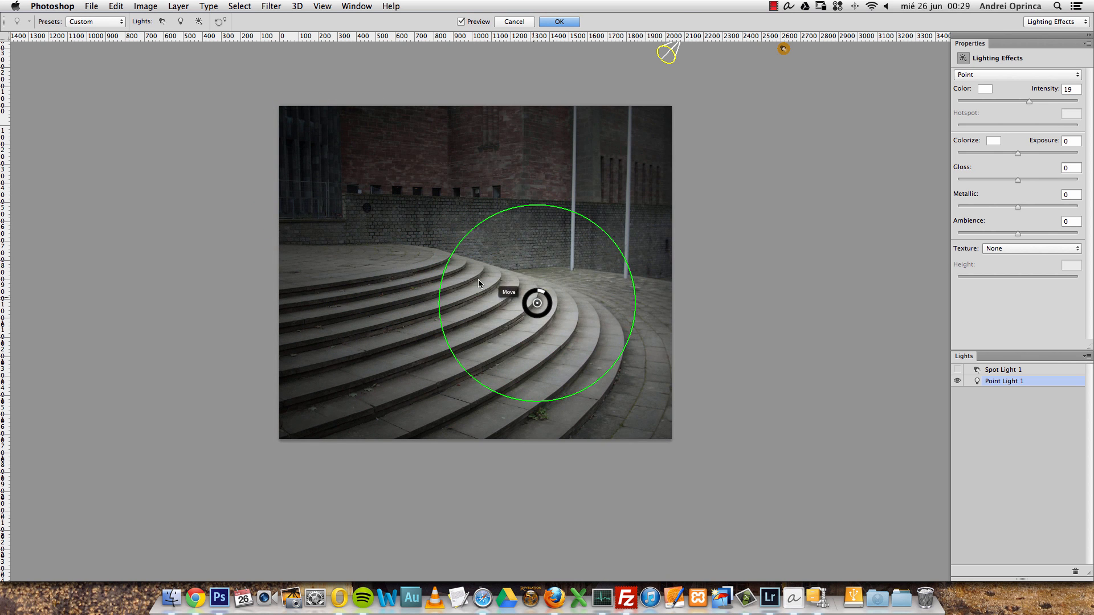
{"action": "mouse_move", "coordinate": [924, 247]}
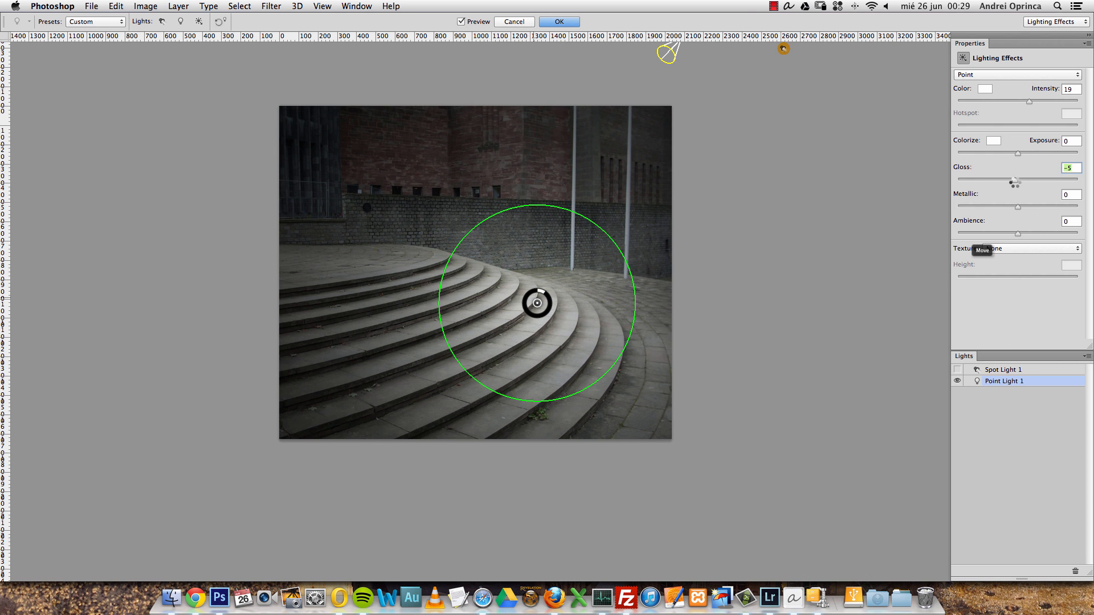
{"action": "mouse_move", "coordinate": [537, 317]}
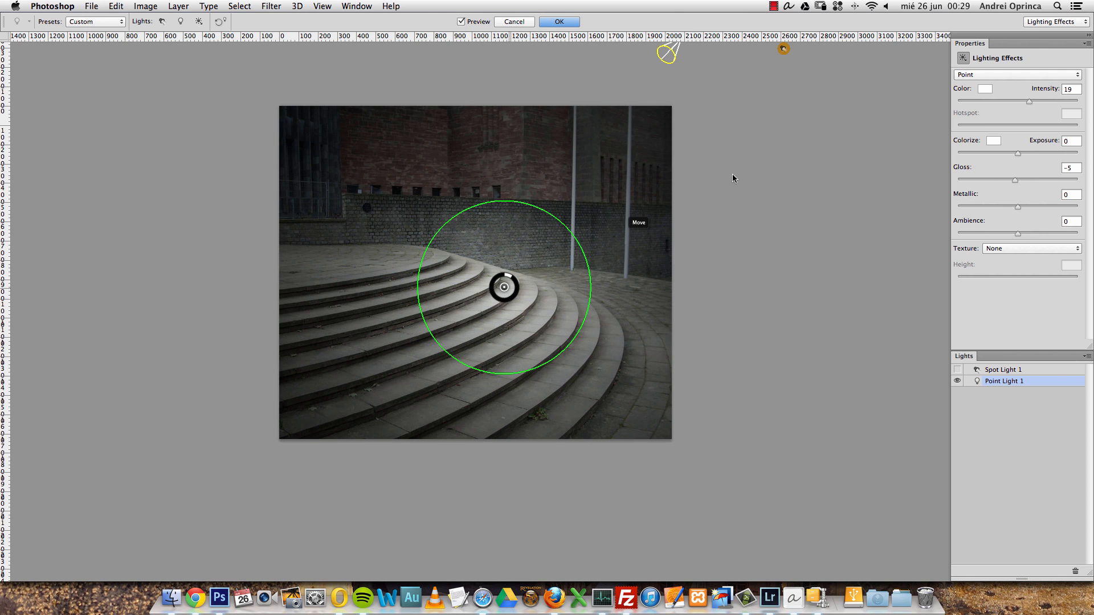
{"action": "mouse_move", "coordinate": [964, 193]}
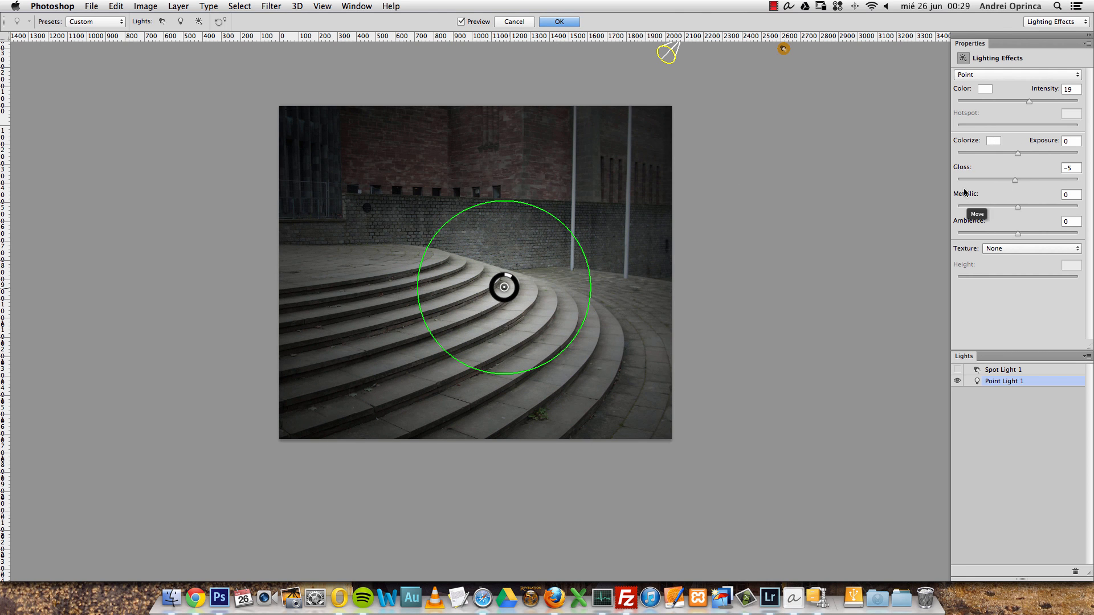
- Set the point light's Colorize tint to red and its light colour to blue
{"action": "left_click", "coordinate": [994, 140]}
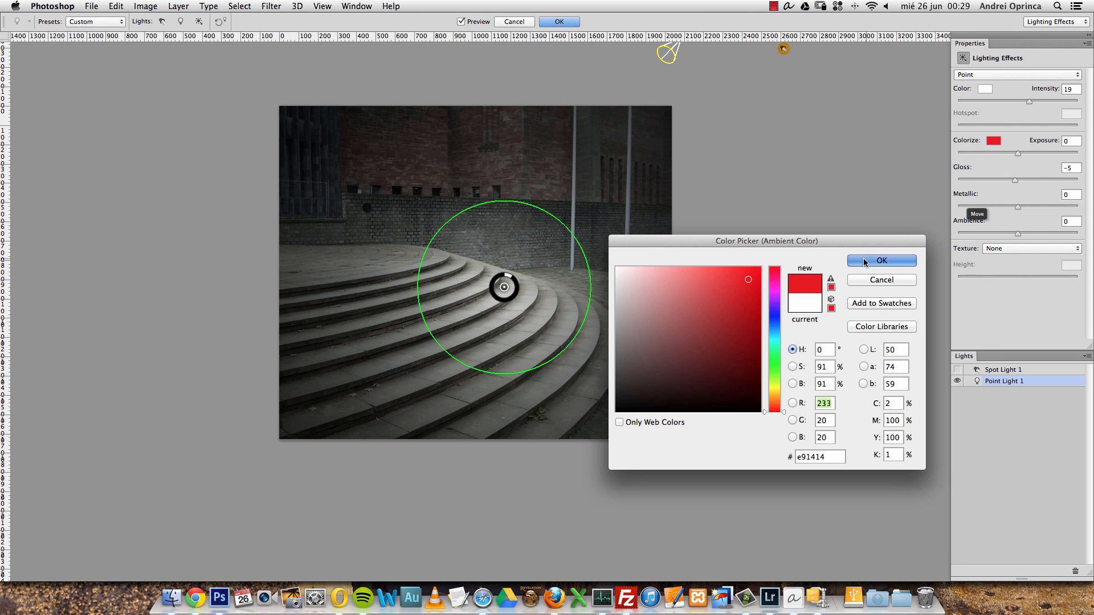
{"action": "left_click", "coordinate": [881, 261]}
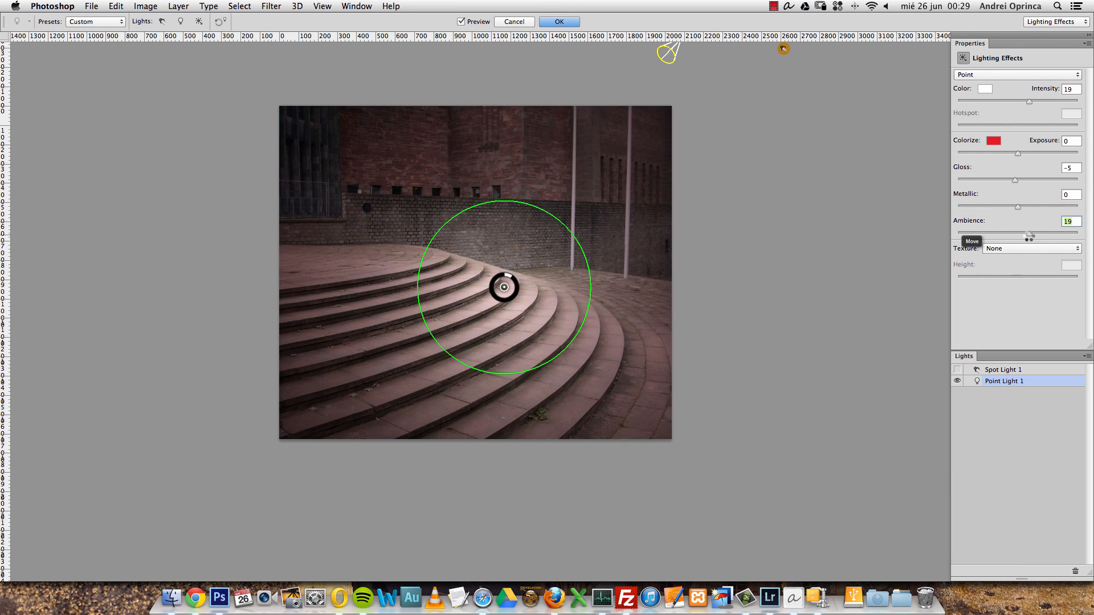
{"action": "left_click", "coordinate": [985, 89]}
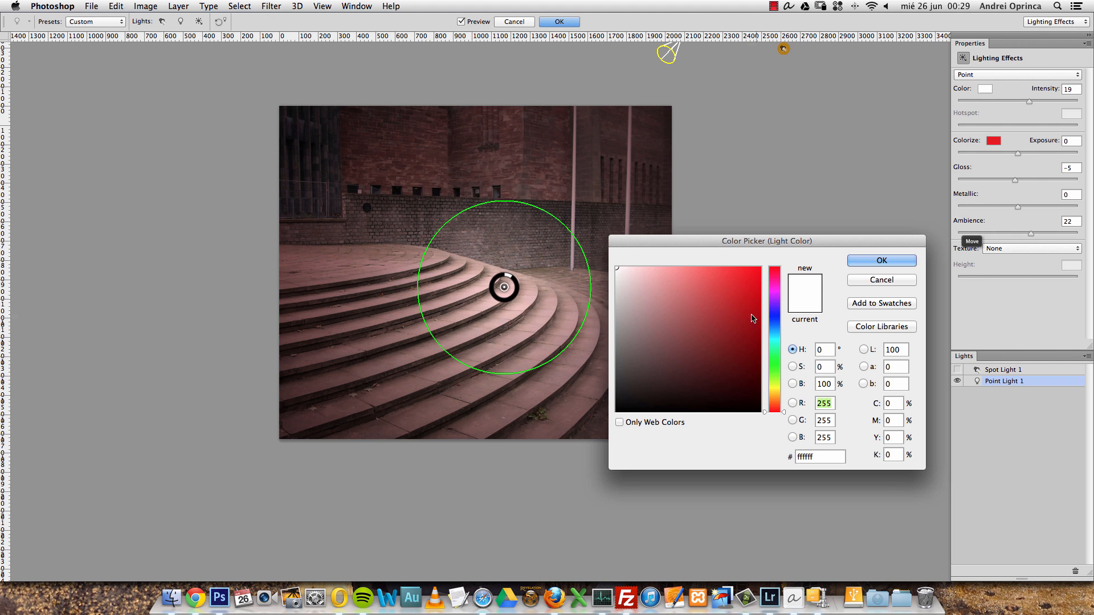
{"action": "left_click", "coordinate": [881, 260]}
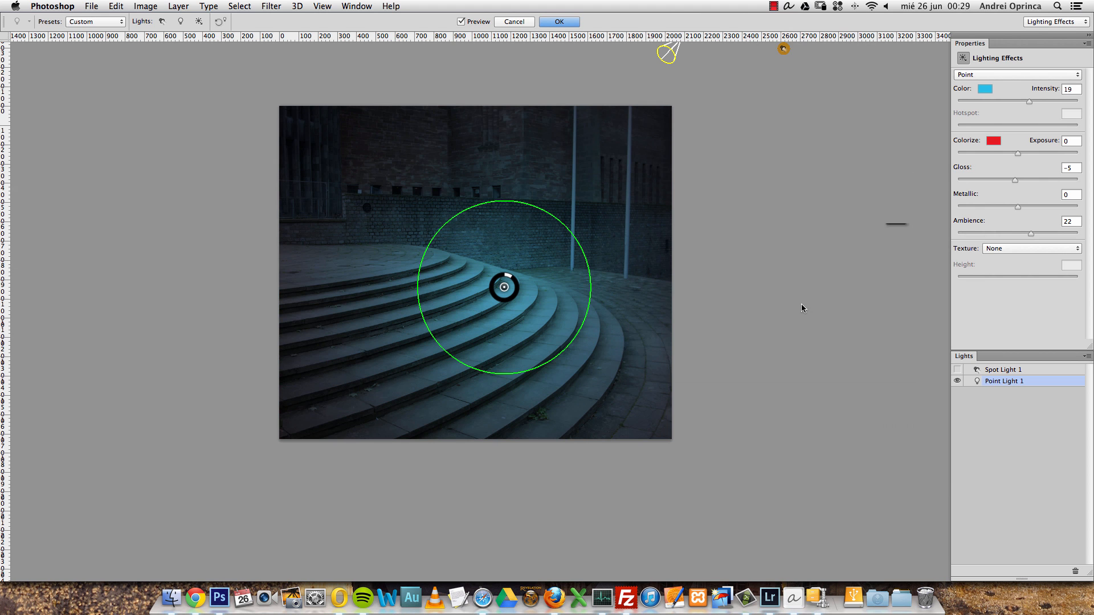
{"action": "mouse_move", "coordinate": [1038, 239]}
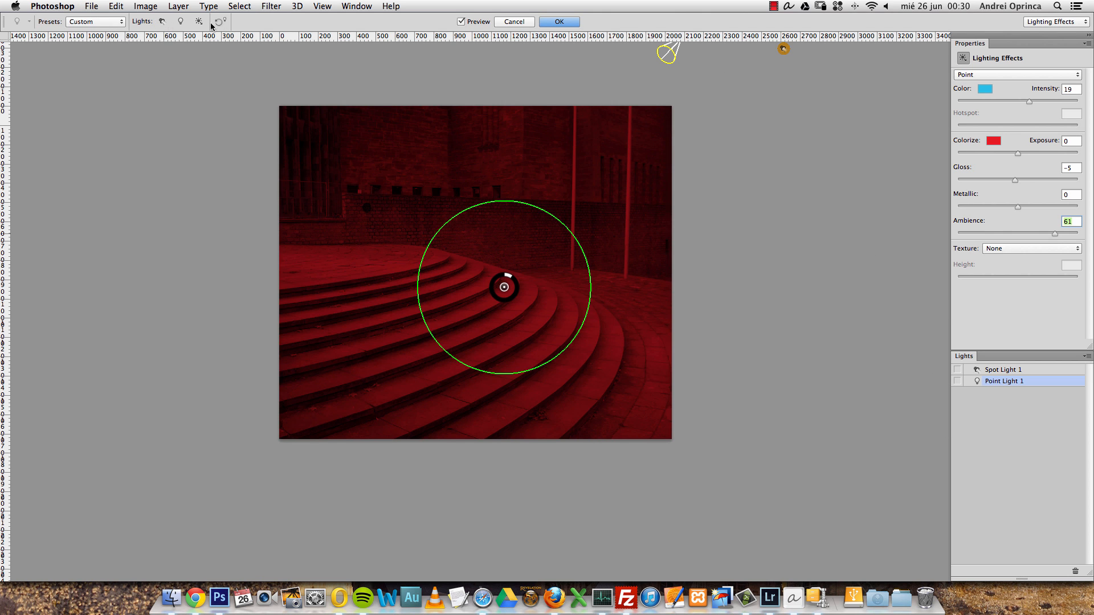
- Add an Infinite light and edit its Colorize colour
{"action": "left_click", "coordinate": [198, 22]}
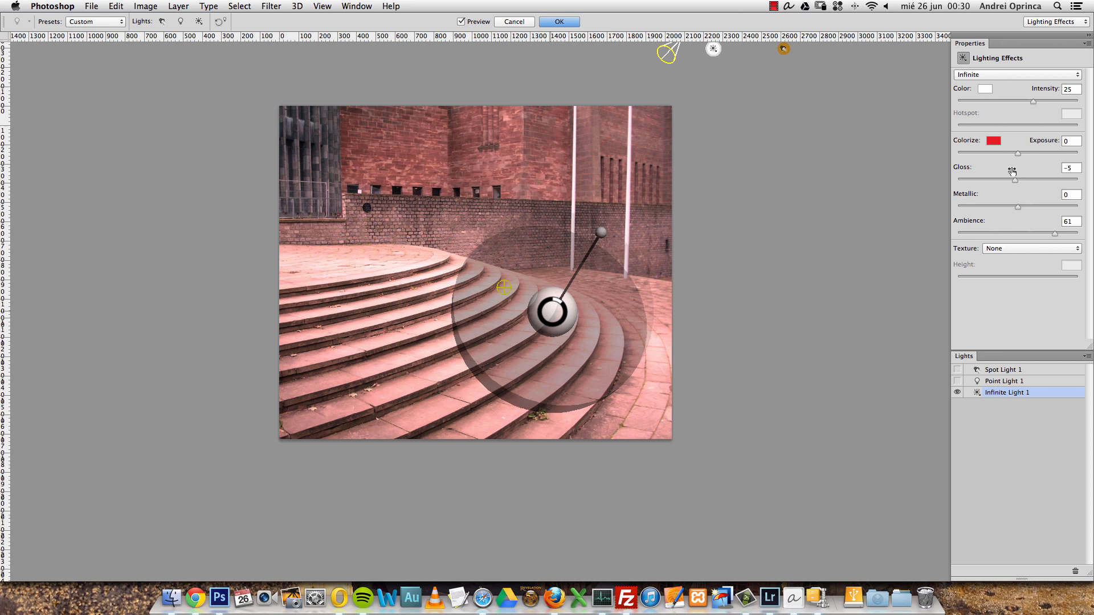
{"action": "left_click", "coordinate": [993, 140]}
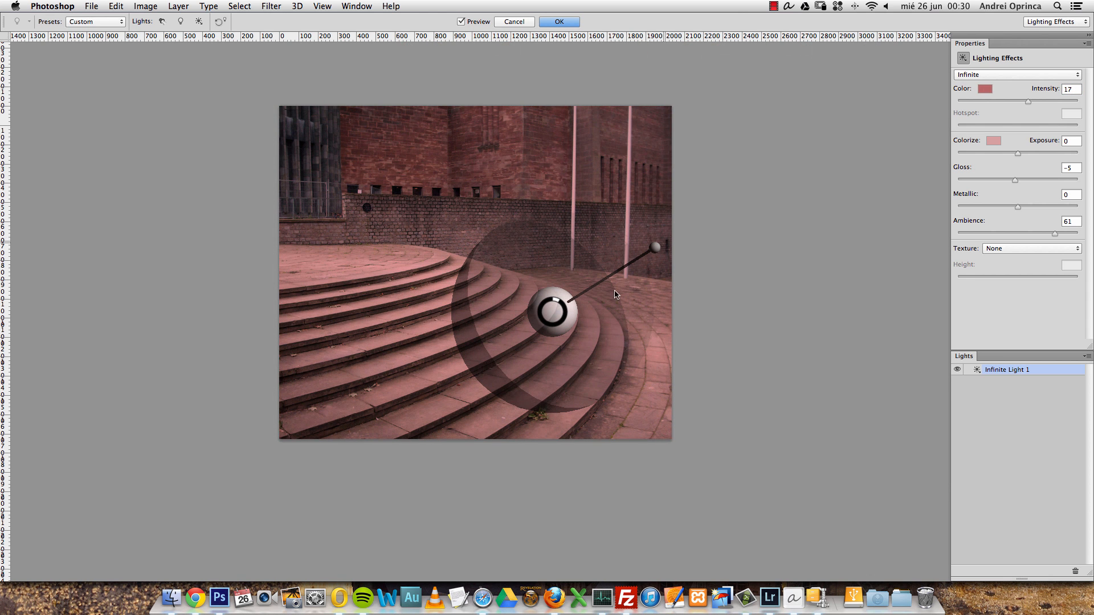
{"action": "mouse_move", "coordinate": [650, 209]}
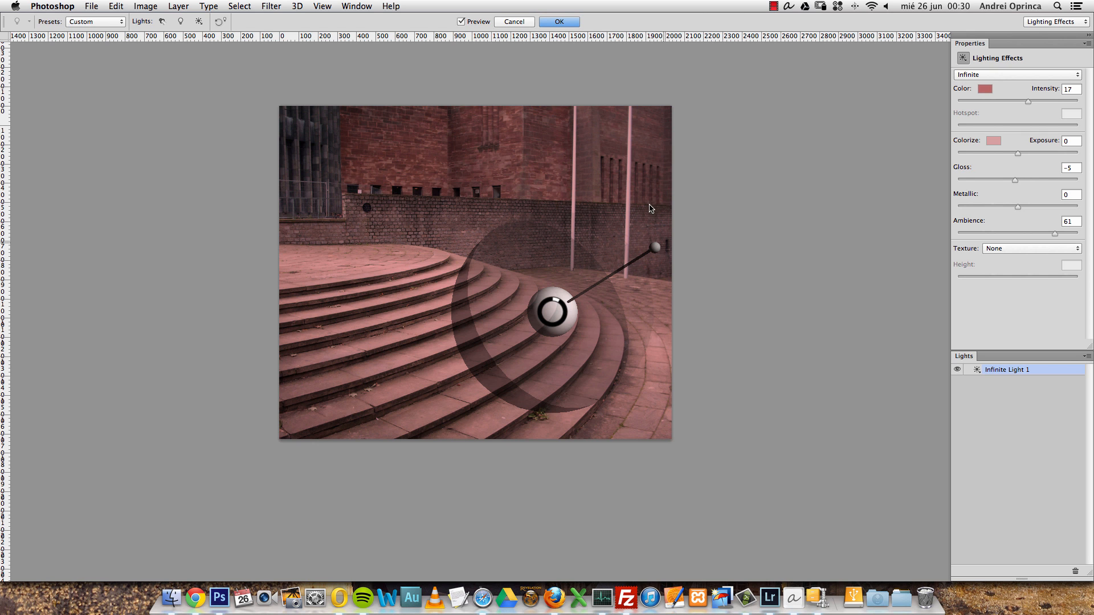
{"action": "mouse_move", "coordinate": [199, 60]}
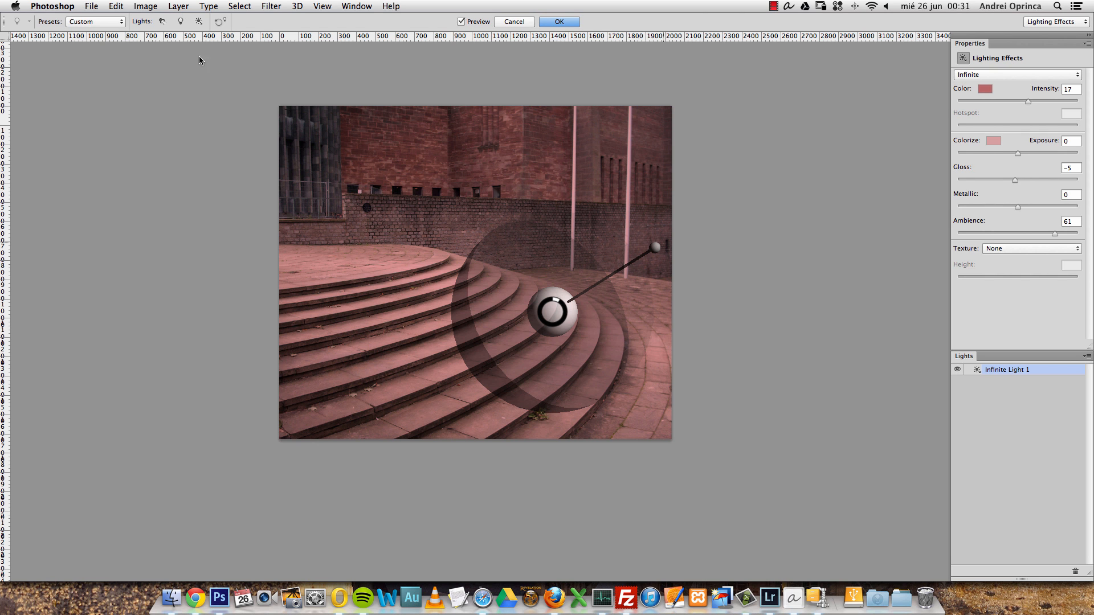
- Preview the Blue Omni, Five Lights Up and Three Down lighting presets
{"action": "left_click", "coordinate": [94, 21]}
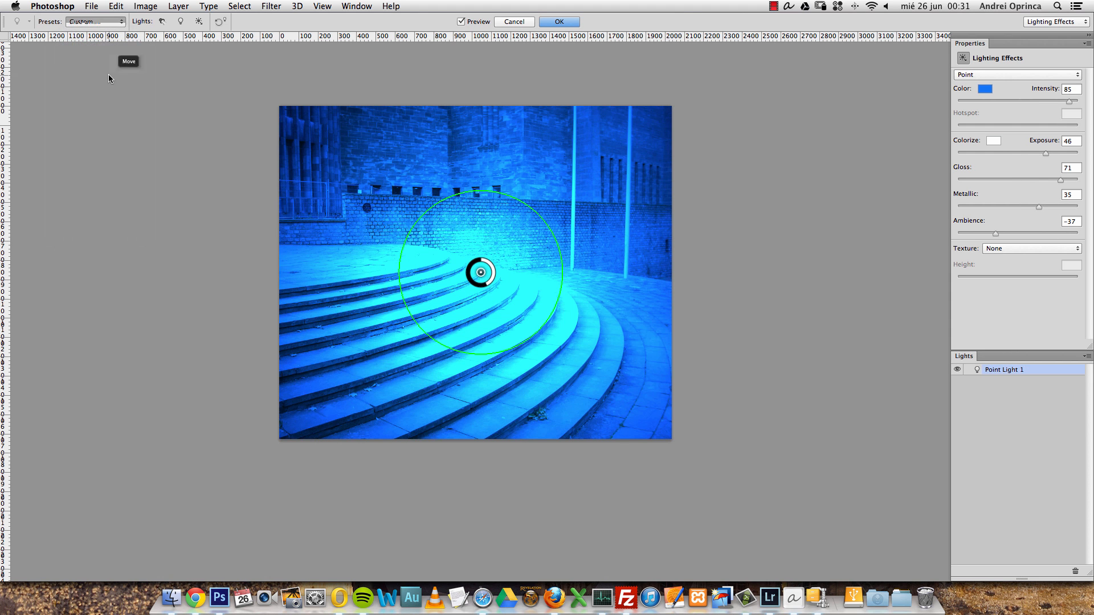
{"action": "left_click", "coordinate": [94, 22]}
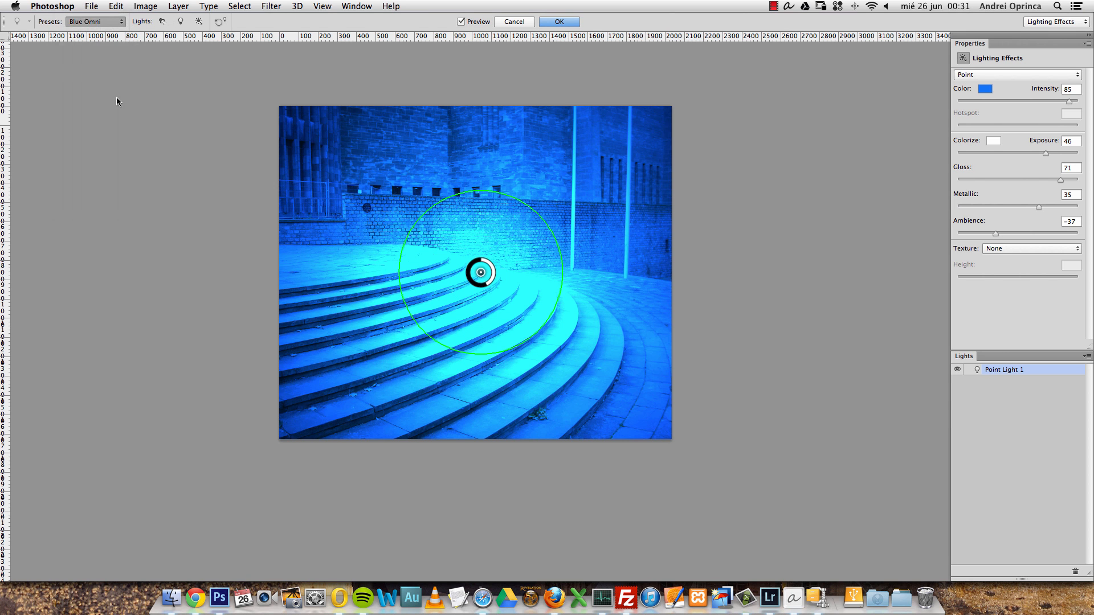
{"action": "left_click", "coordinate": [94, 21]}
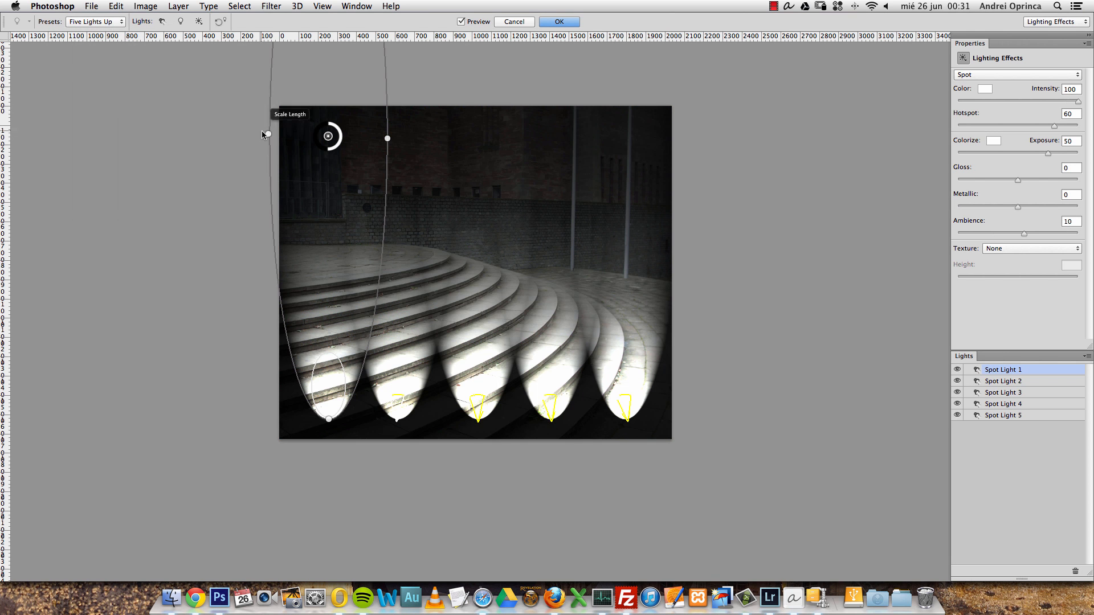
{"action": "mouse_move", "coordinate": [159, 261]}
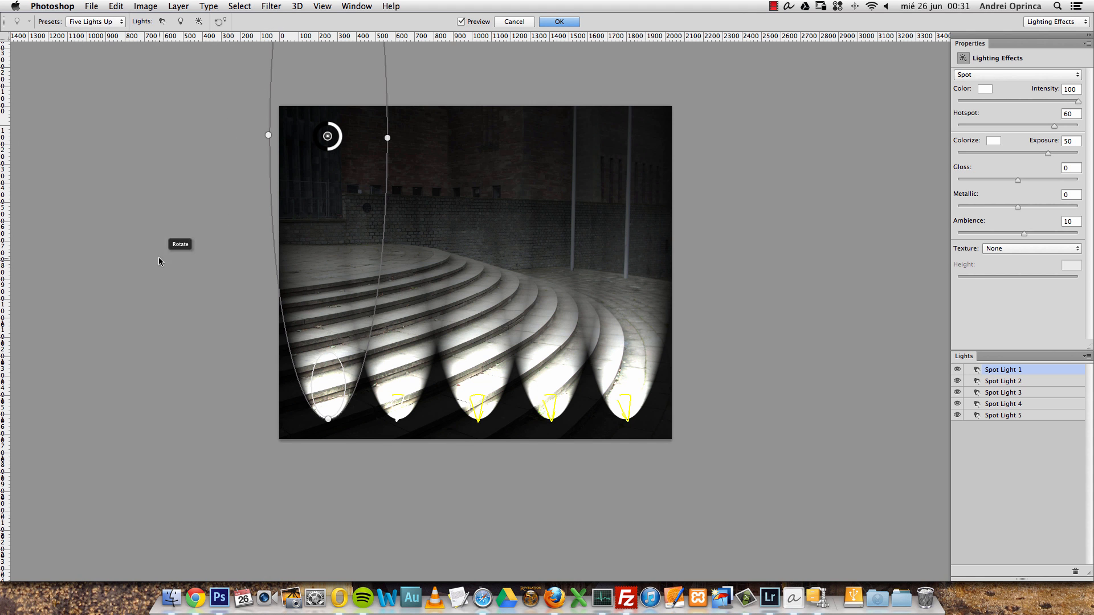
{"action": "left_click", "coordinate": [95, 22]}
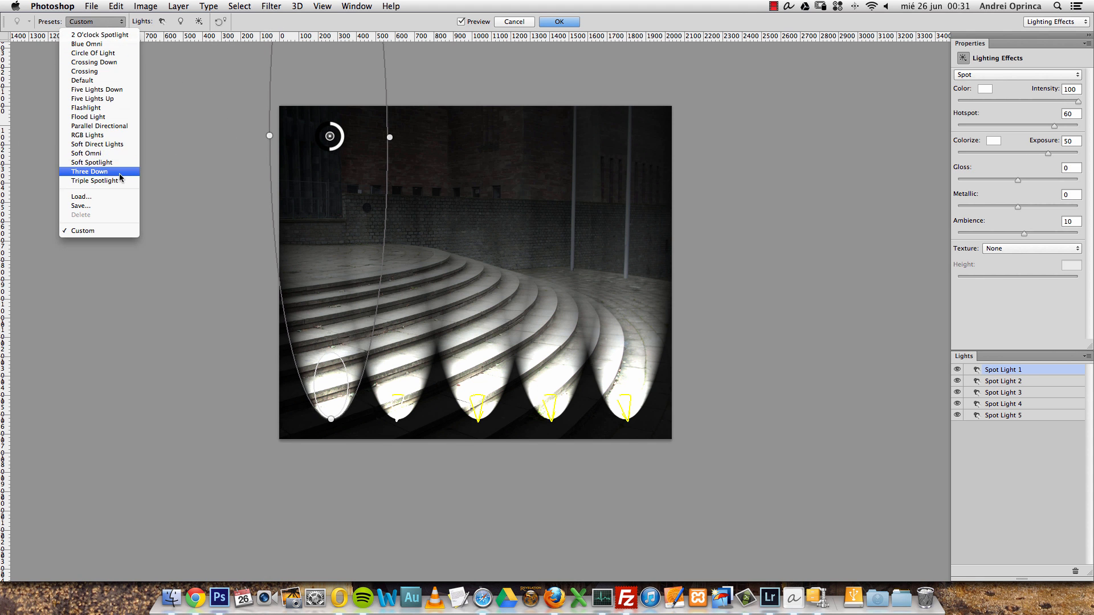
{"action": "left_click", "coordinate": [90, 172]}
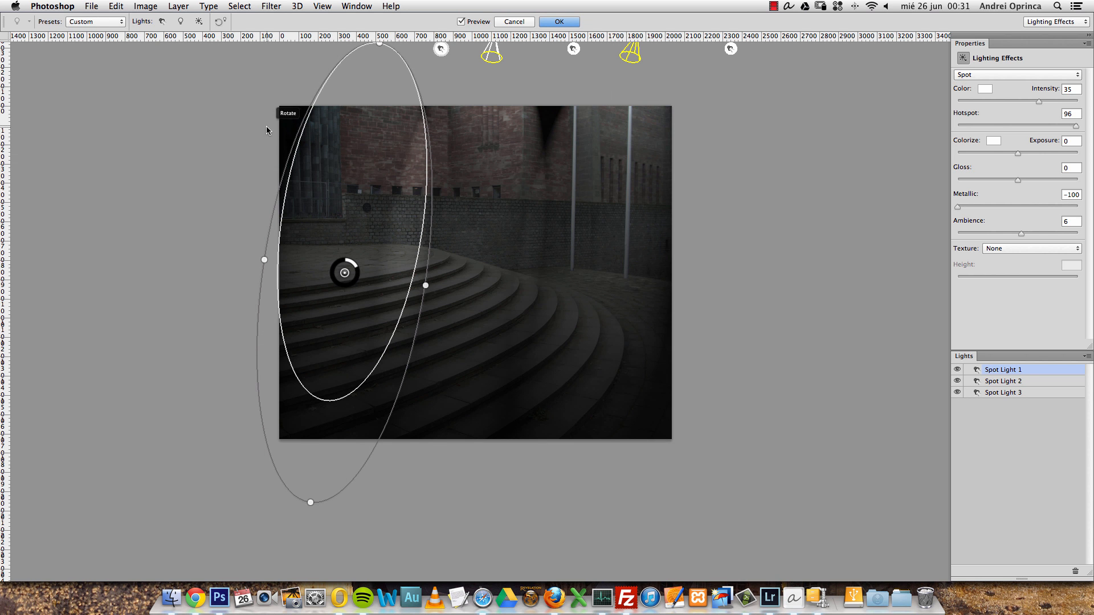
- Choose a three-spotlight preset and apply Lighting Effects to the photo
{"action": "left_click", "coordinate": [94, 21]}
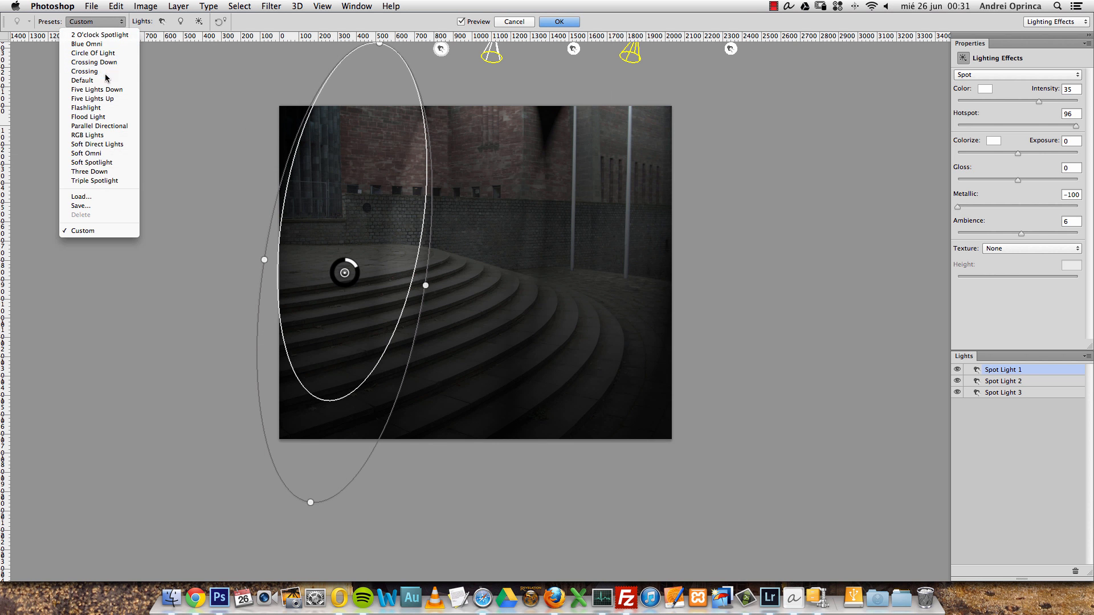
{"action": "left_click", "coordinate": [85, 70]}
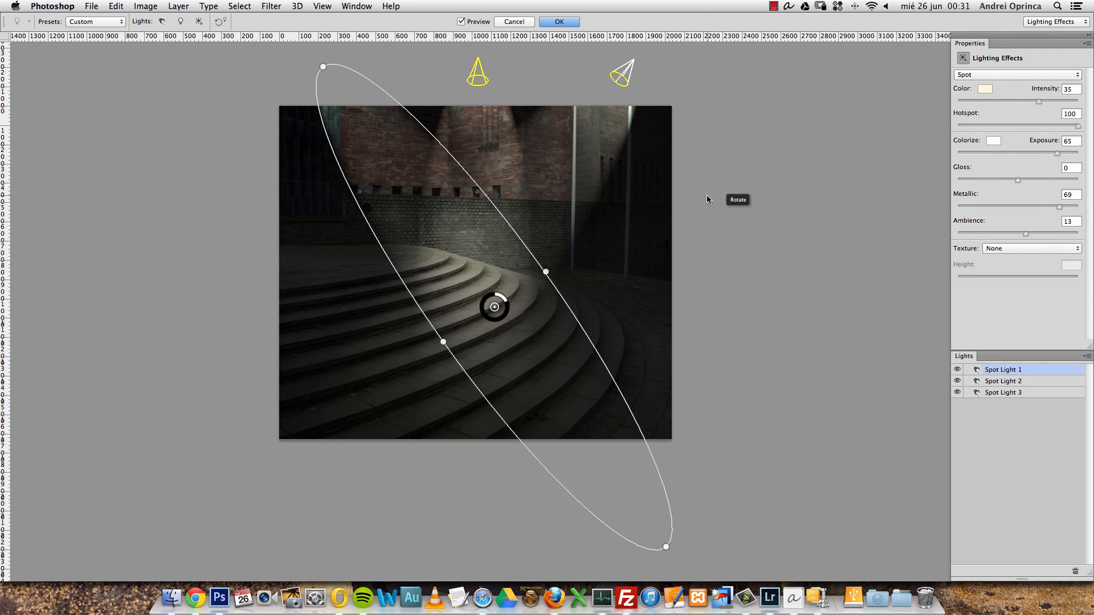
{"action": "mouse_move", "coordinate": [776, 91]}
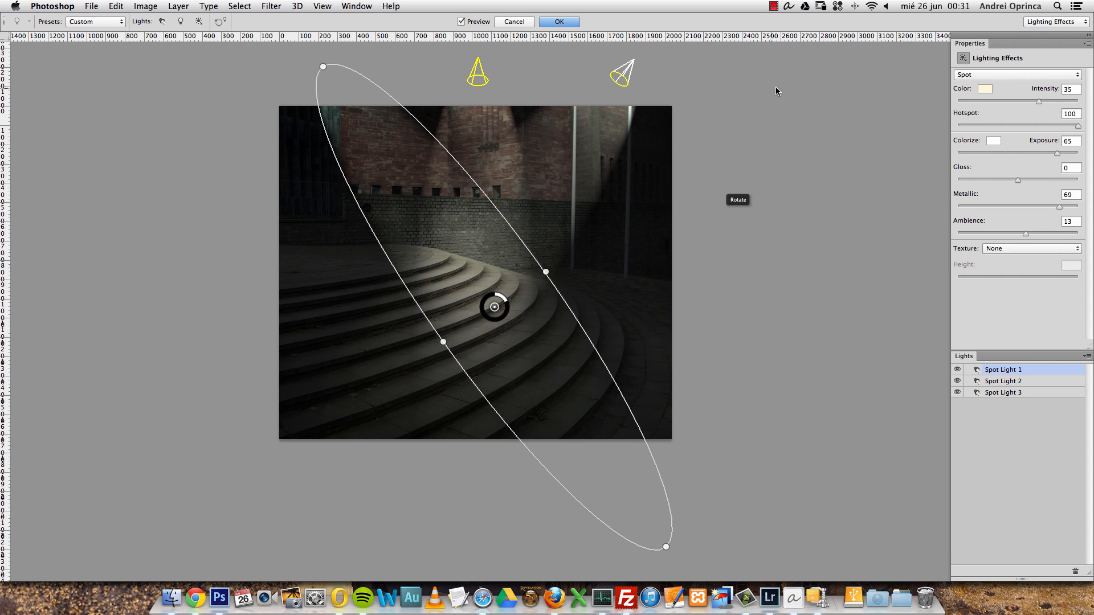
{"action": "mouse_move", "coordinate": [845, 311]}
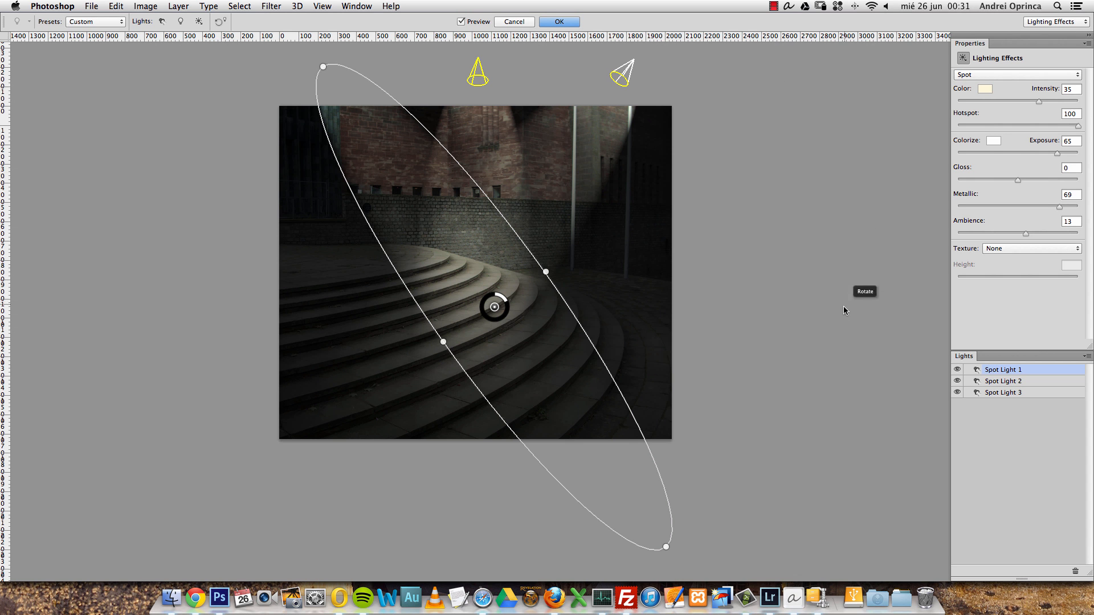
{"action": "mouse_move", "coordinate": [857, 251]}
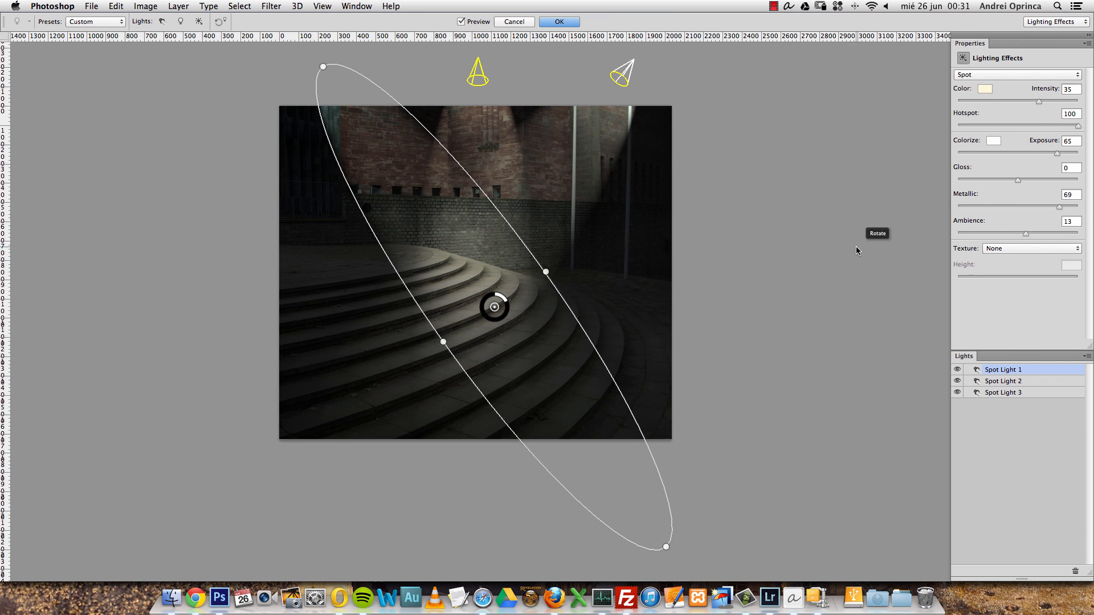
{"action": "mouse_move", "coordinate": [845, 251]}
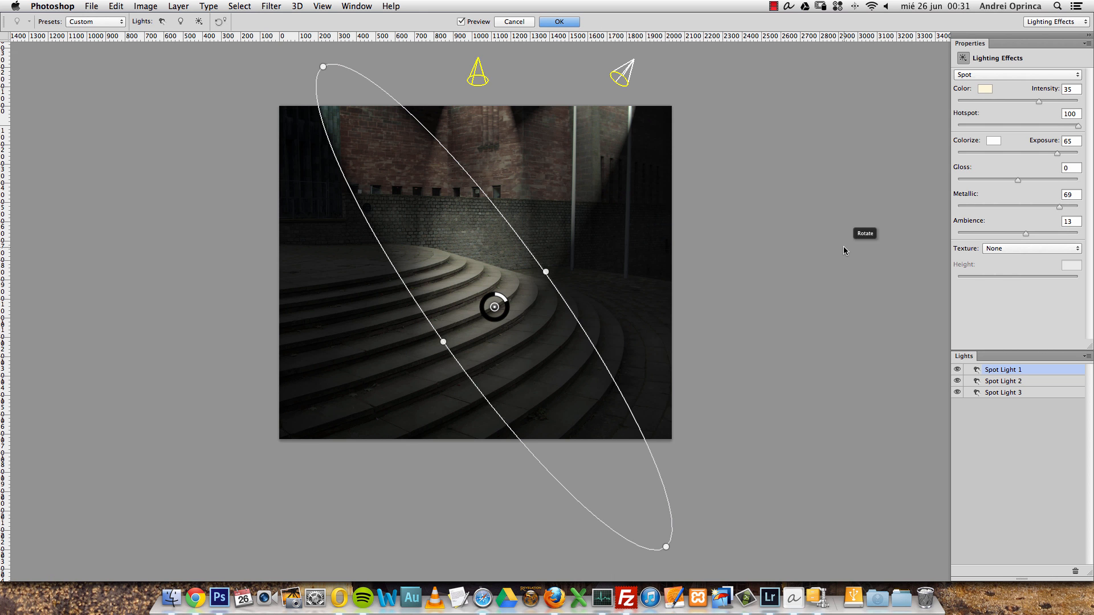
{"action": "left_click", "coordinate": [558, 22]}
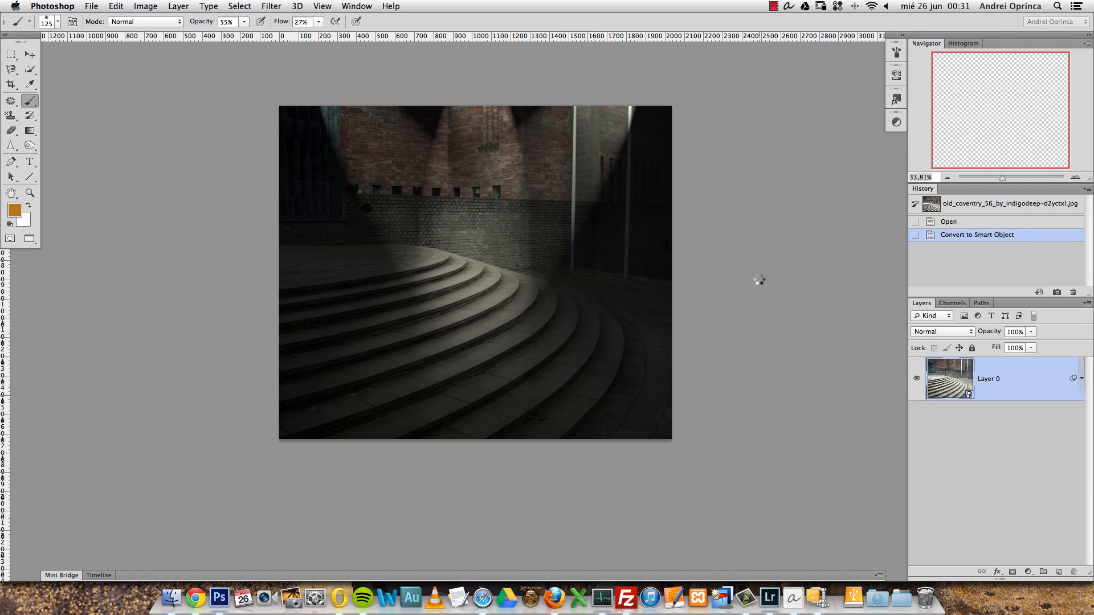